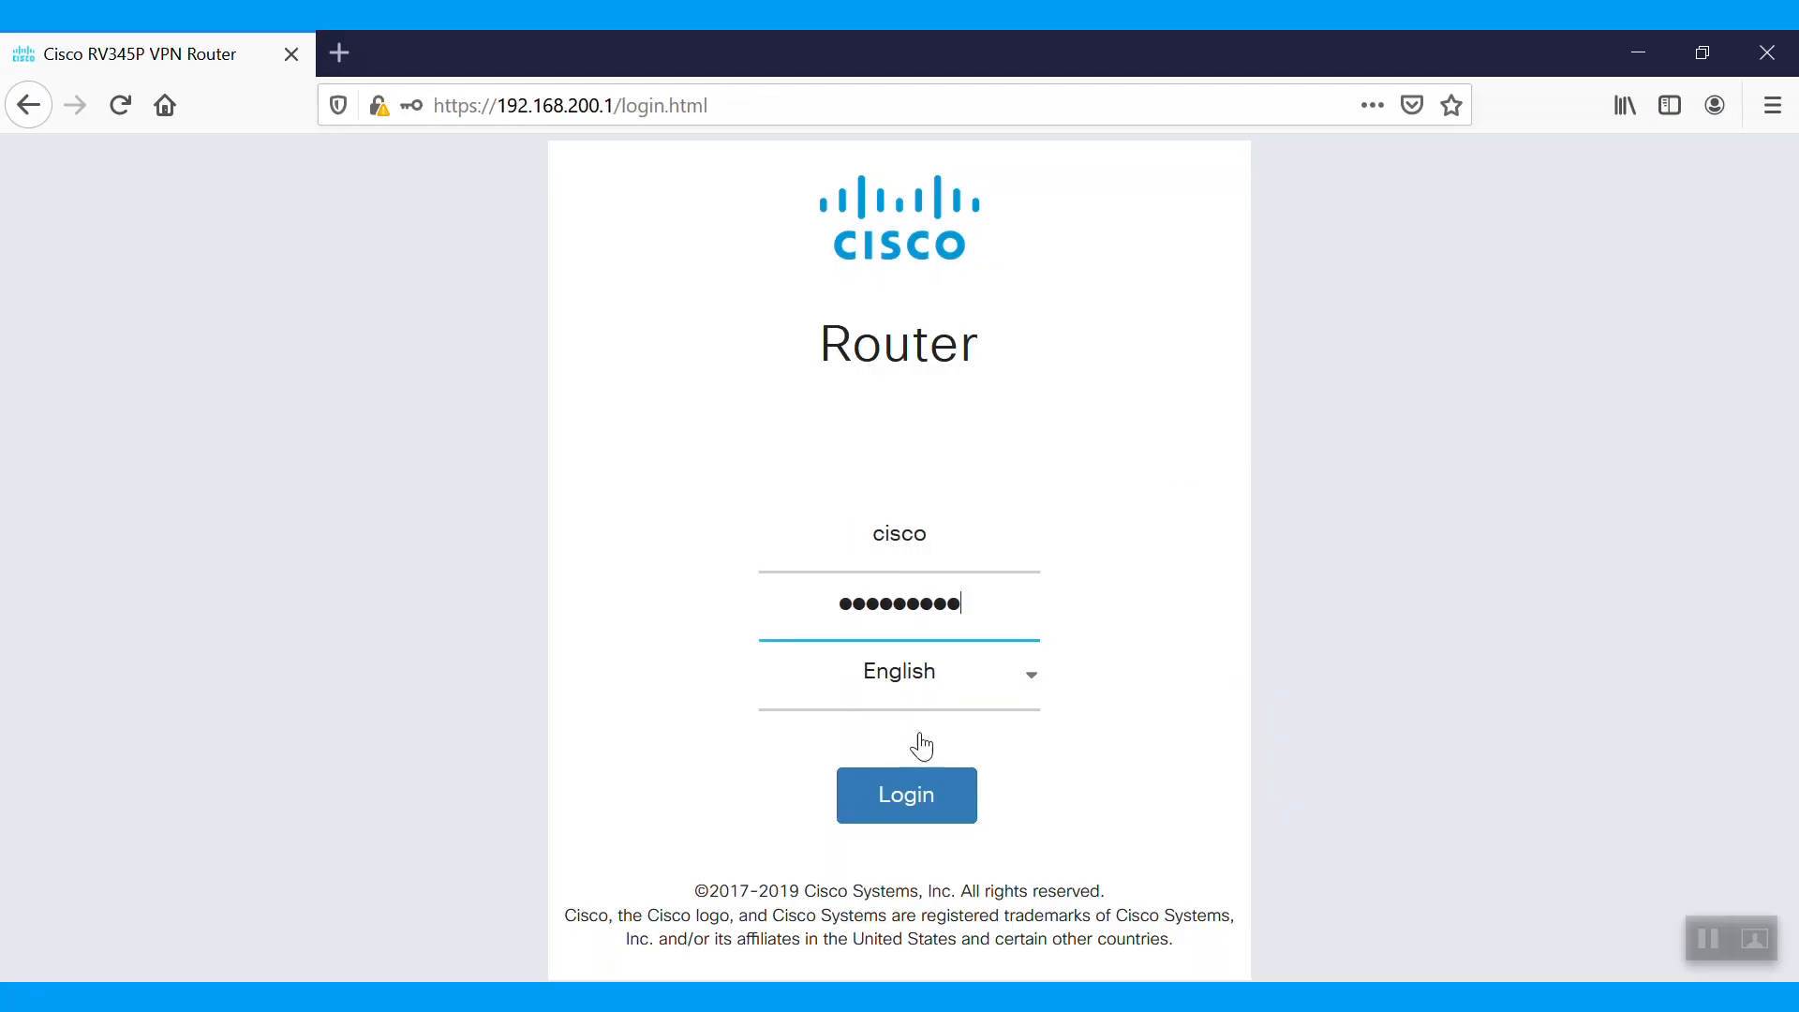
# Log in to the RV345P router web UI with the admin credentials
pyautogui.click(906, 795)
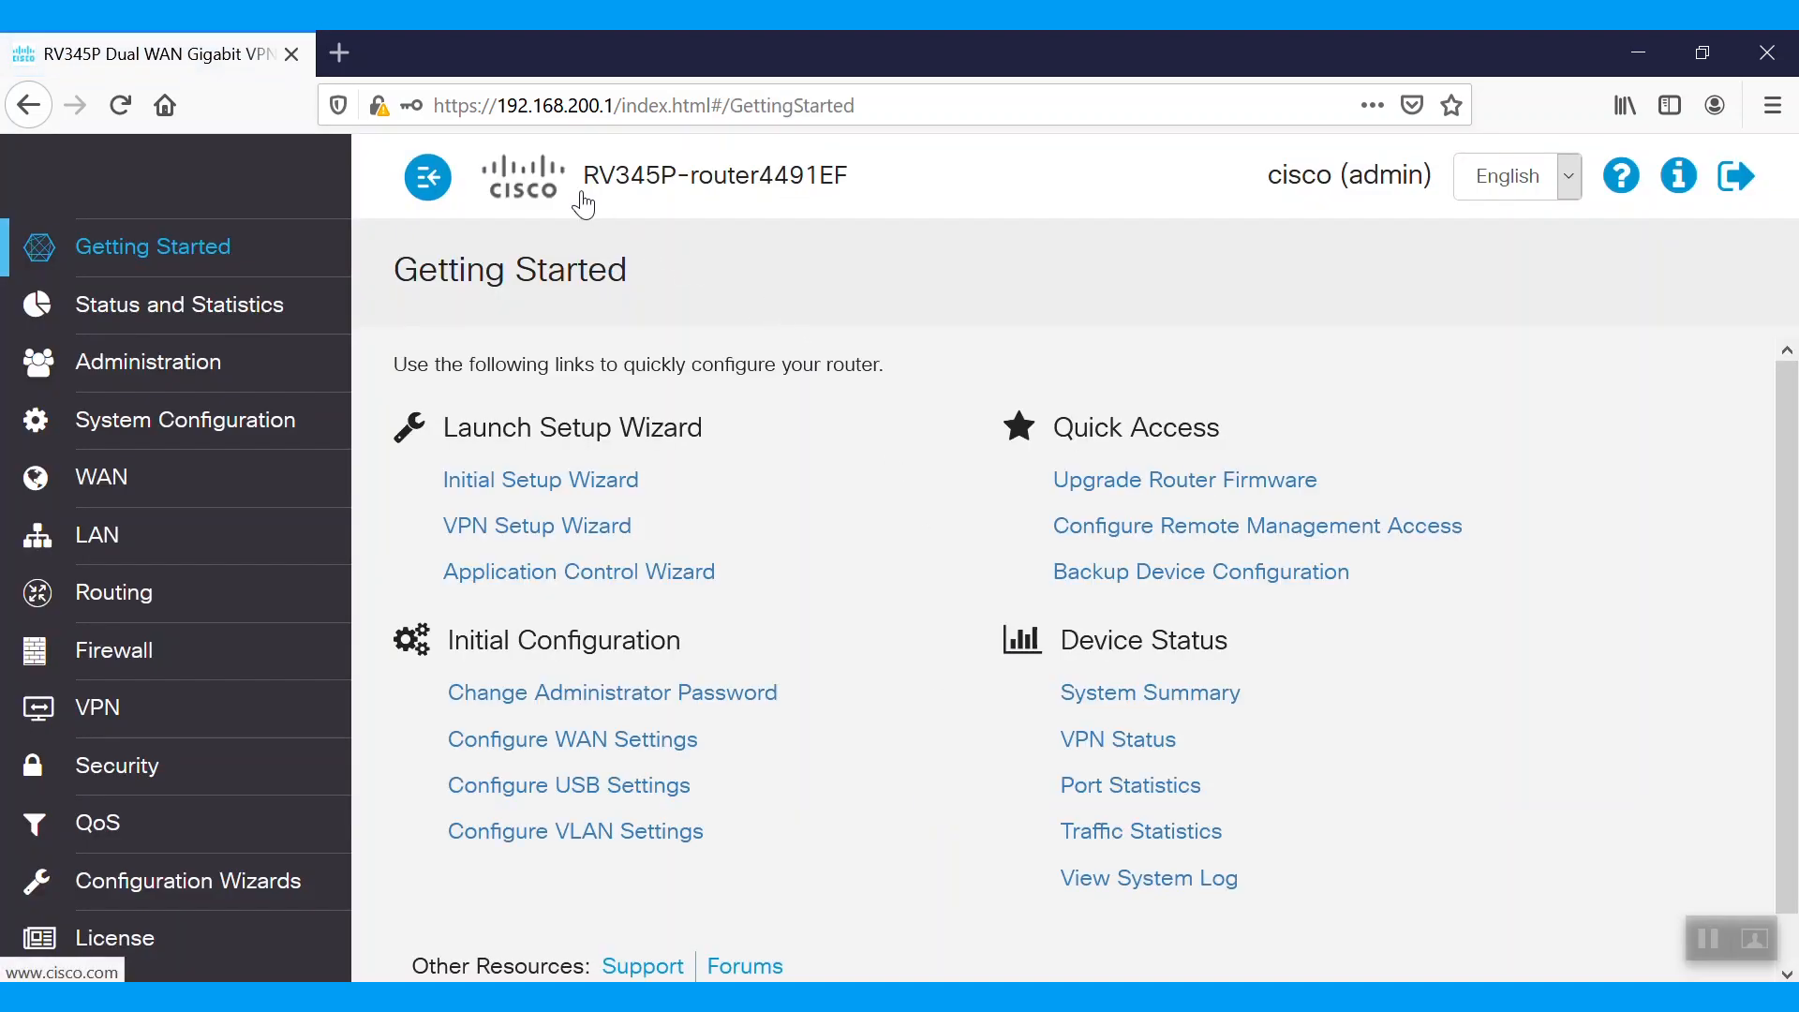
pyautogui.moveTo(402, 264)
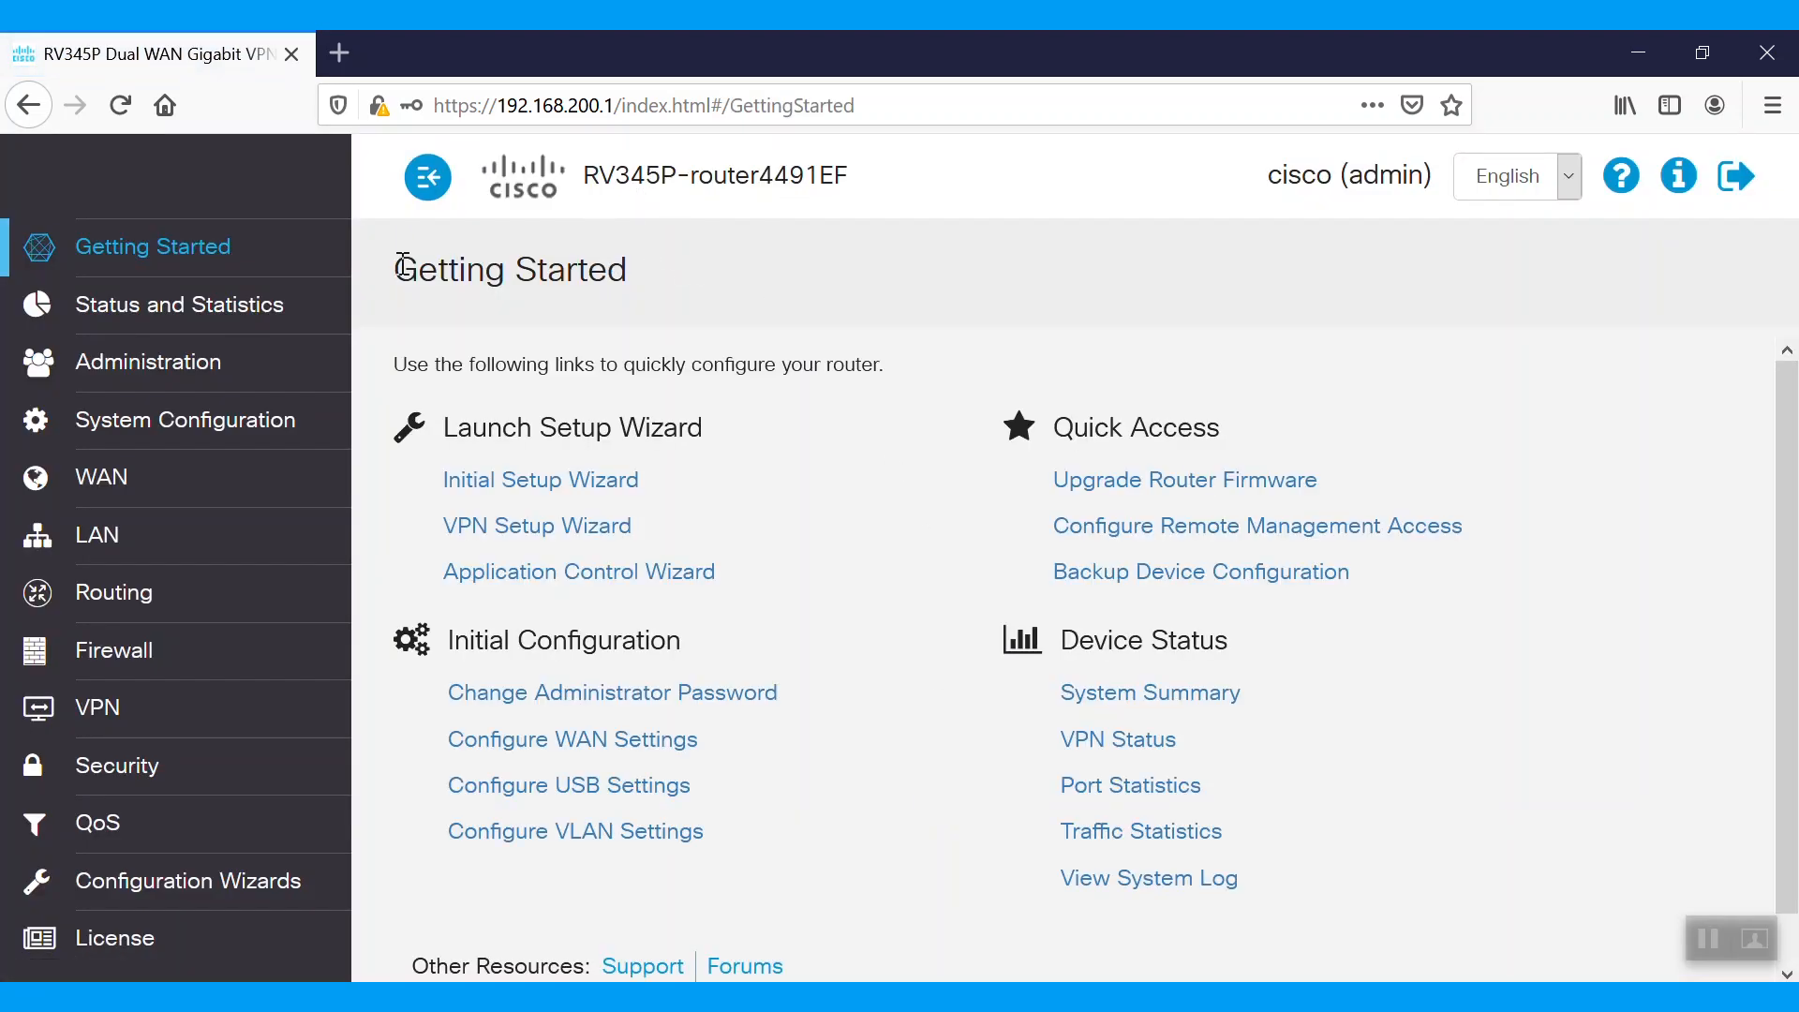
# Open System Summary and select WAN1's public IPv4 address in the IPv4 section
pyautogui.click(1149, 691)
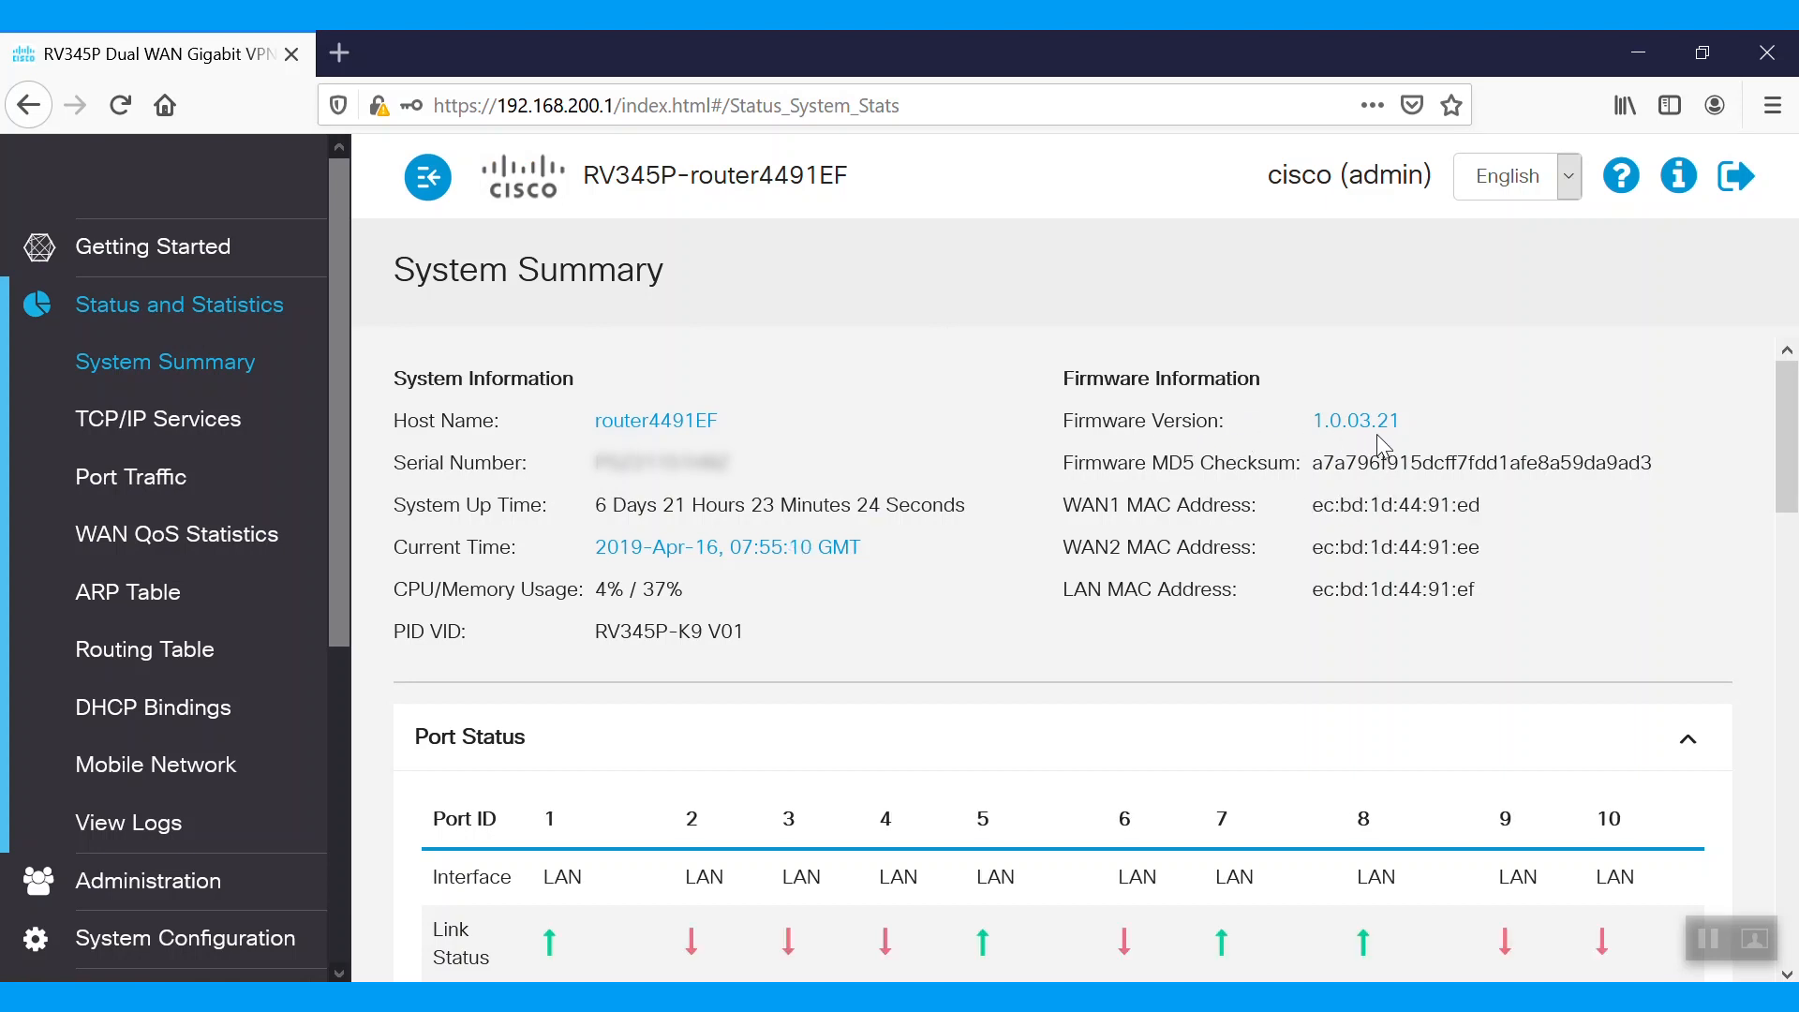
pyautogui.moveTo(1012, 392)
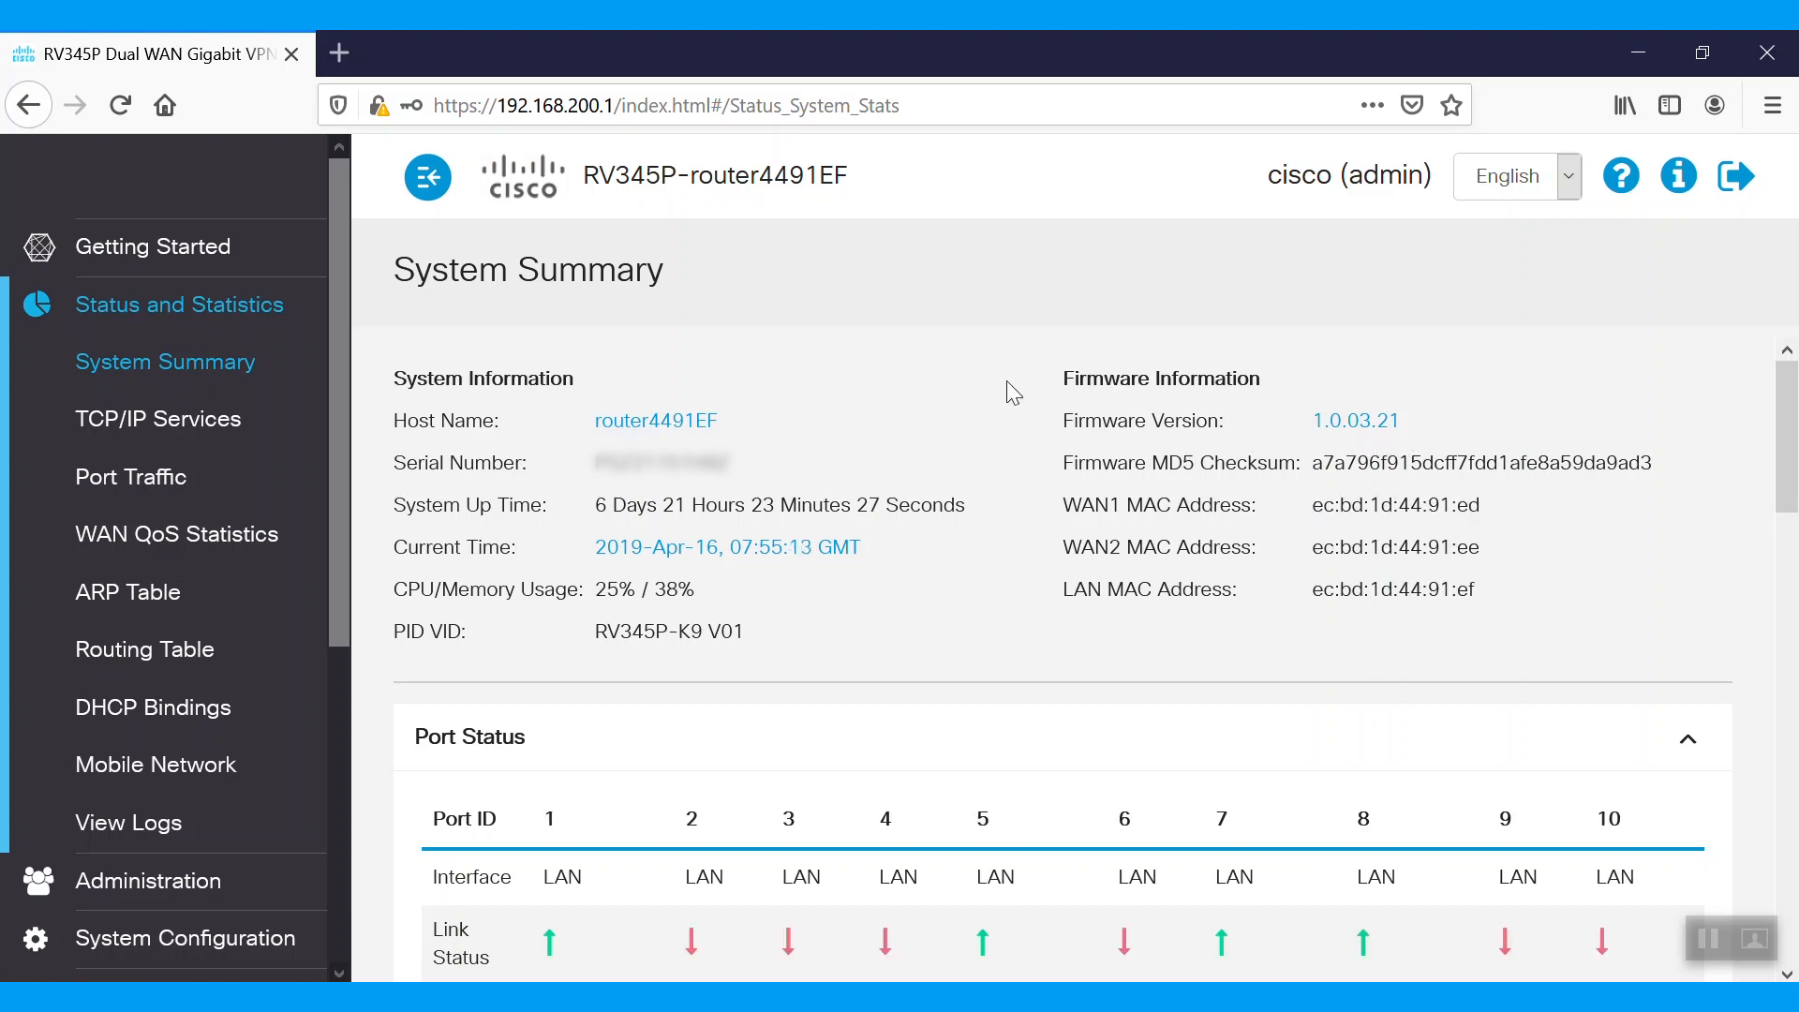
pyautogui.moveTo(341, 318)
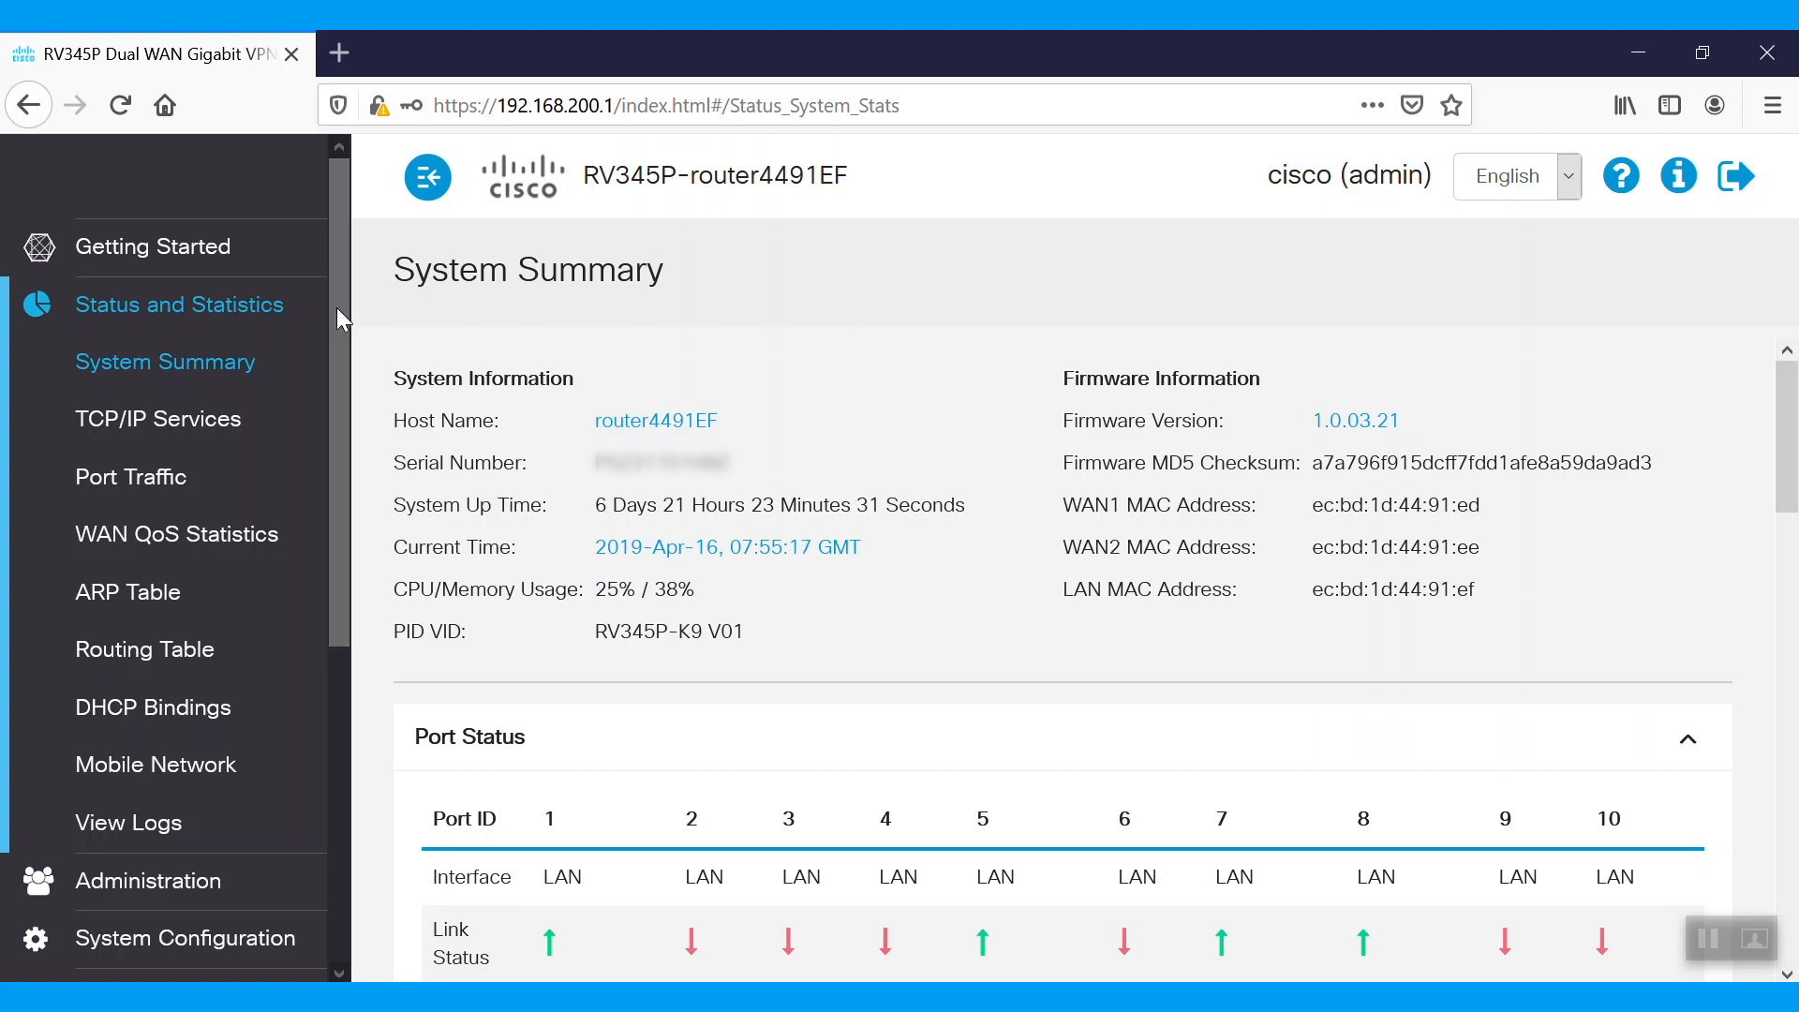
pyautogui.scroll(-3)
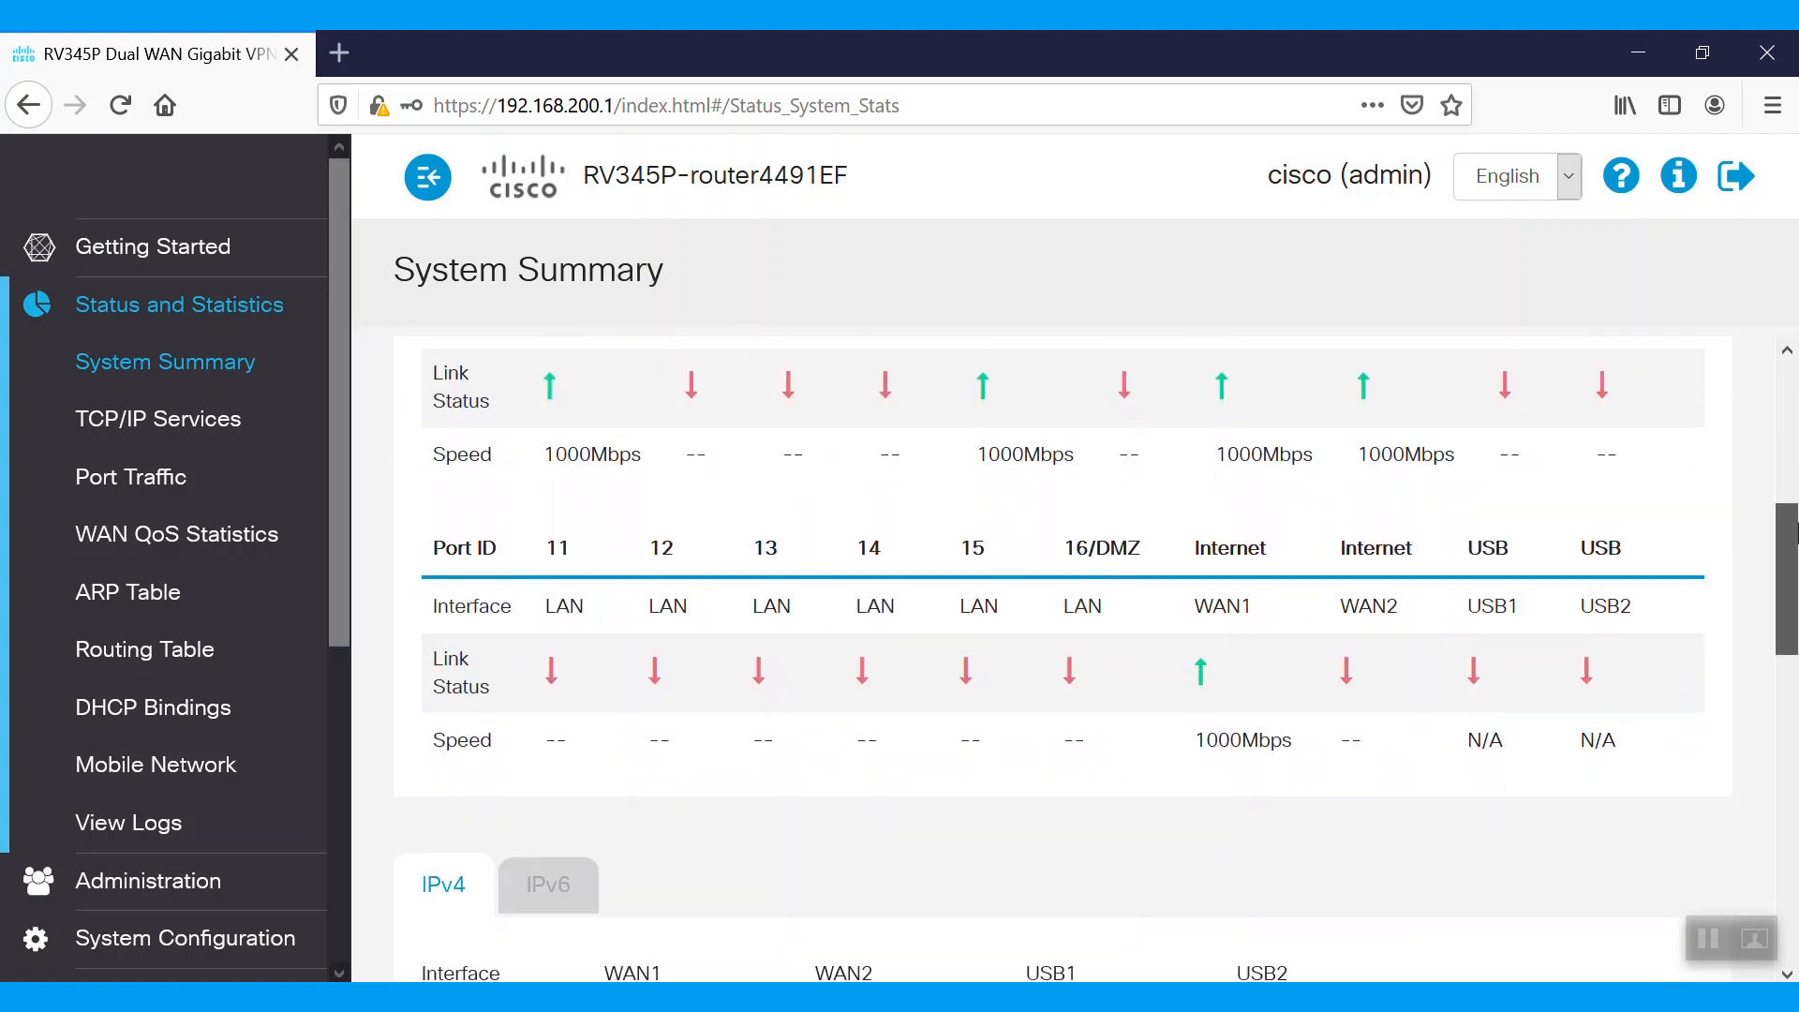
pyautogui.scroll(-3)
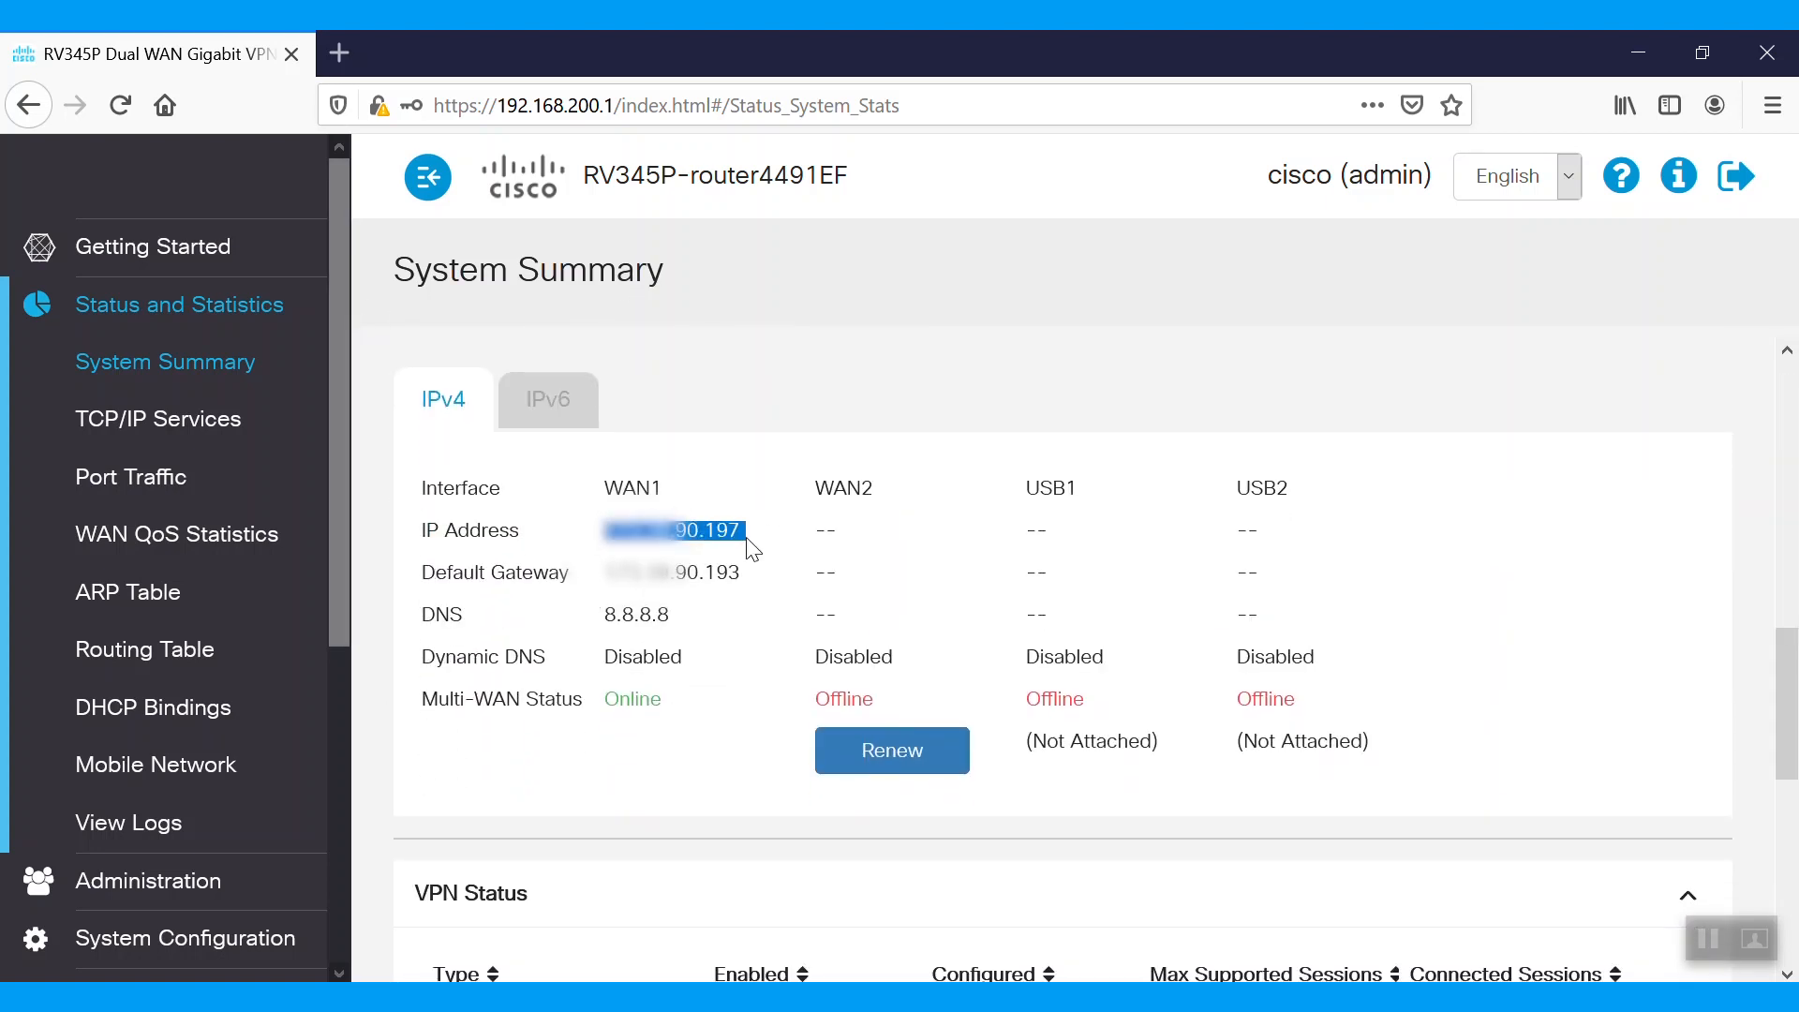
pyautogui.click(146, 279)
pyautogui.write('cmd')
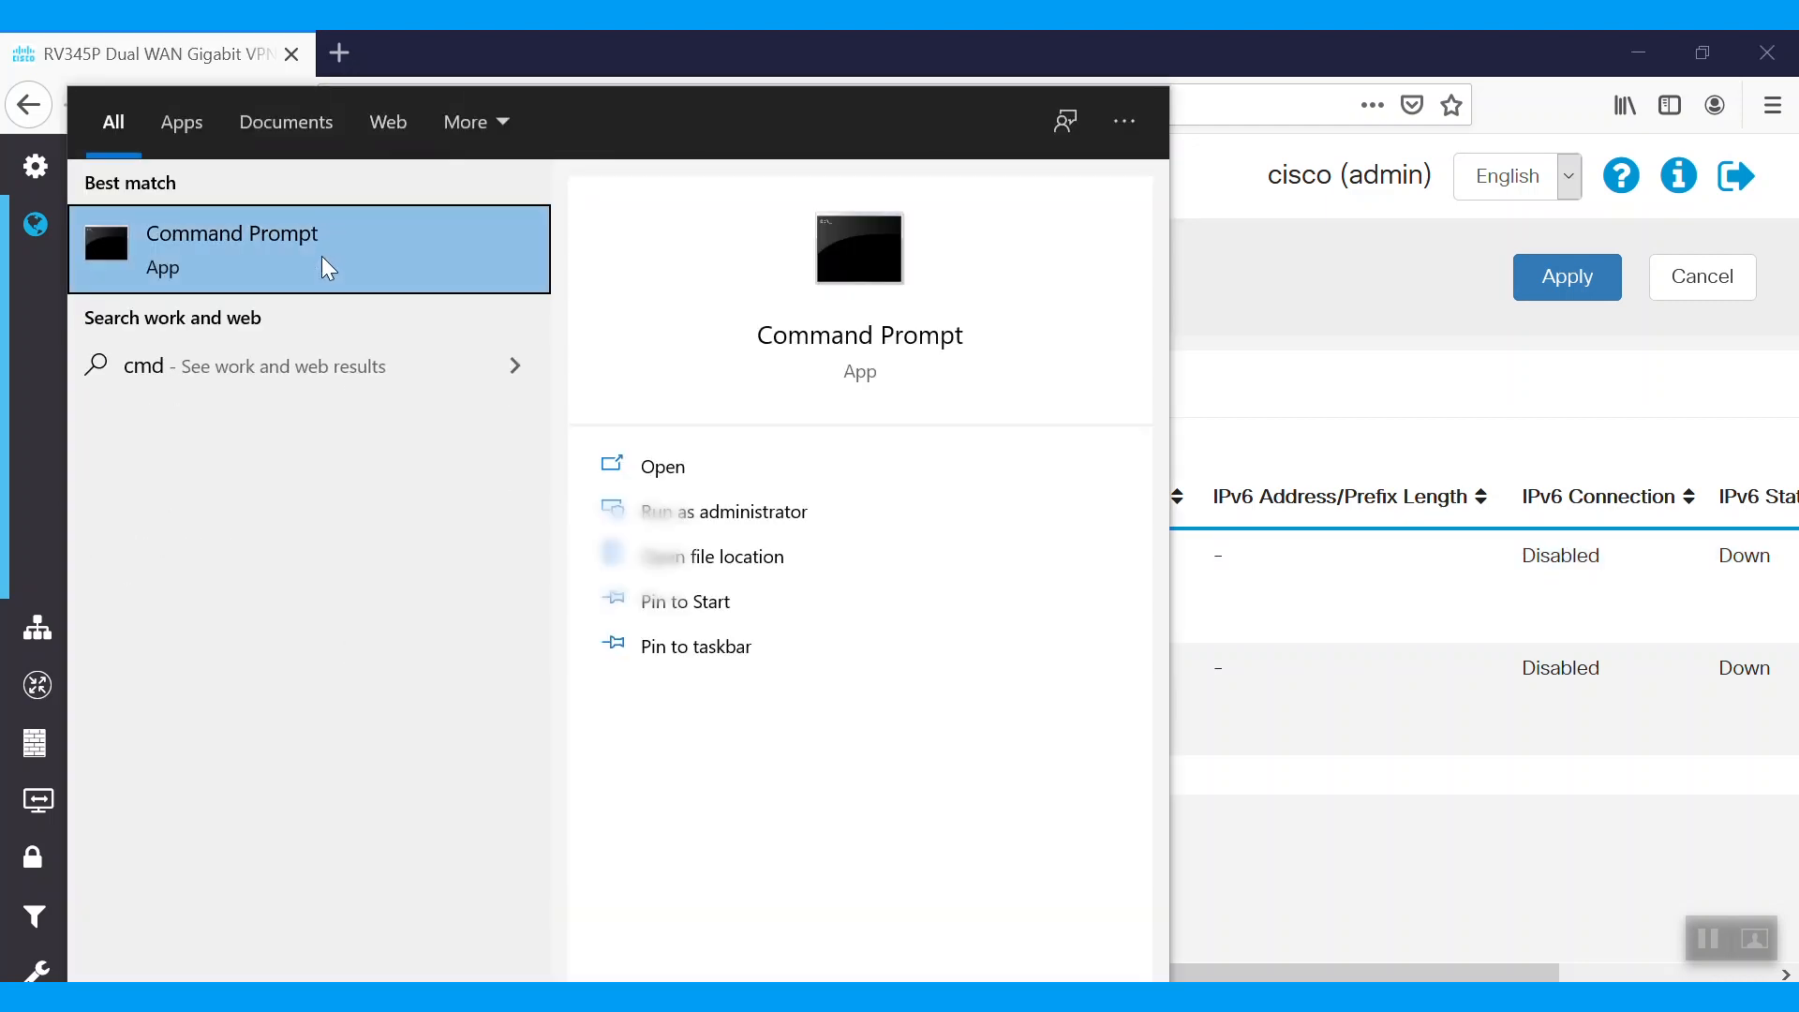
# Ping the spare public IP ending 90.198, see 'Destination host unreachable', and close Command Prompt
pyautogui.click(660, 465)
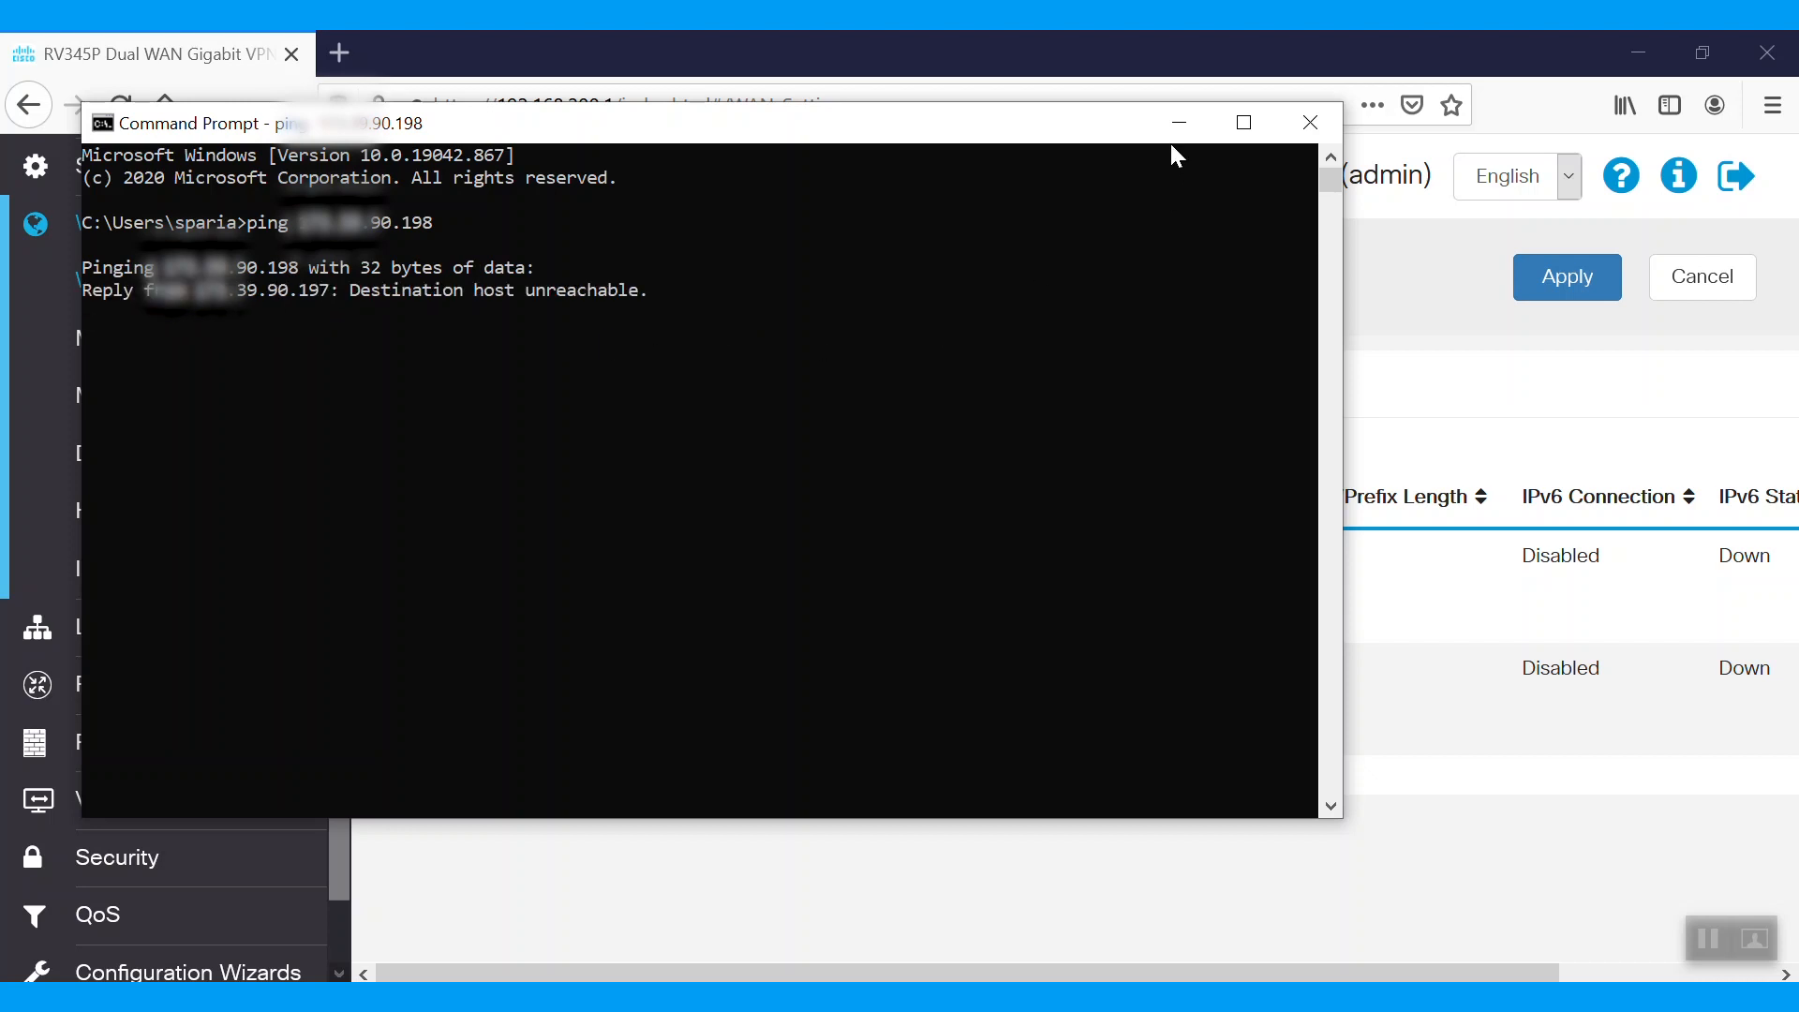
pyautogui.click(1308, 123)
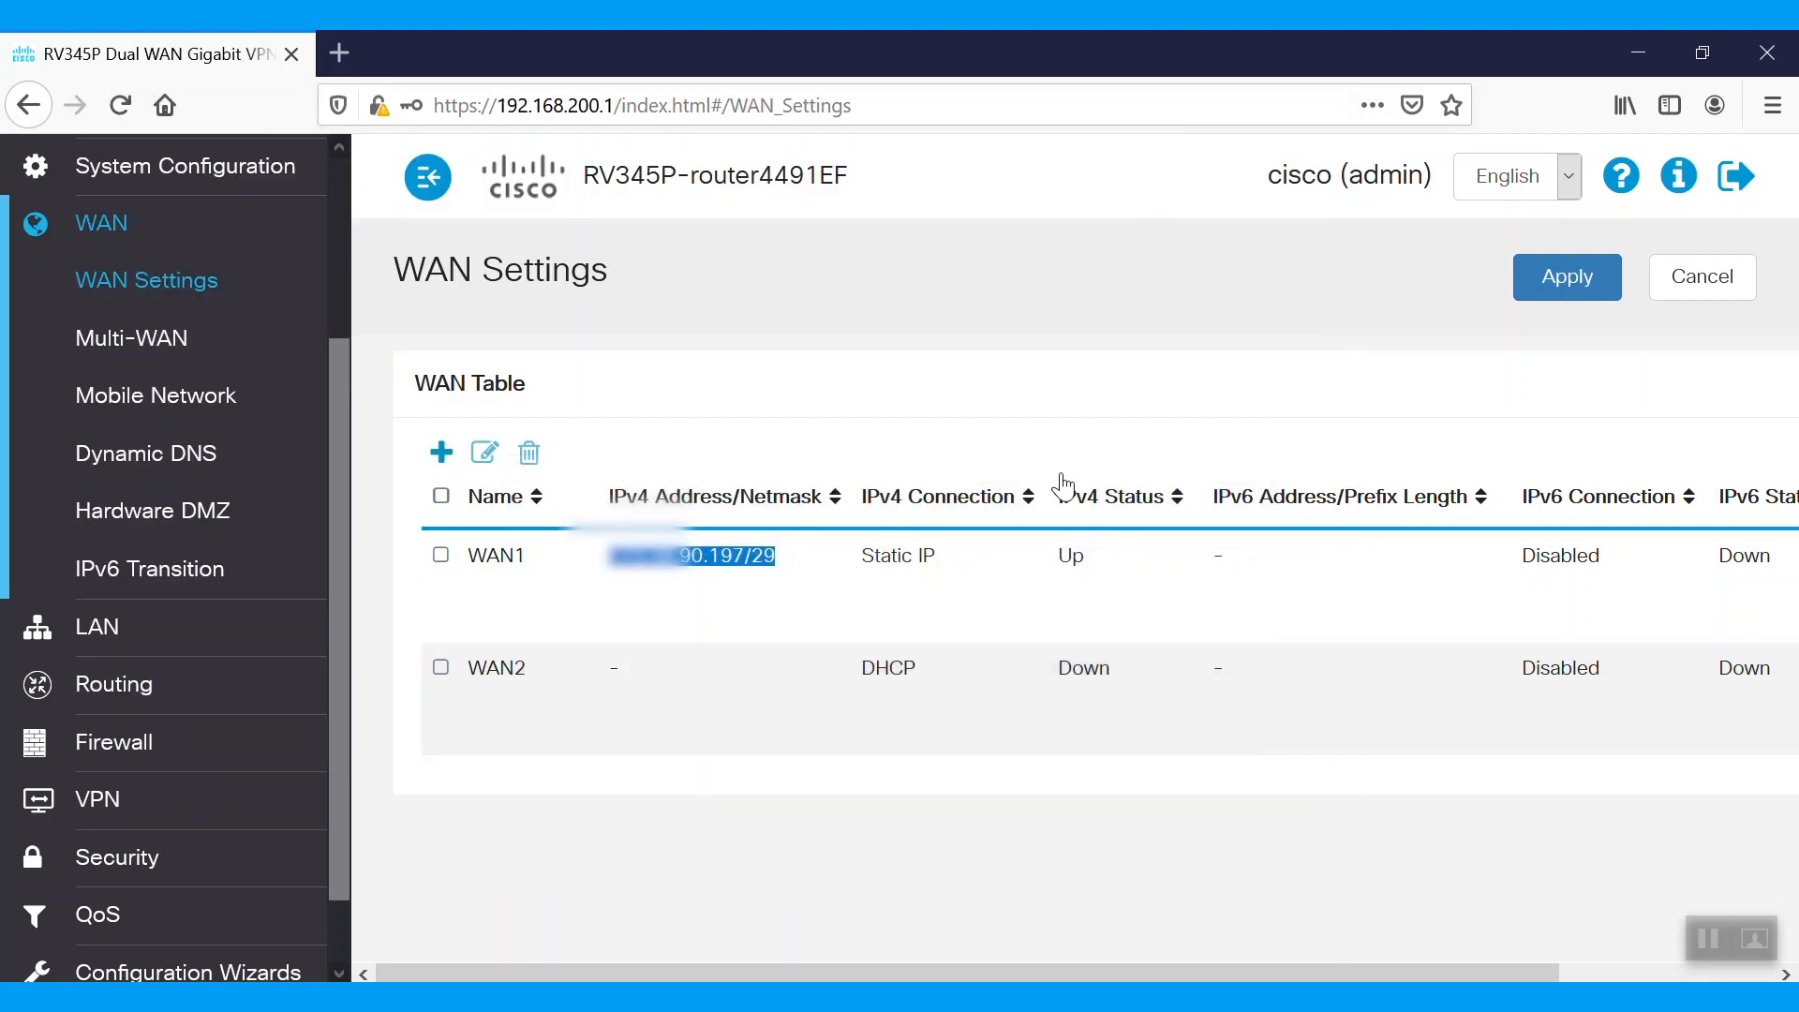
# Check DHCP Bindings for DESKTOP-98JF2UG at 192.168.200.107, then move to the Firewall section
pyautogui.scroll(3)
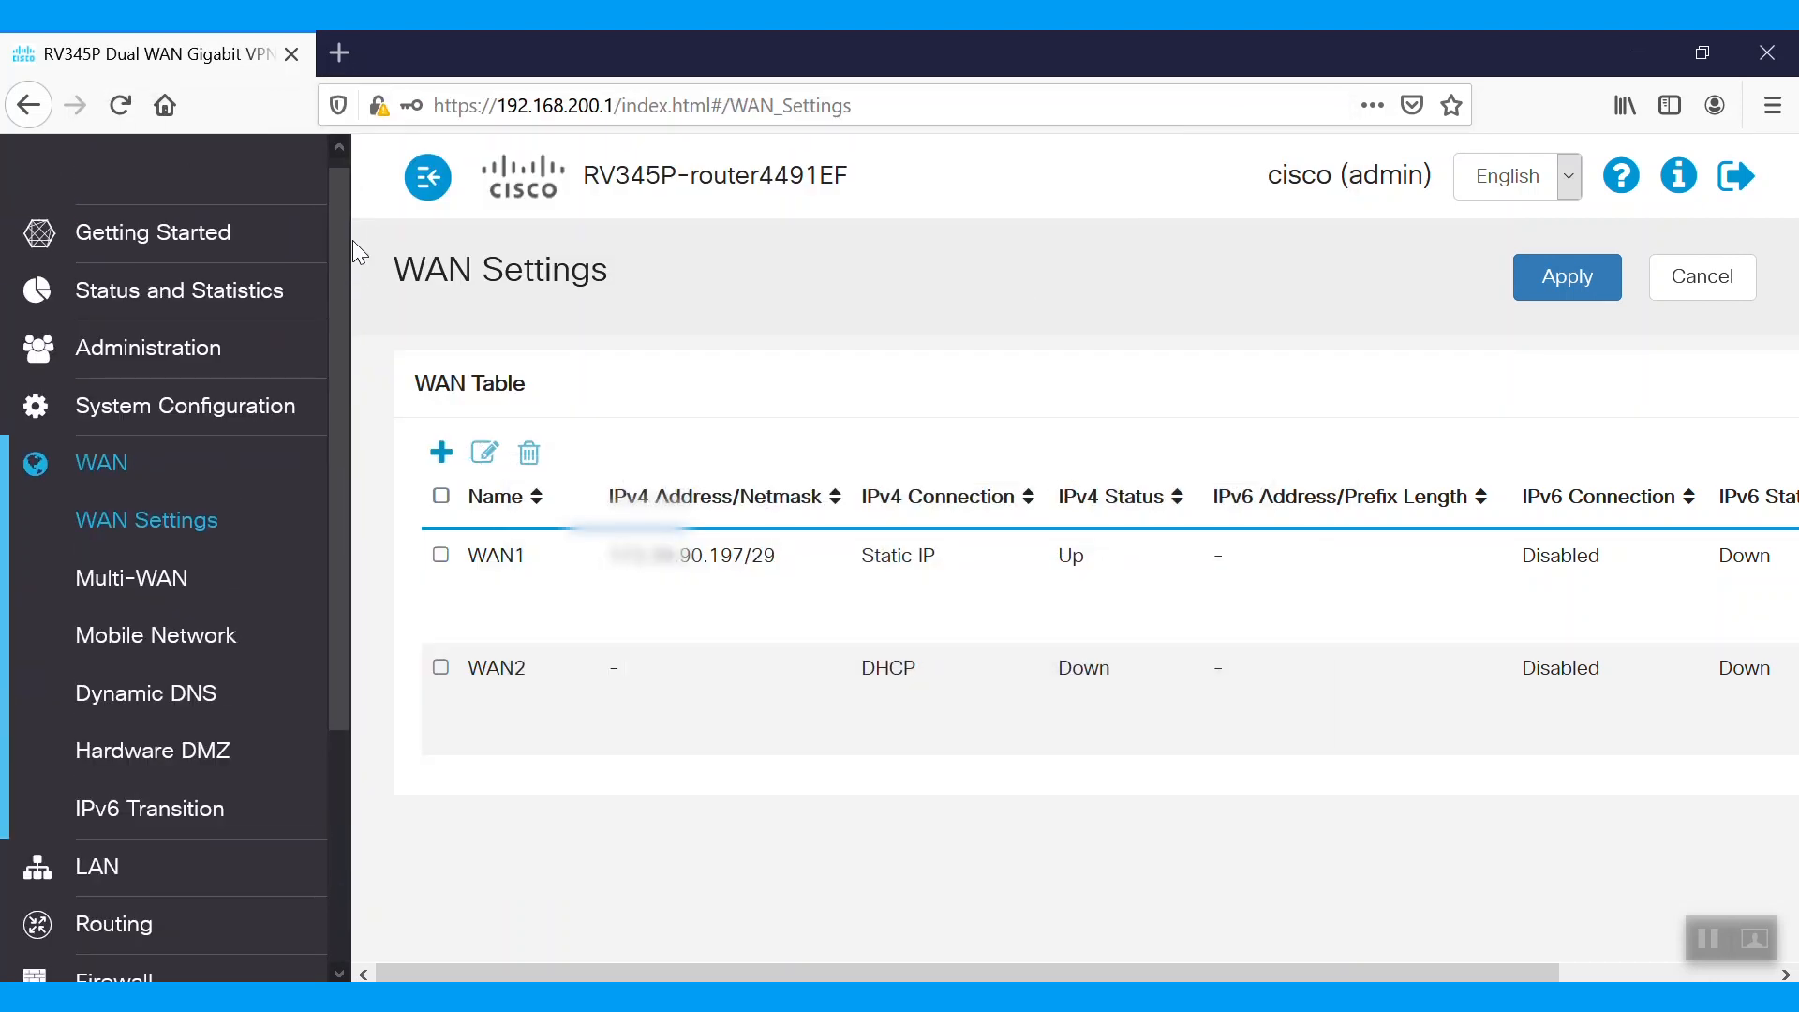
pyautogui.click(178, 290)
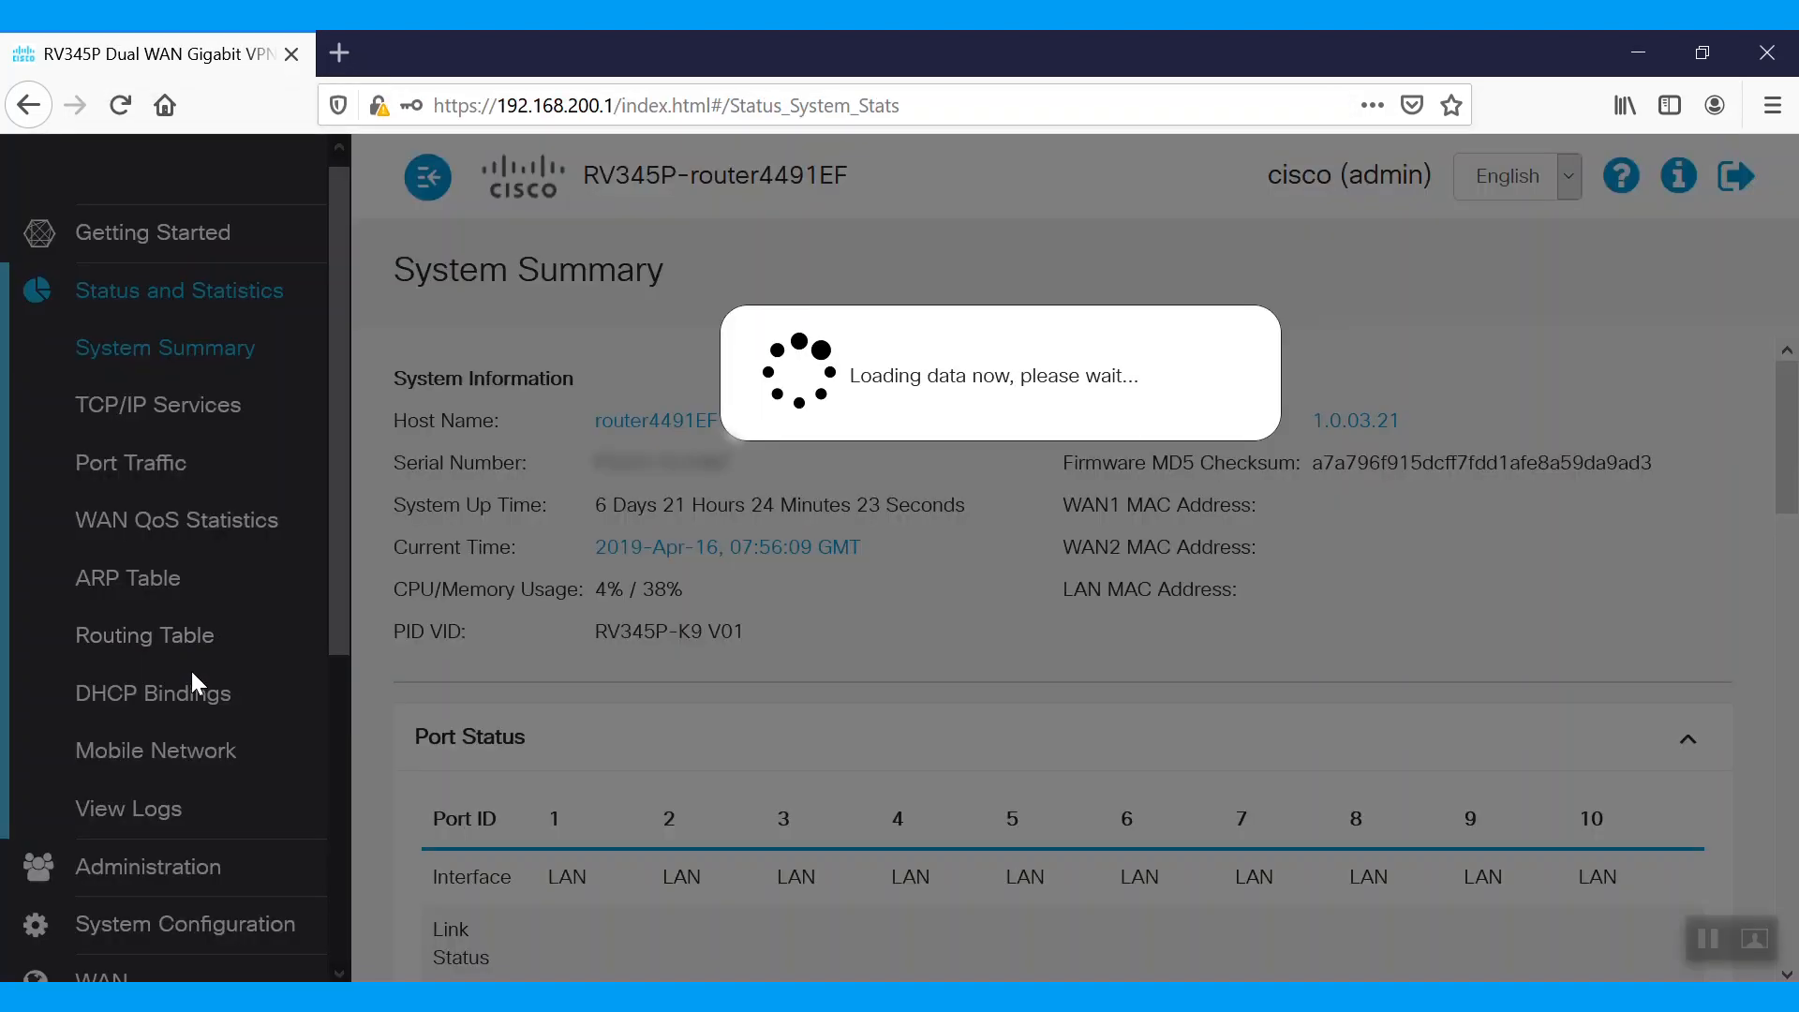
pyautogui.click(153, 691)
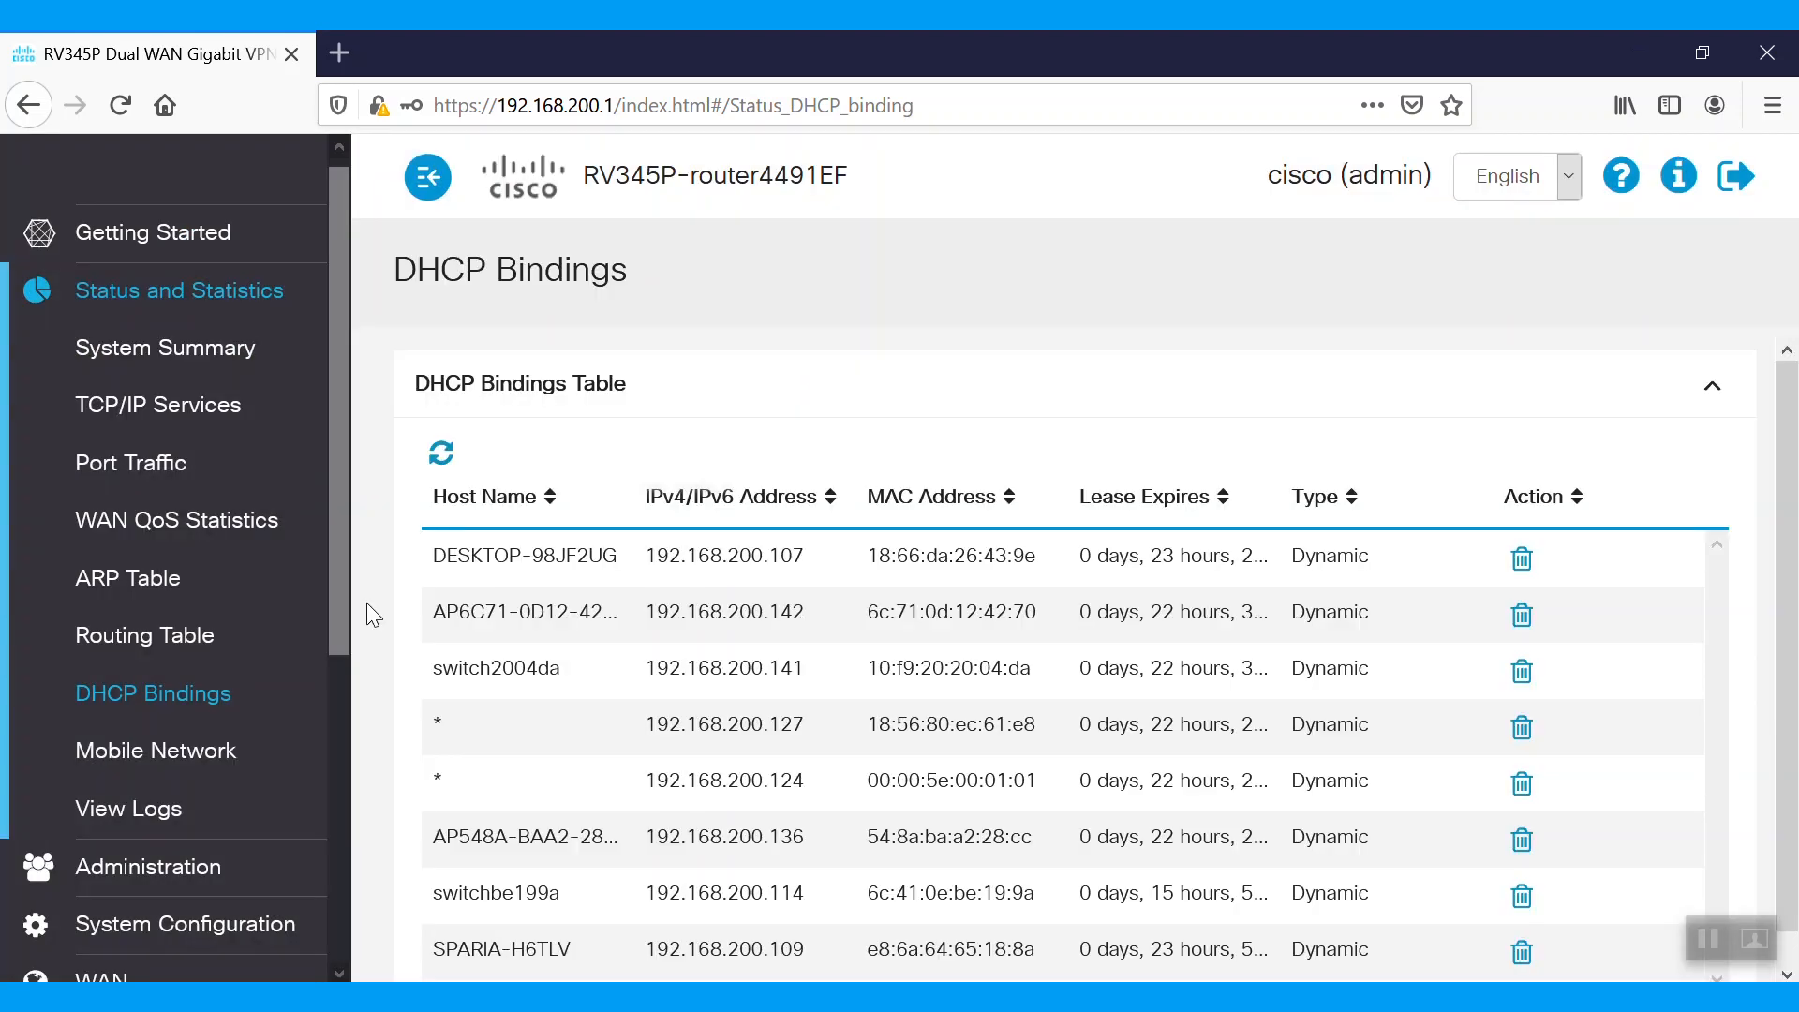
pyautogui.scroll(3)
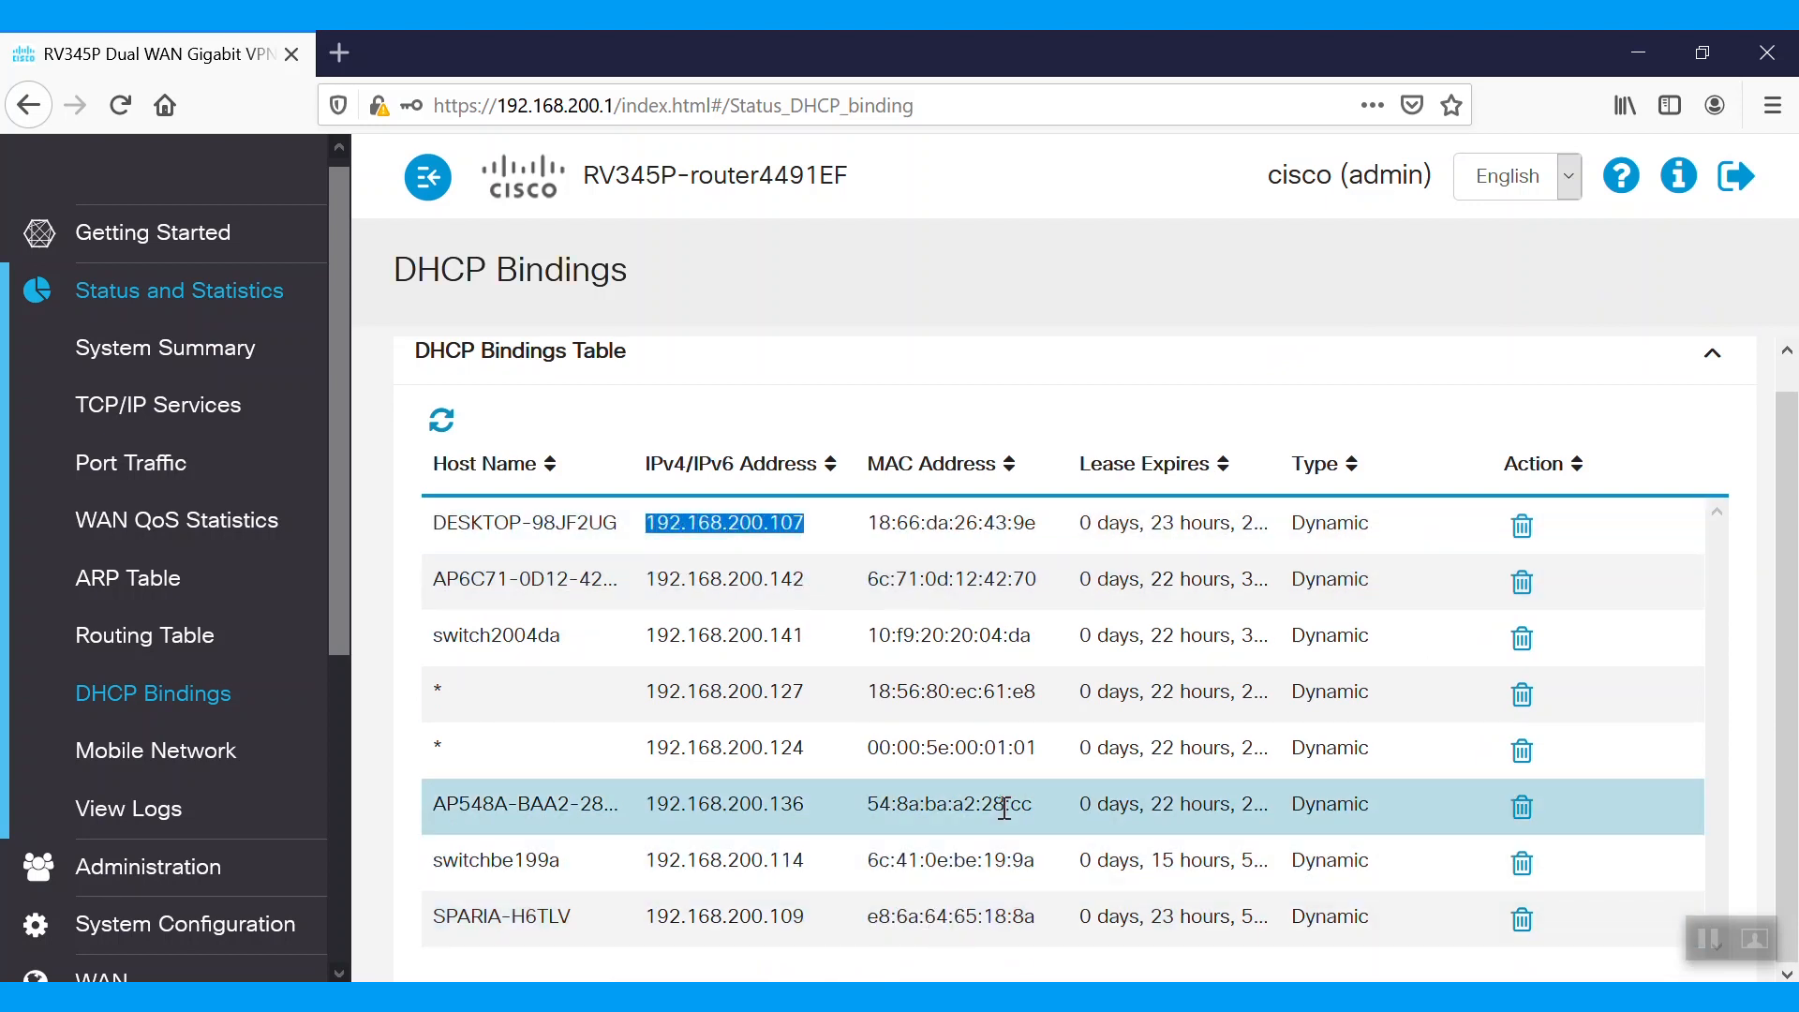
pyautogui.scroll(-3)
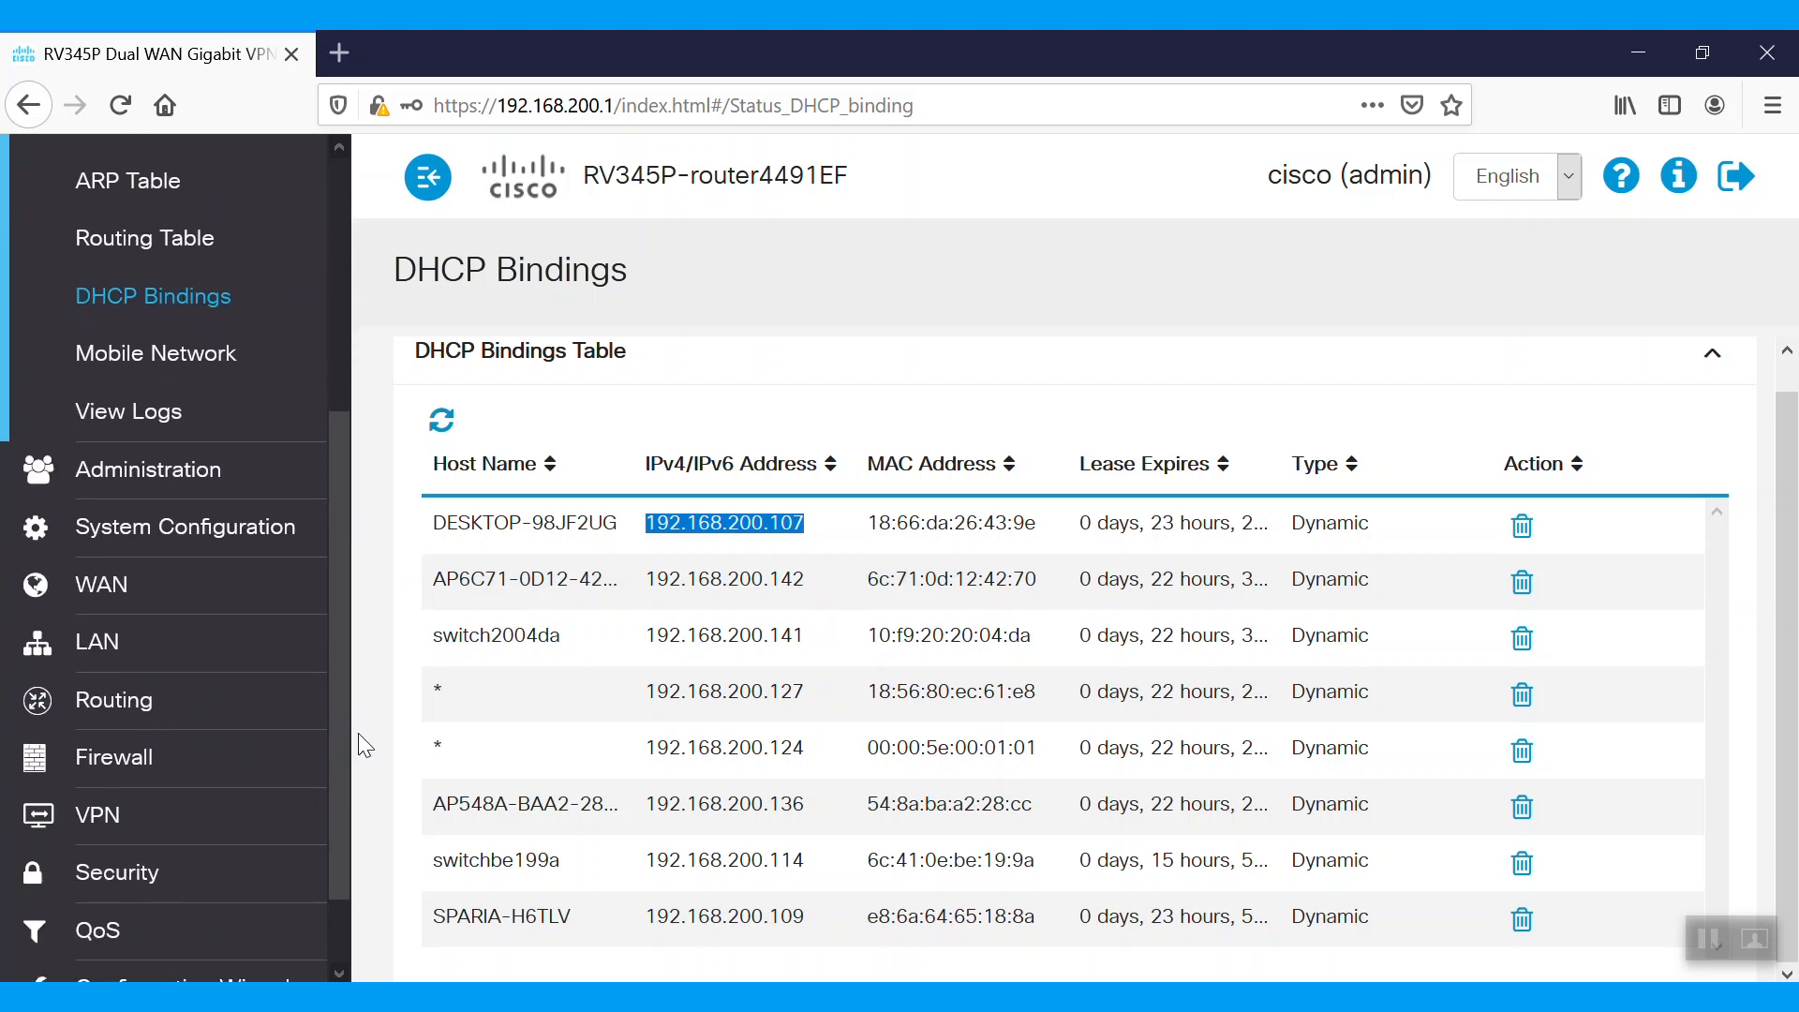
pyautogui.click(128, 496)
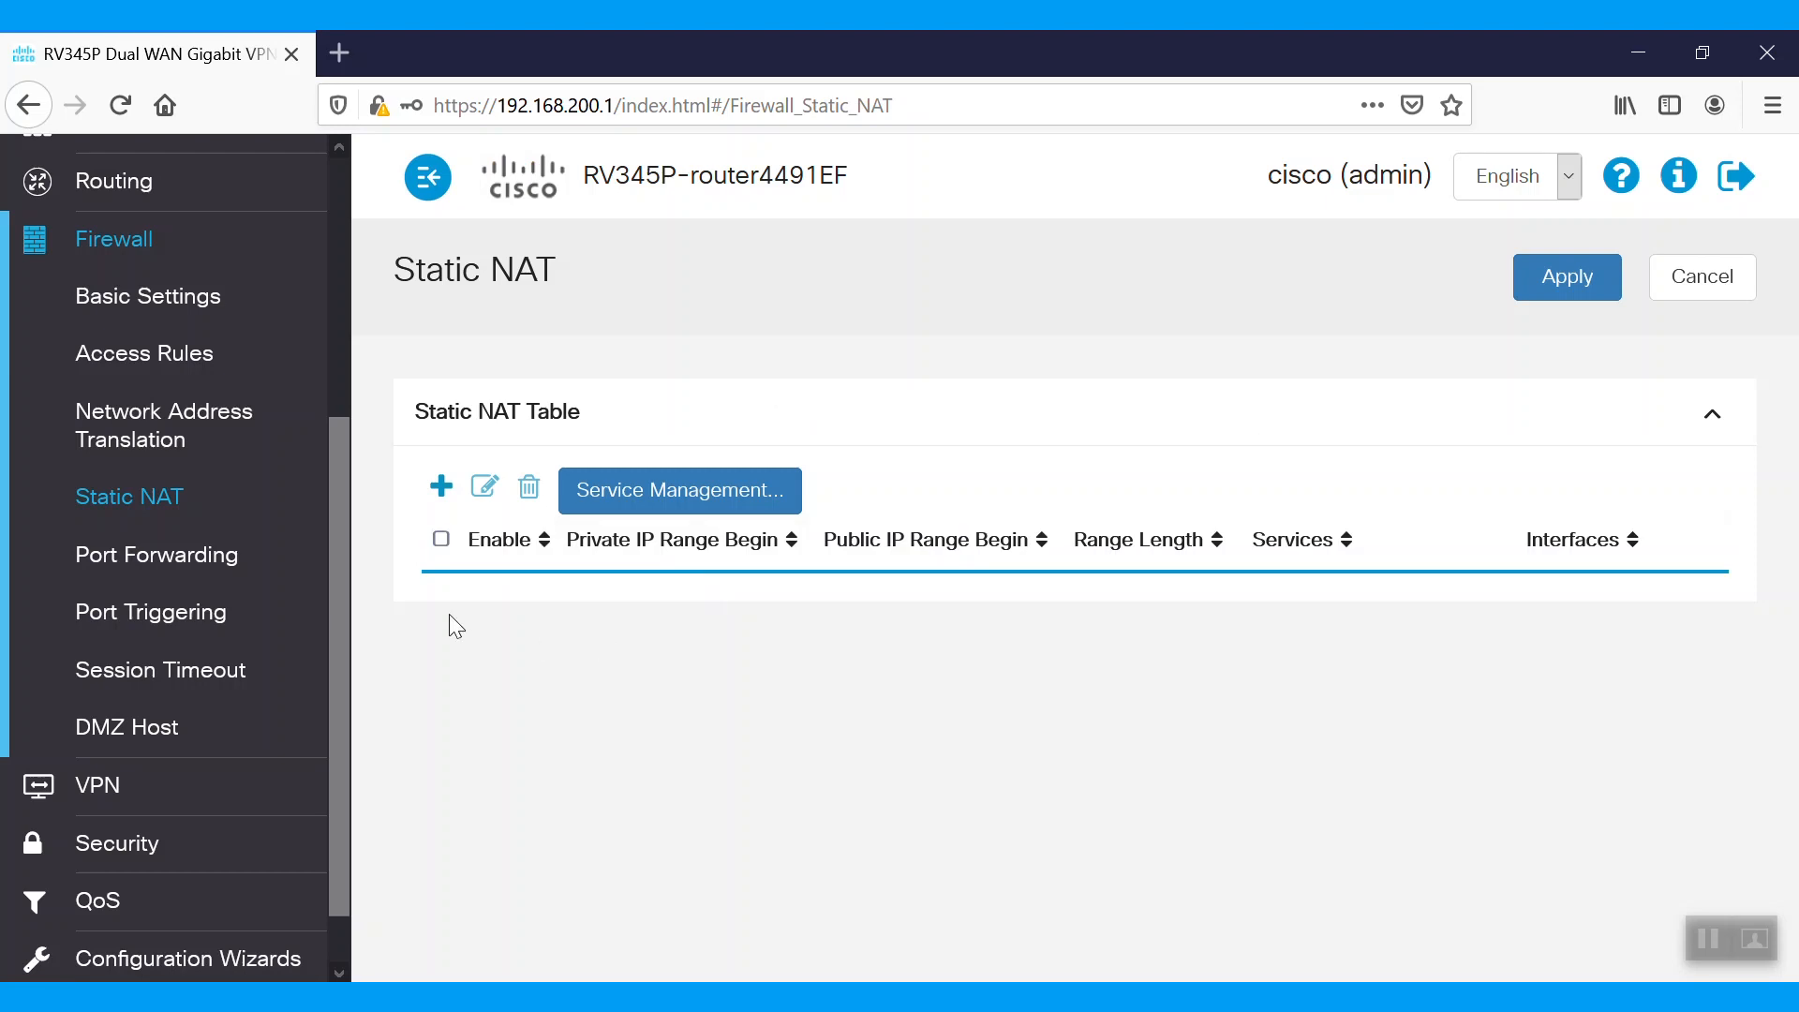
# Add a Static NAT row with private IP 192.168.200.107 and the public IP ending 90.198
pyautogui.click(441, 485)
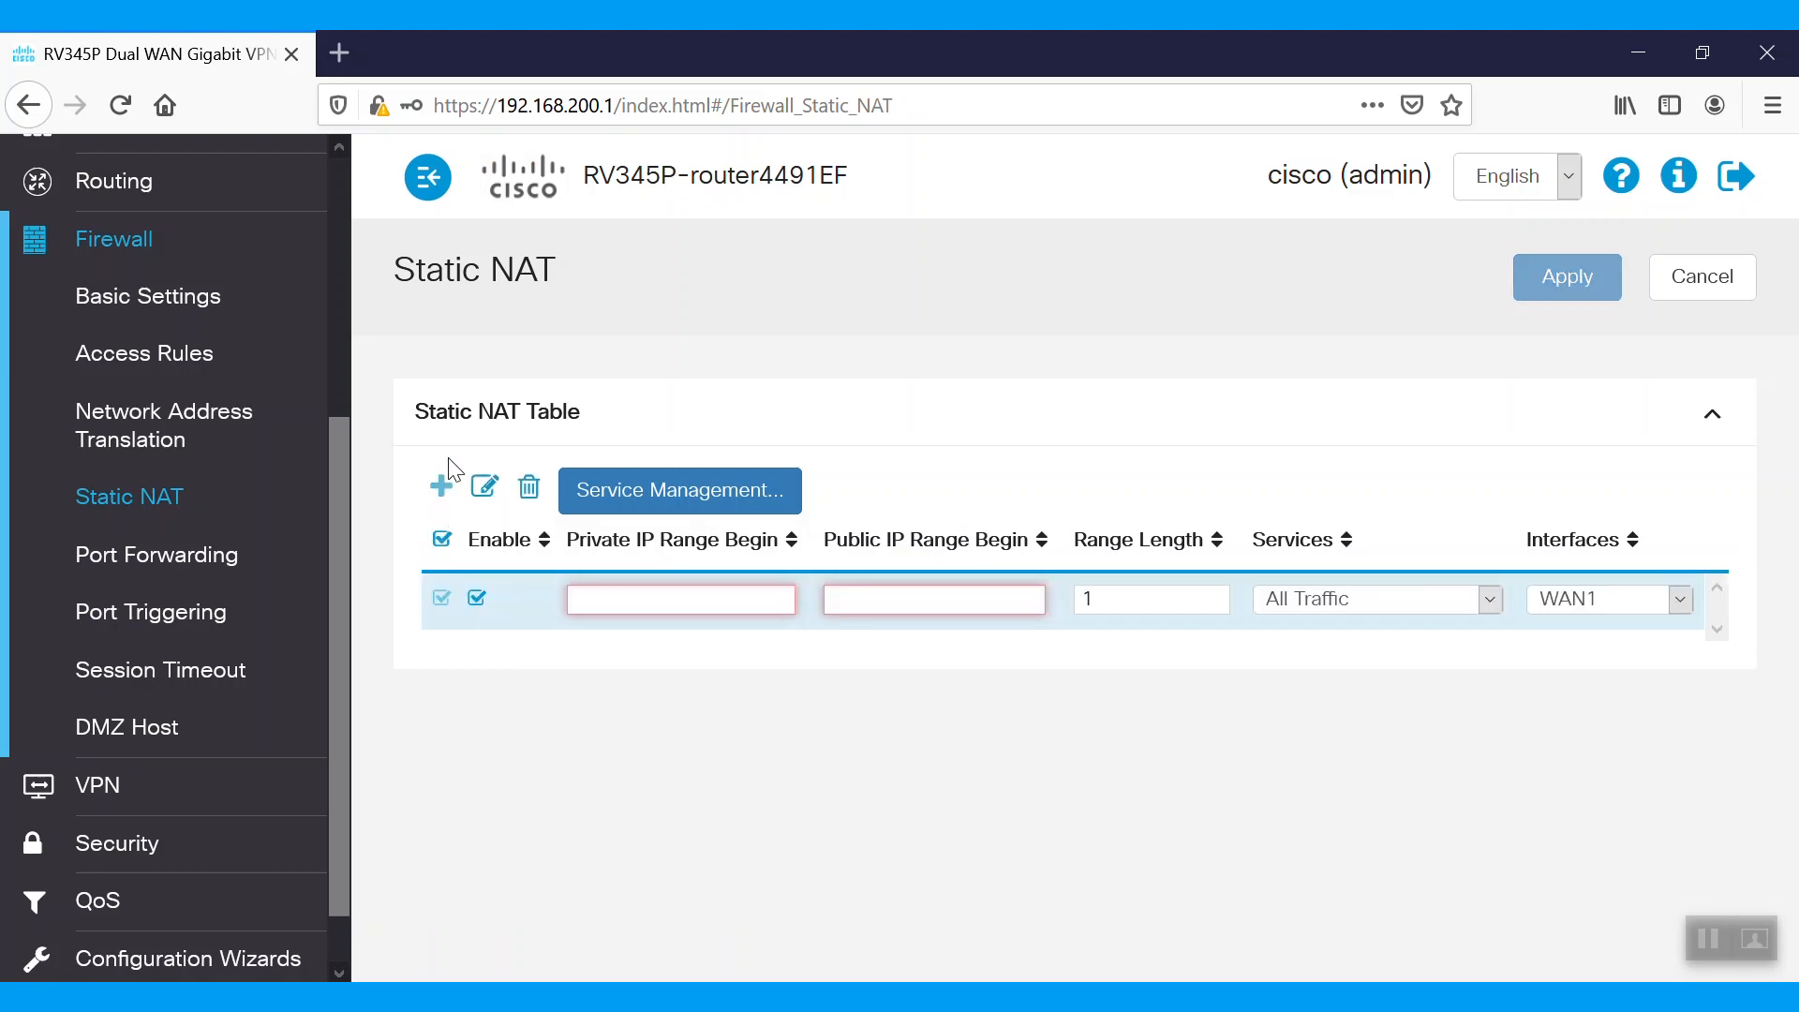
pyautogui.click(680, 597)
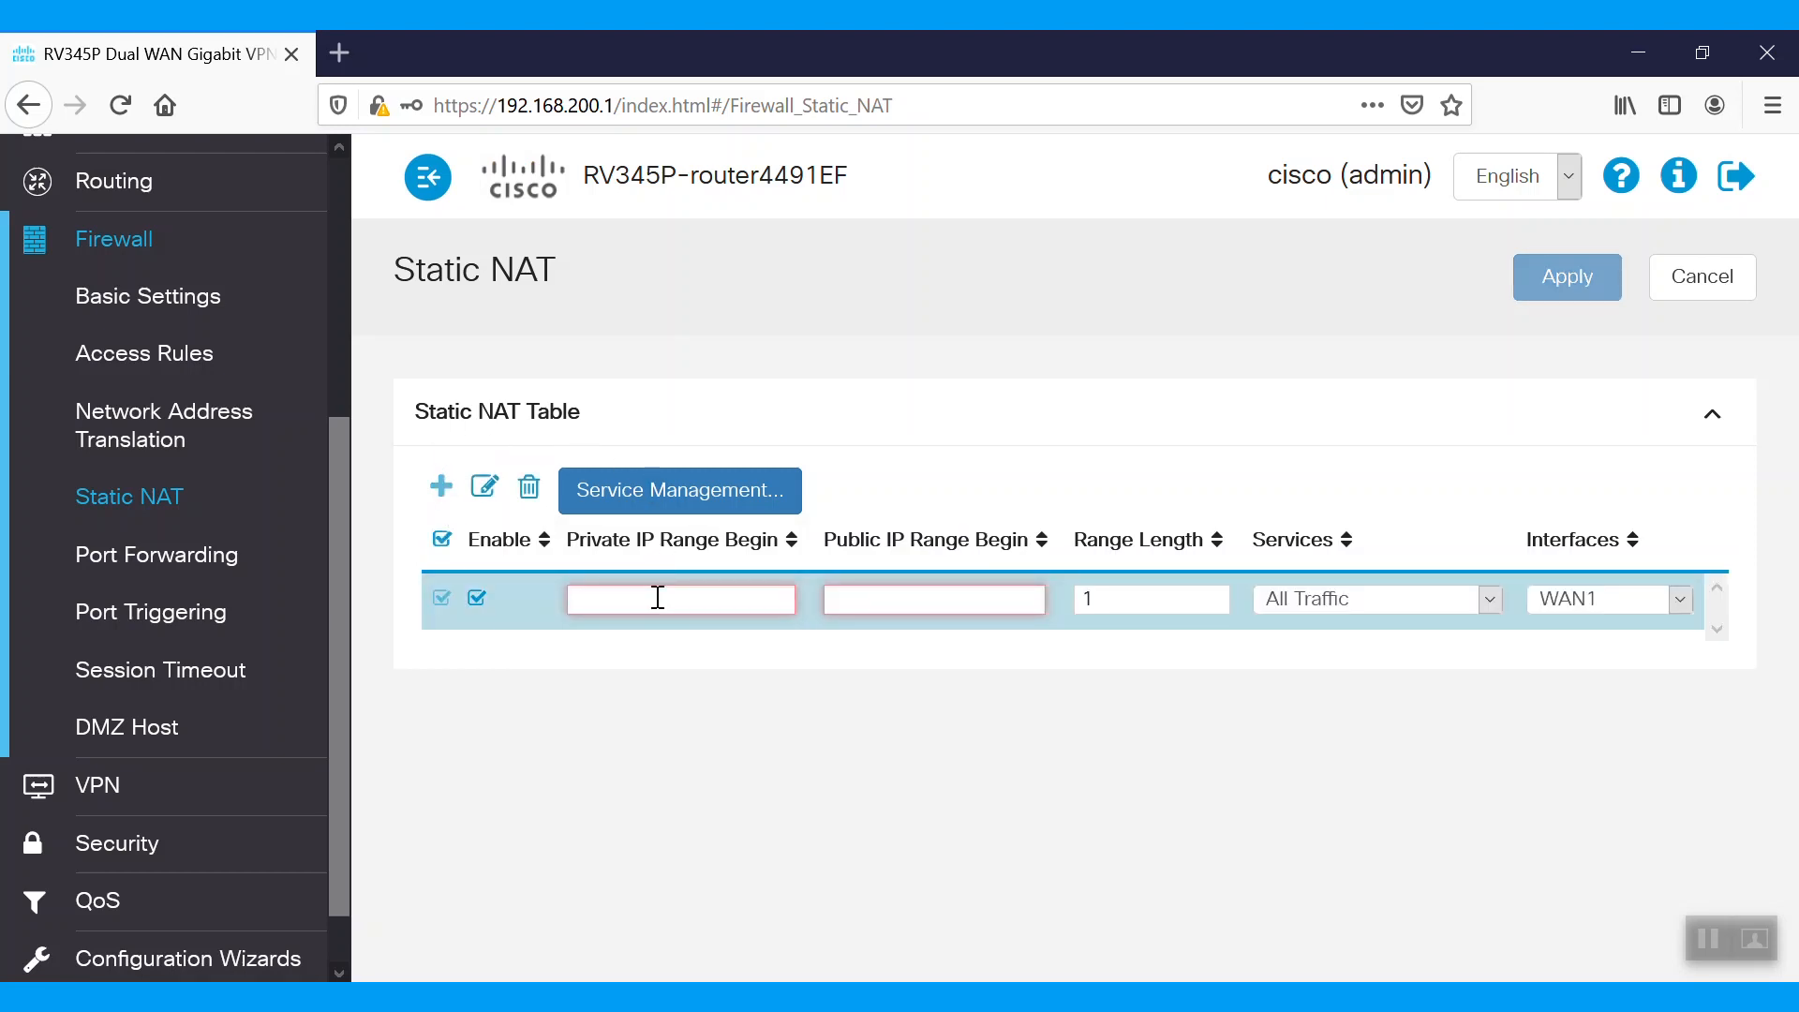
pyautogui.write('192.168.200.107')
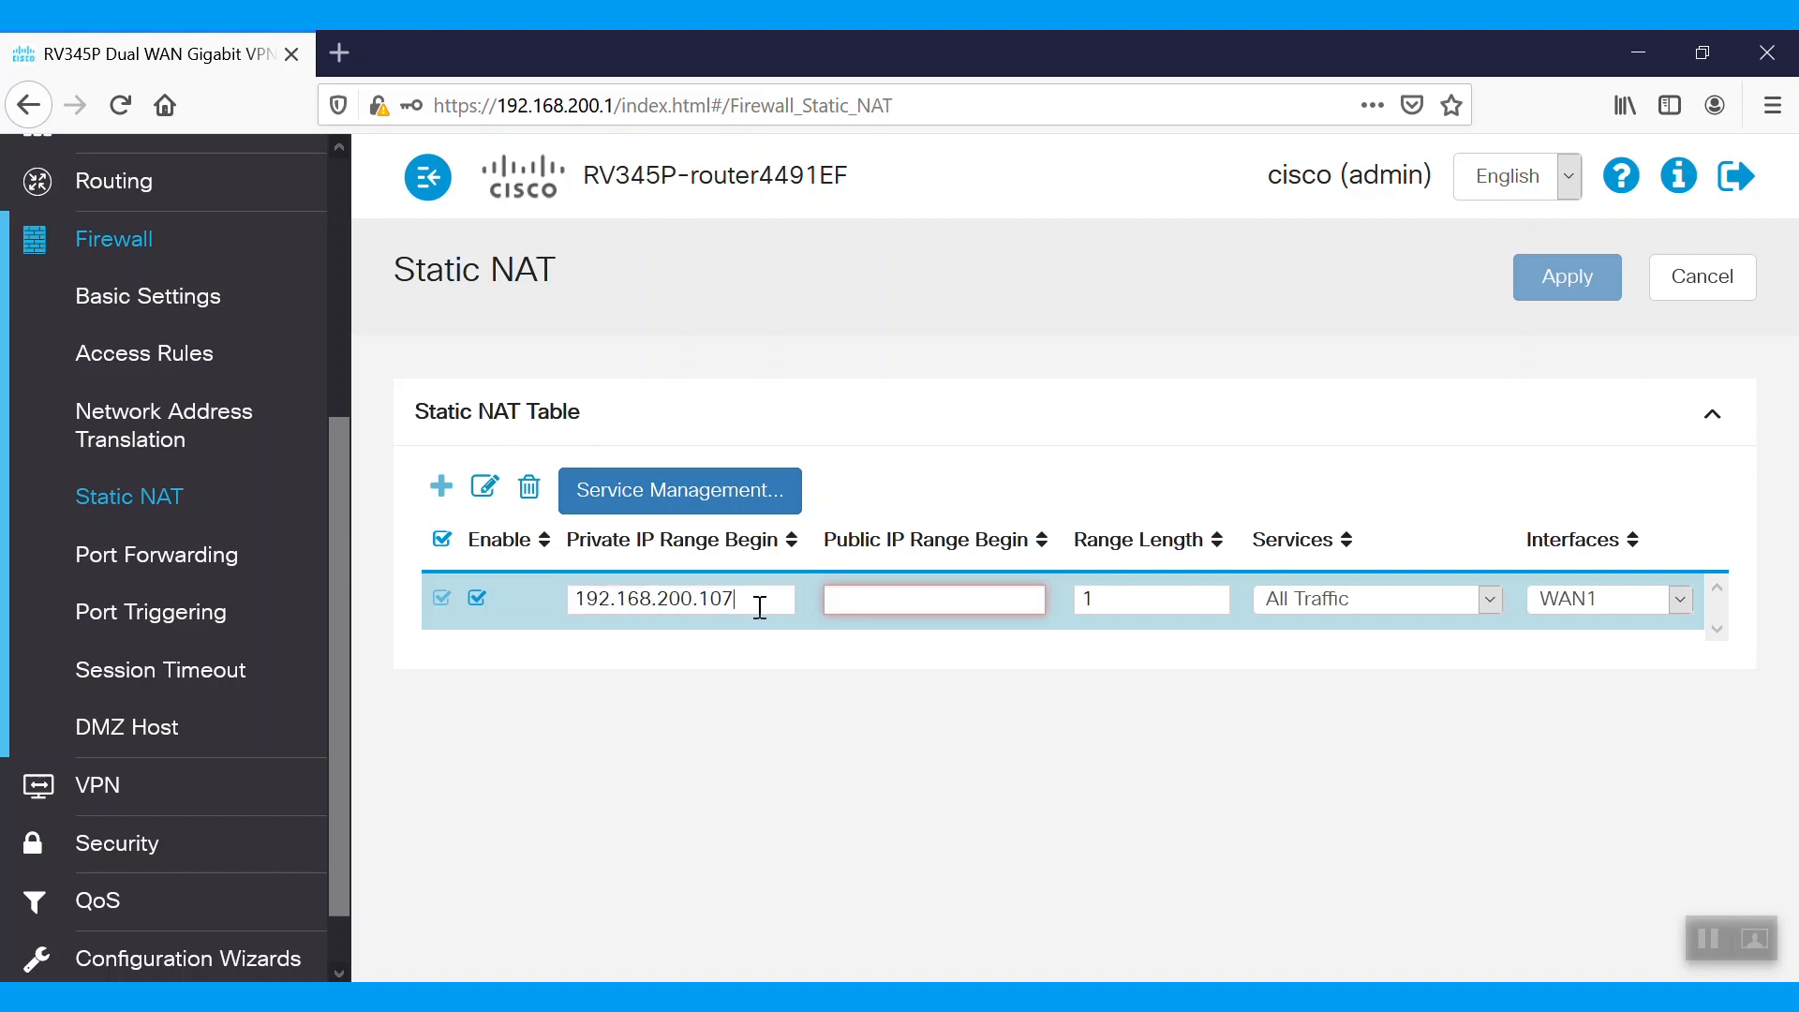
pyautogui.click(933, 598)
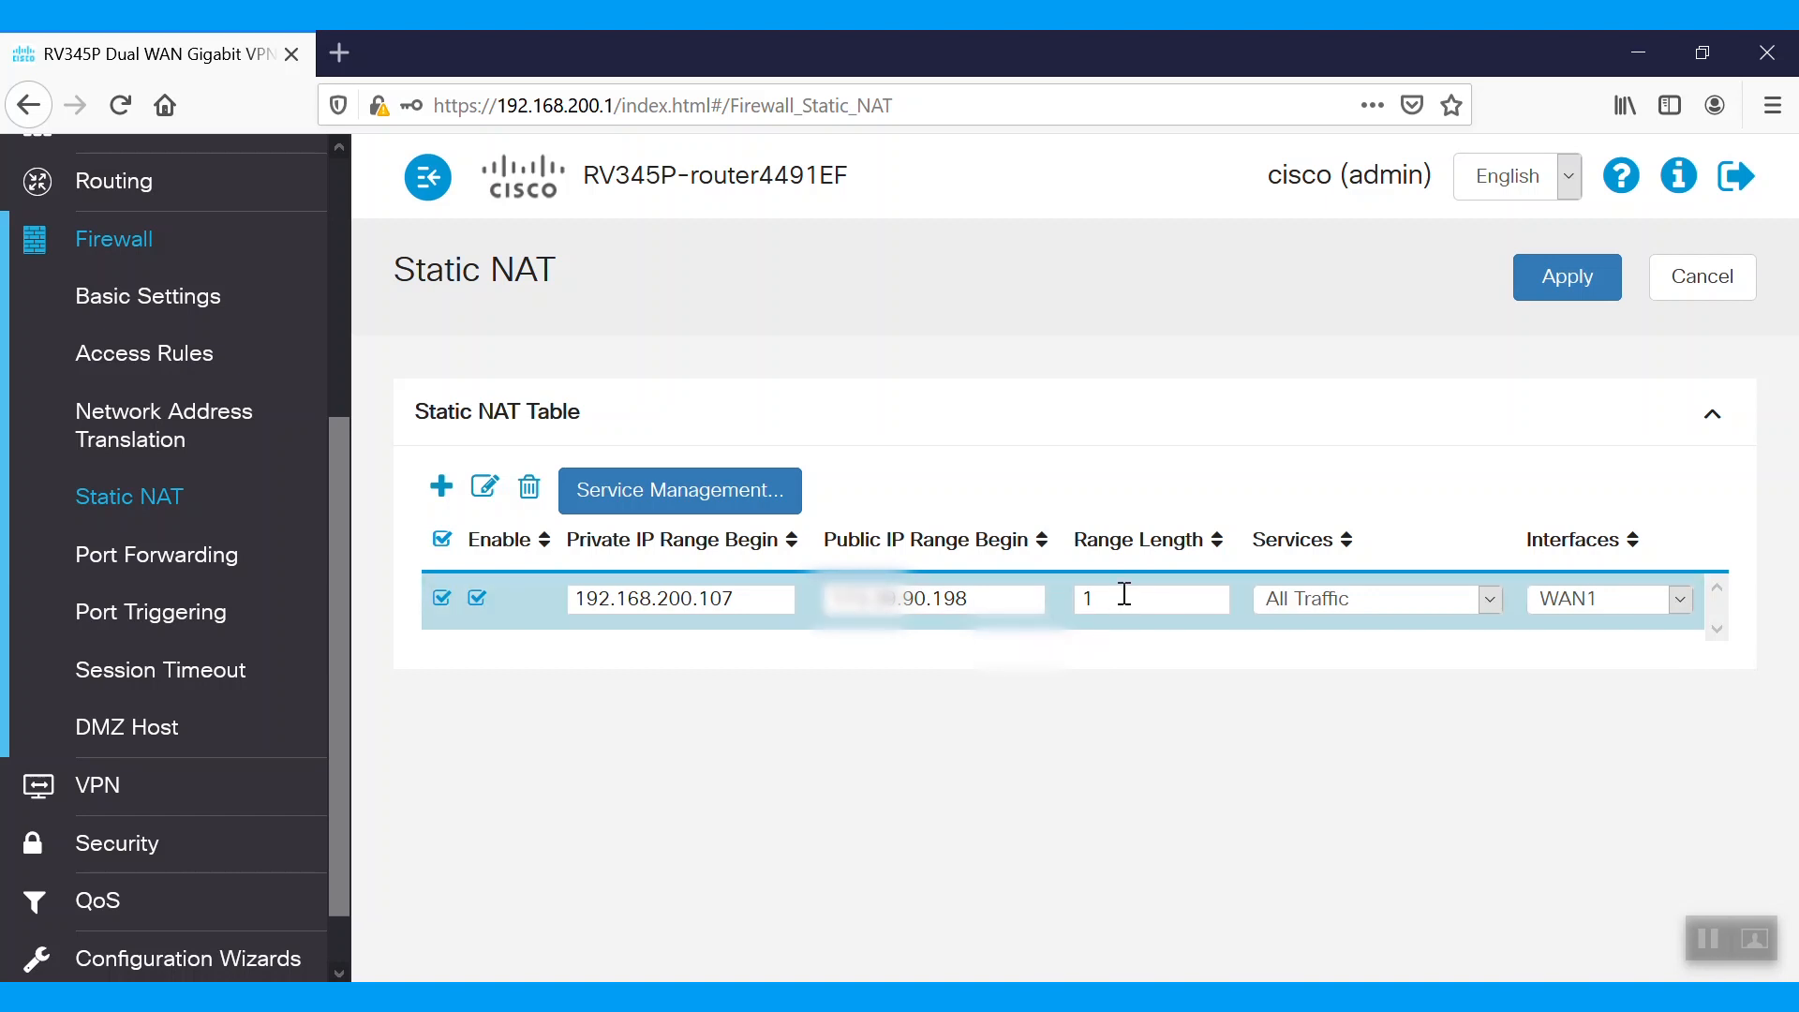
pyautogui.click(679, 598)
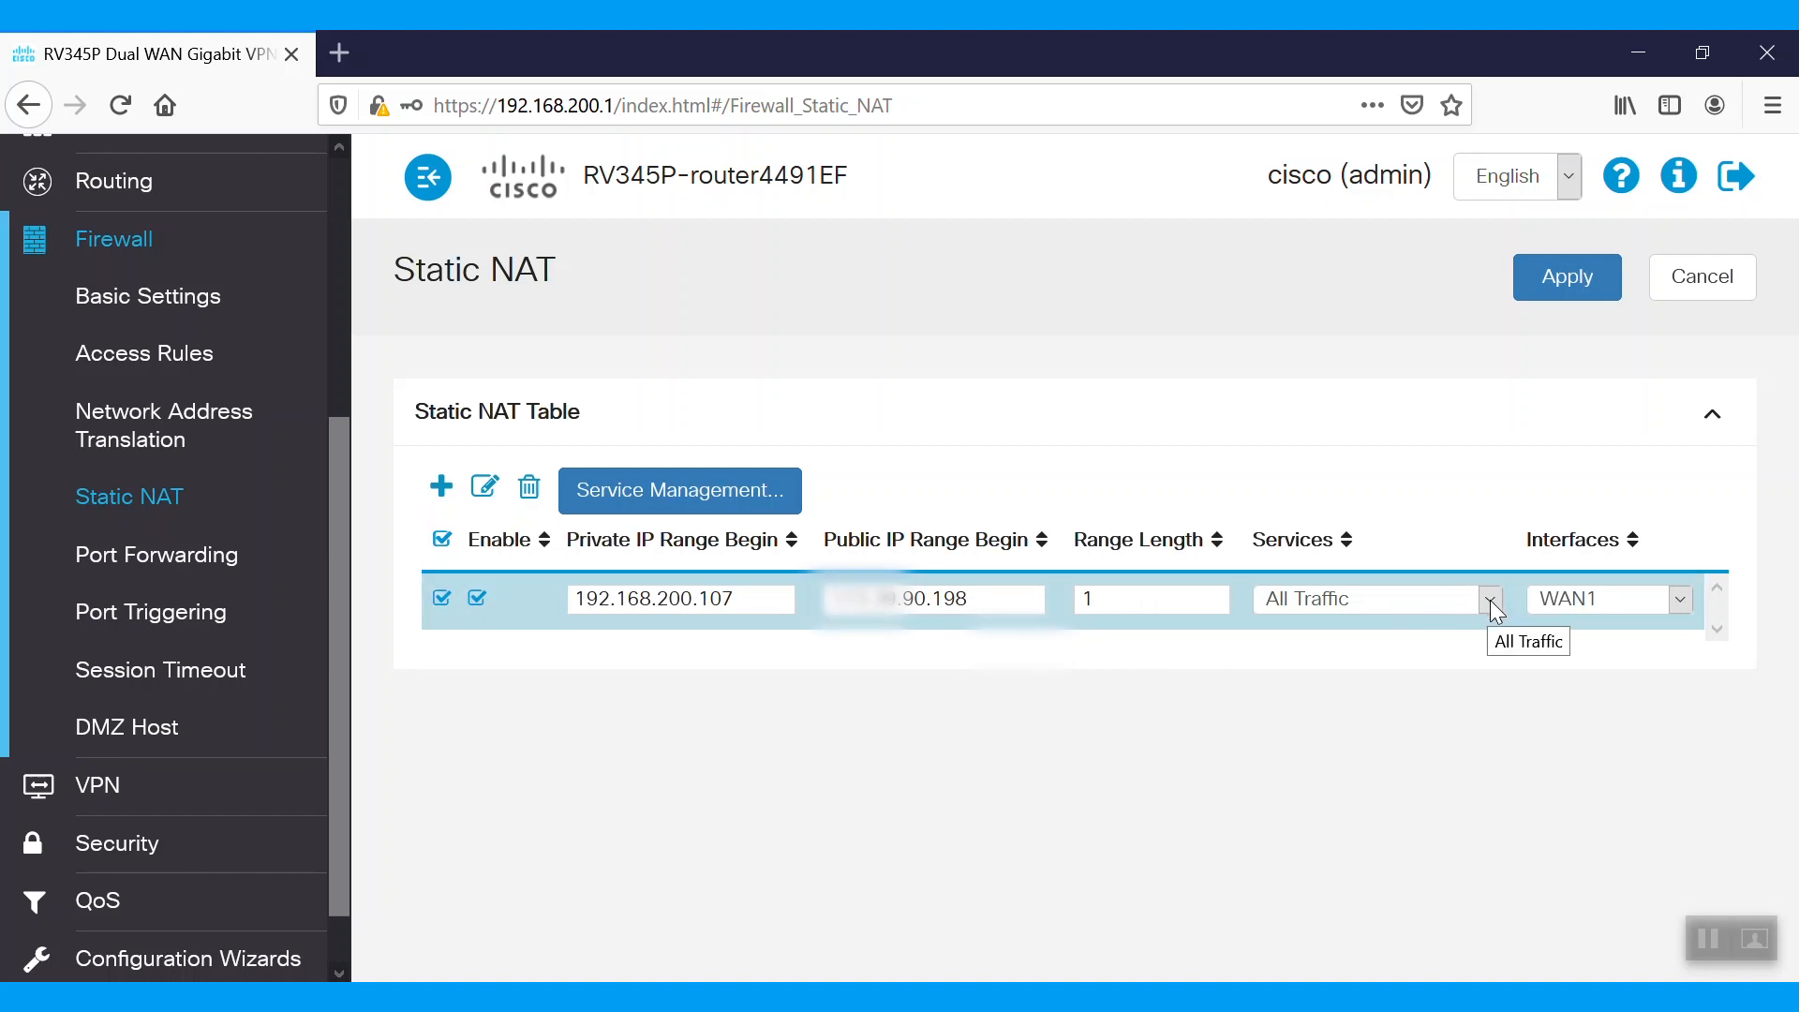
# Set the rule's services to All Traffic and its interface to WAN1
pyautogui.click(1489, 598)
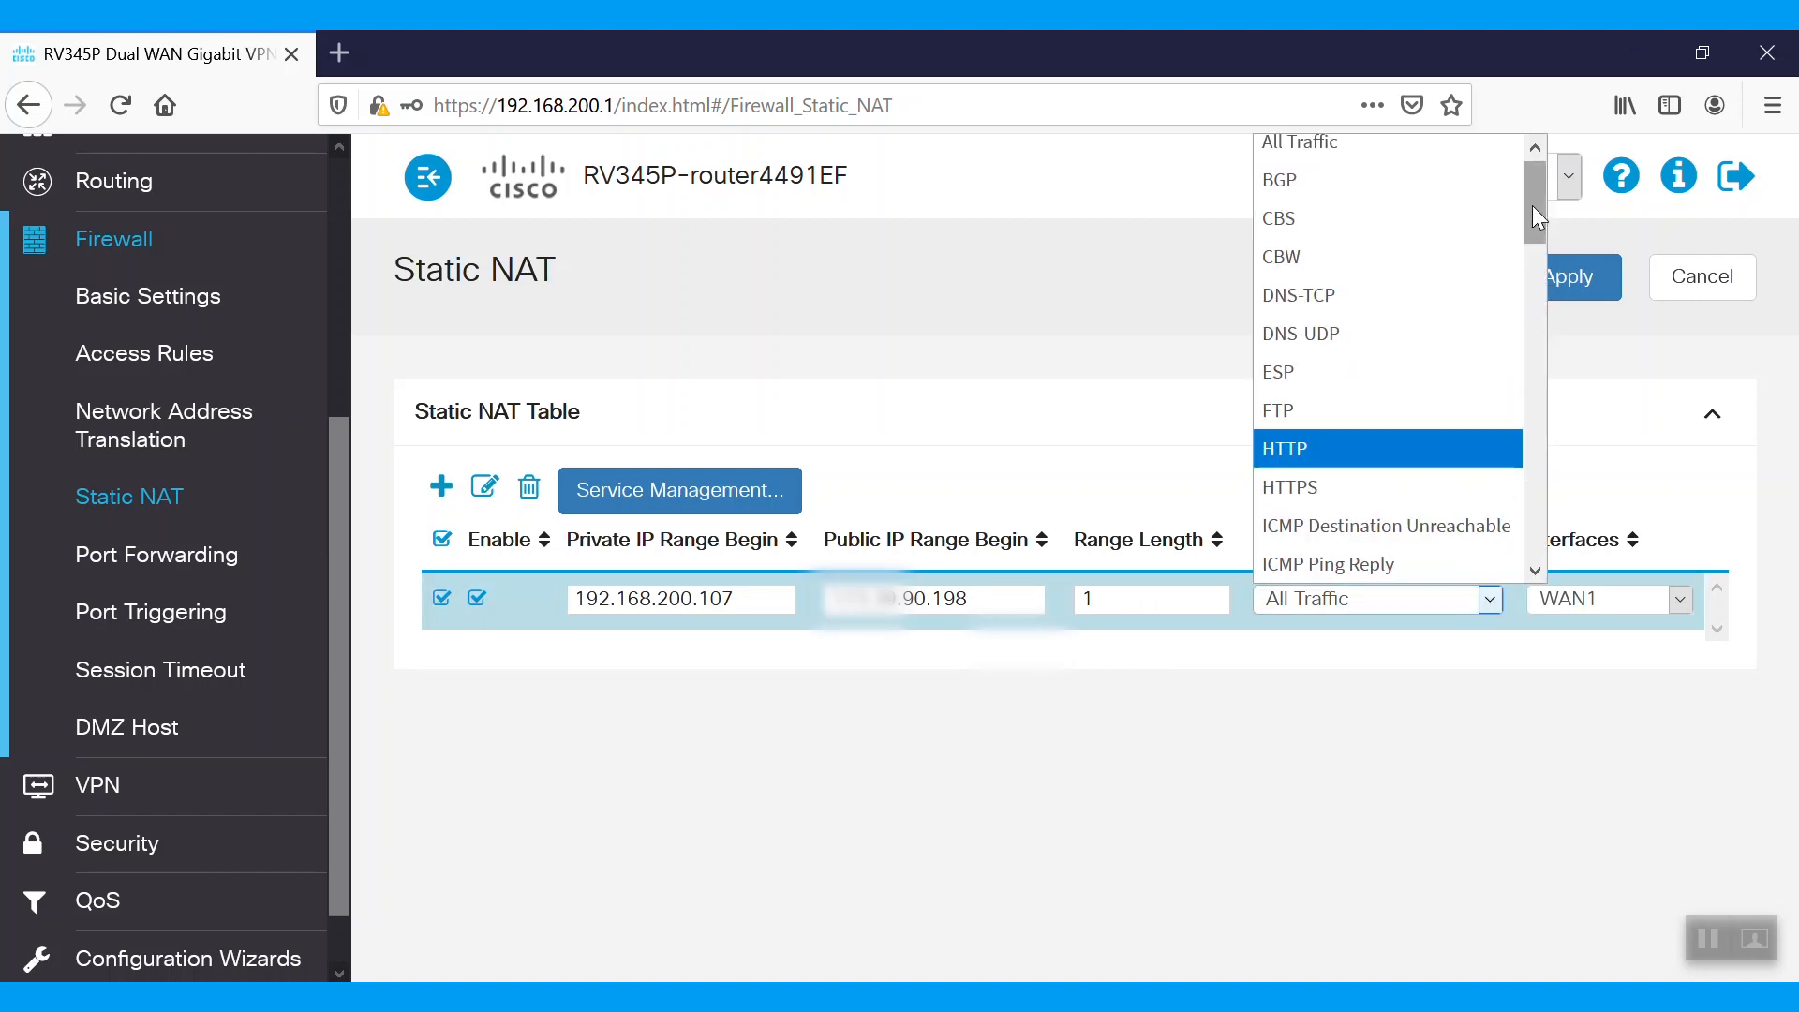
pyautogui.scroll(3)
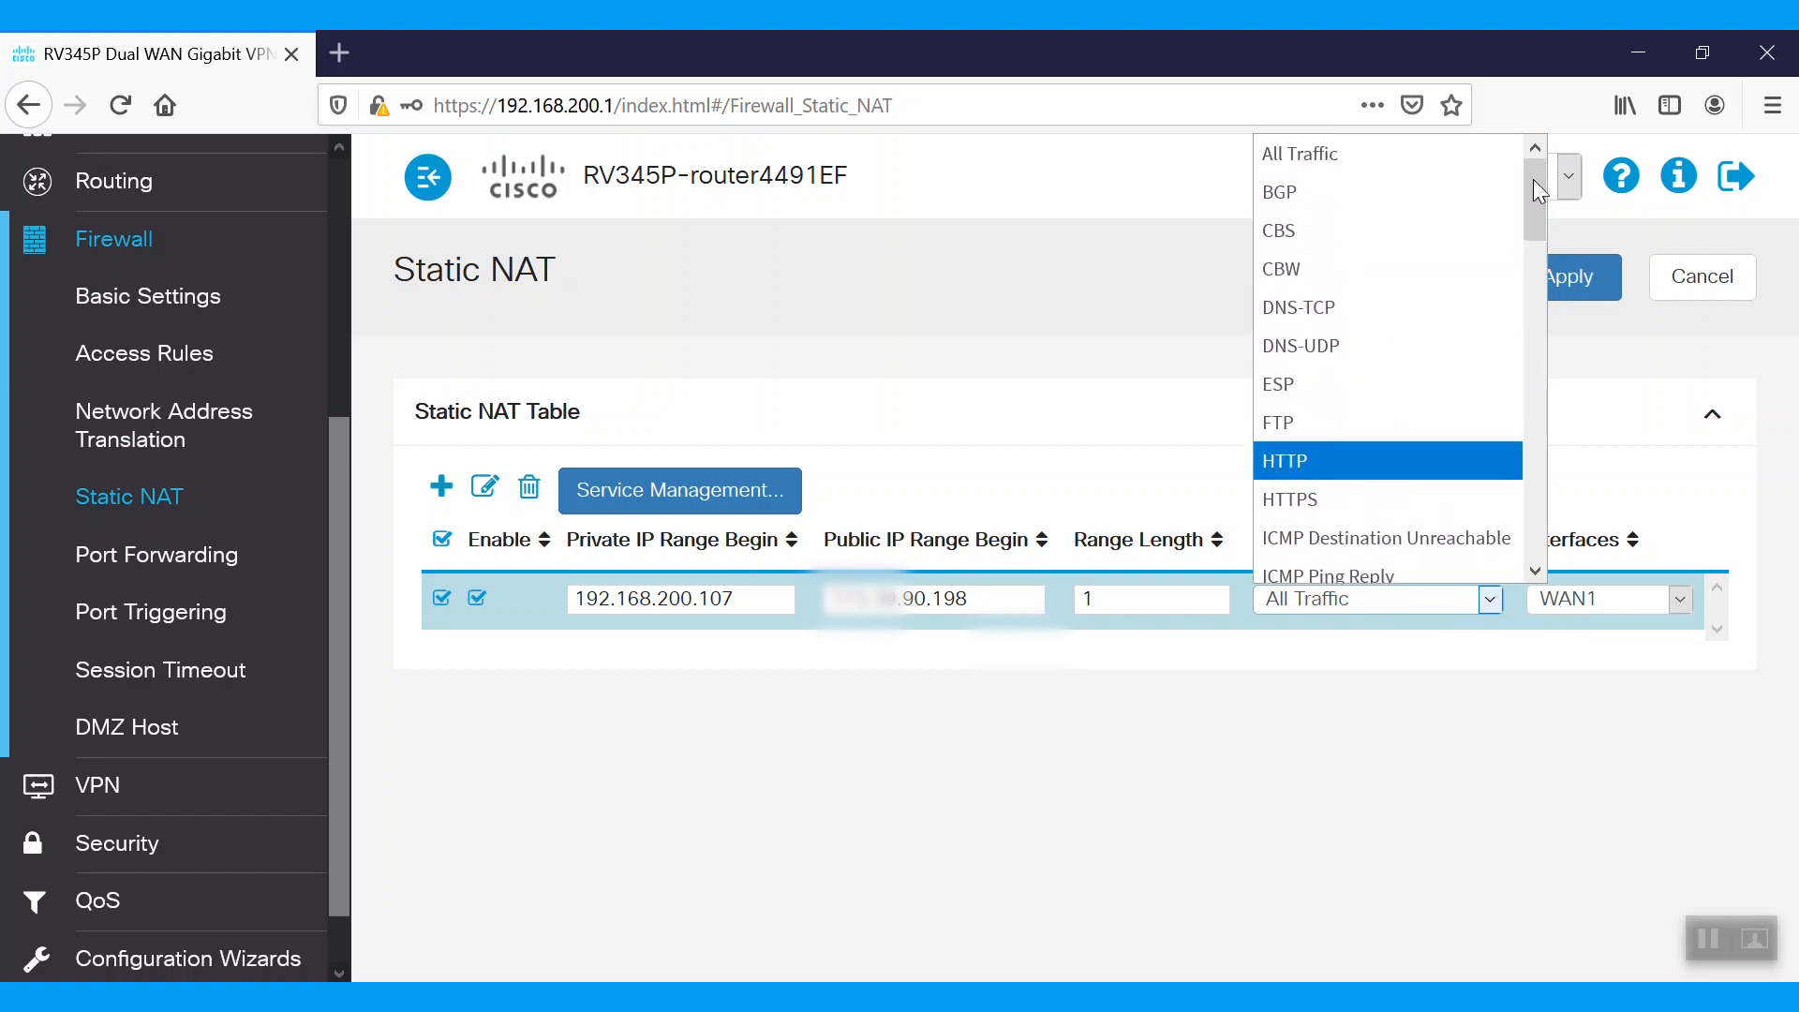
pyautogui.scroll(-3)
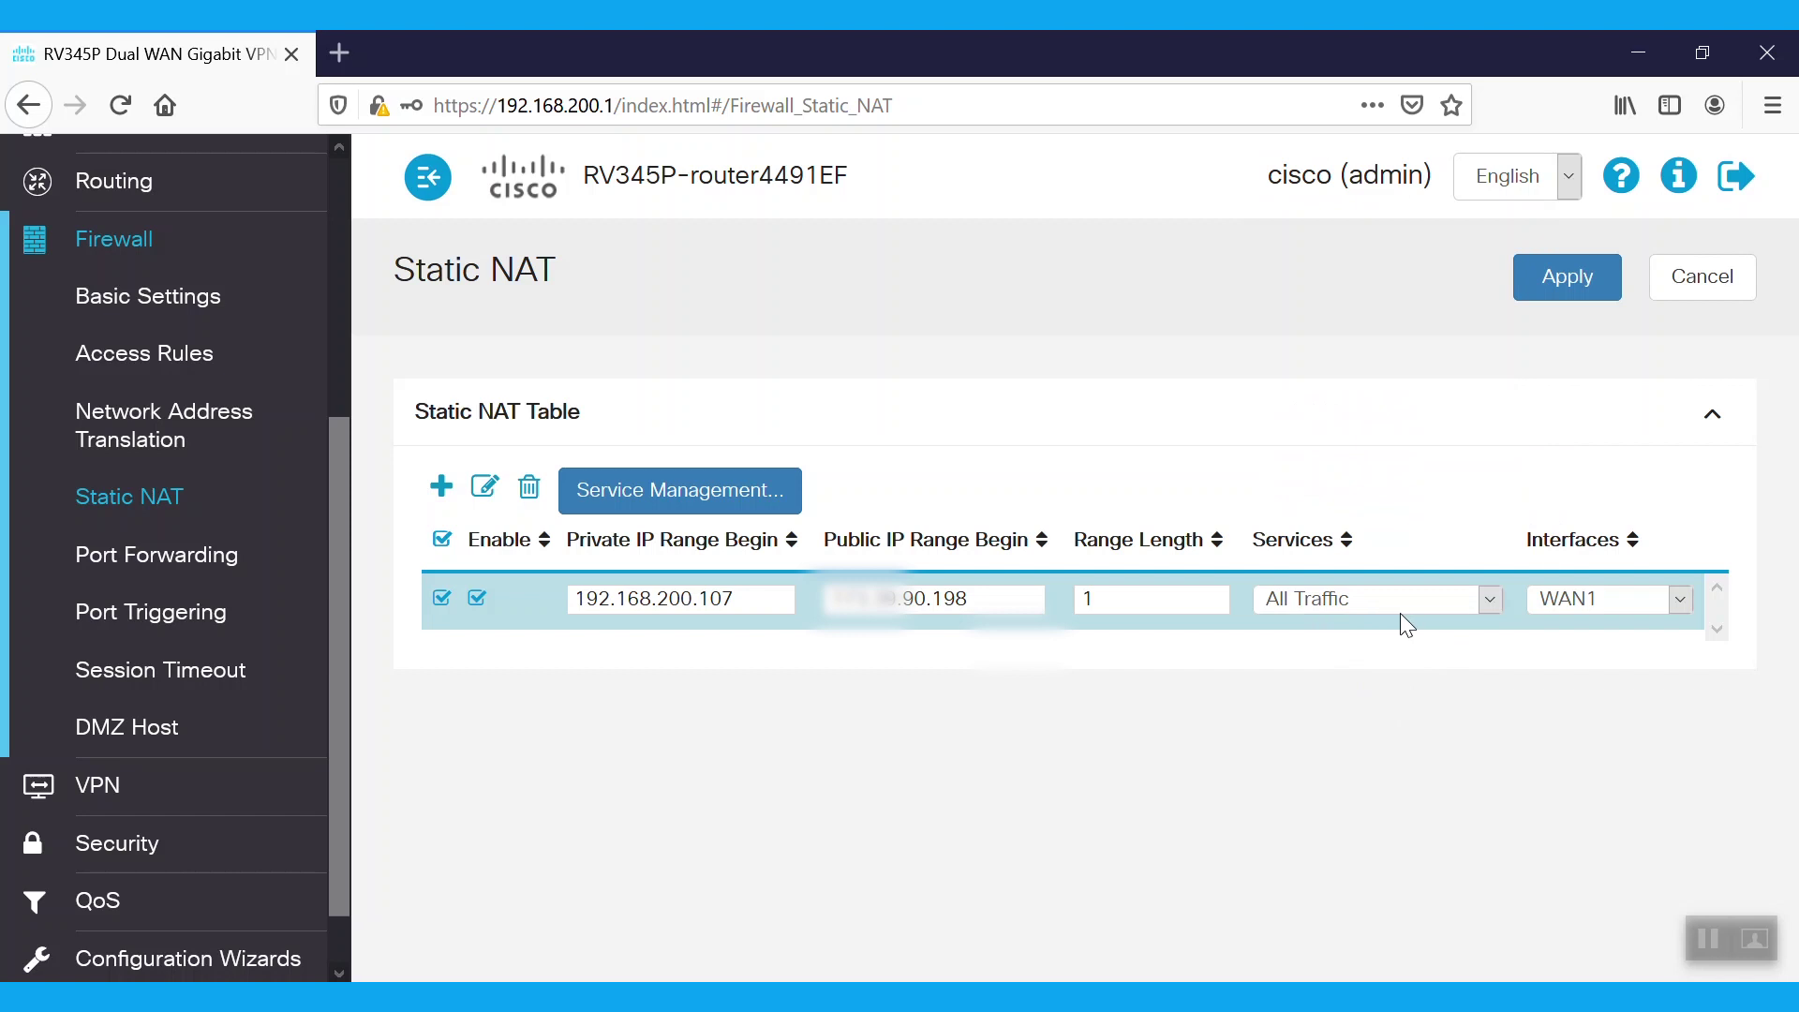
pyautogui.click(1676, 598)
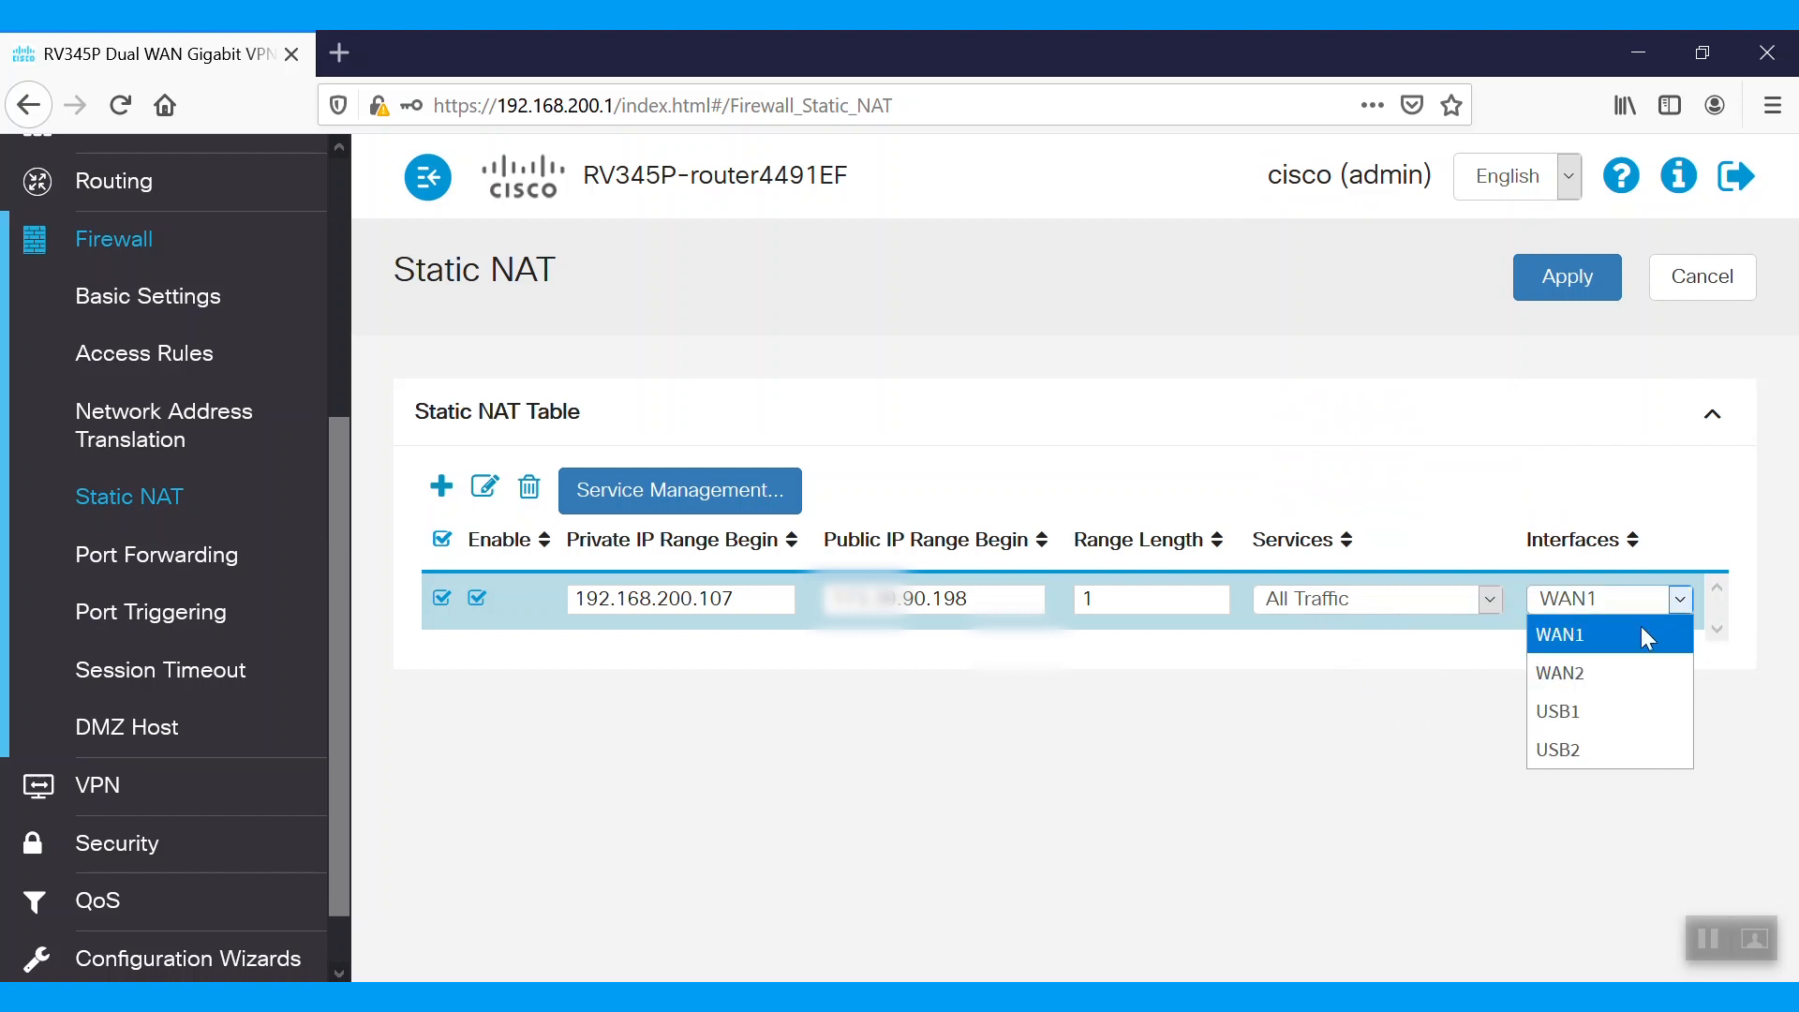
pyautogui.click(1609, 635)
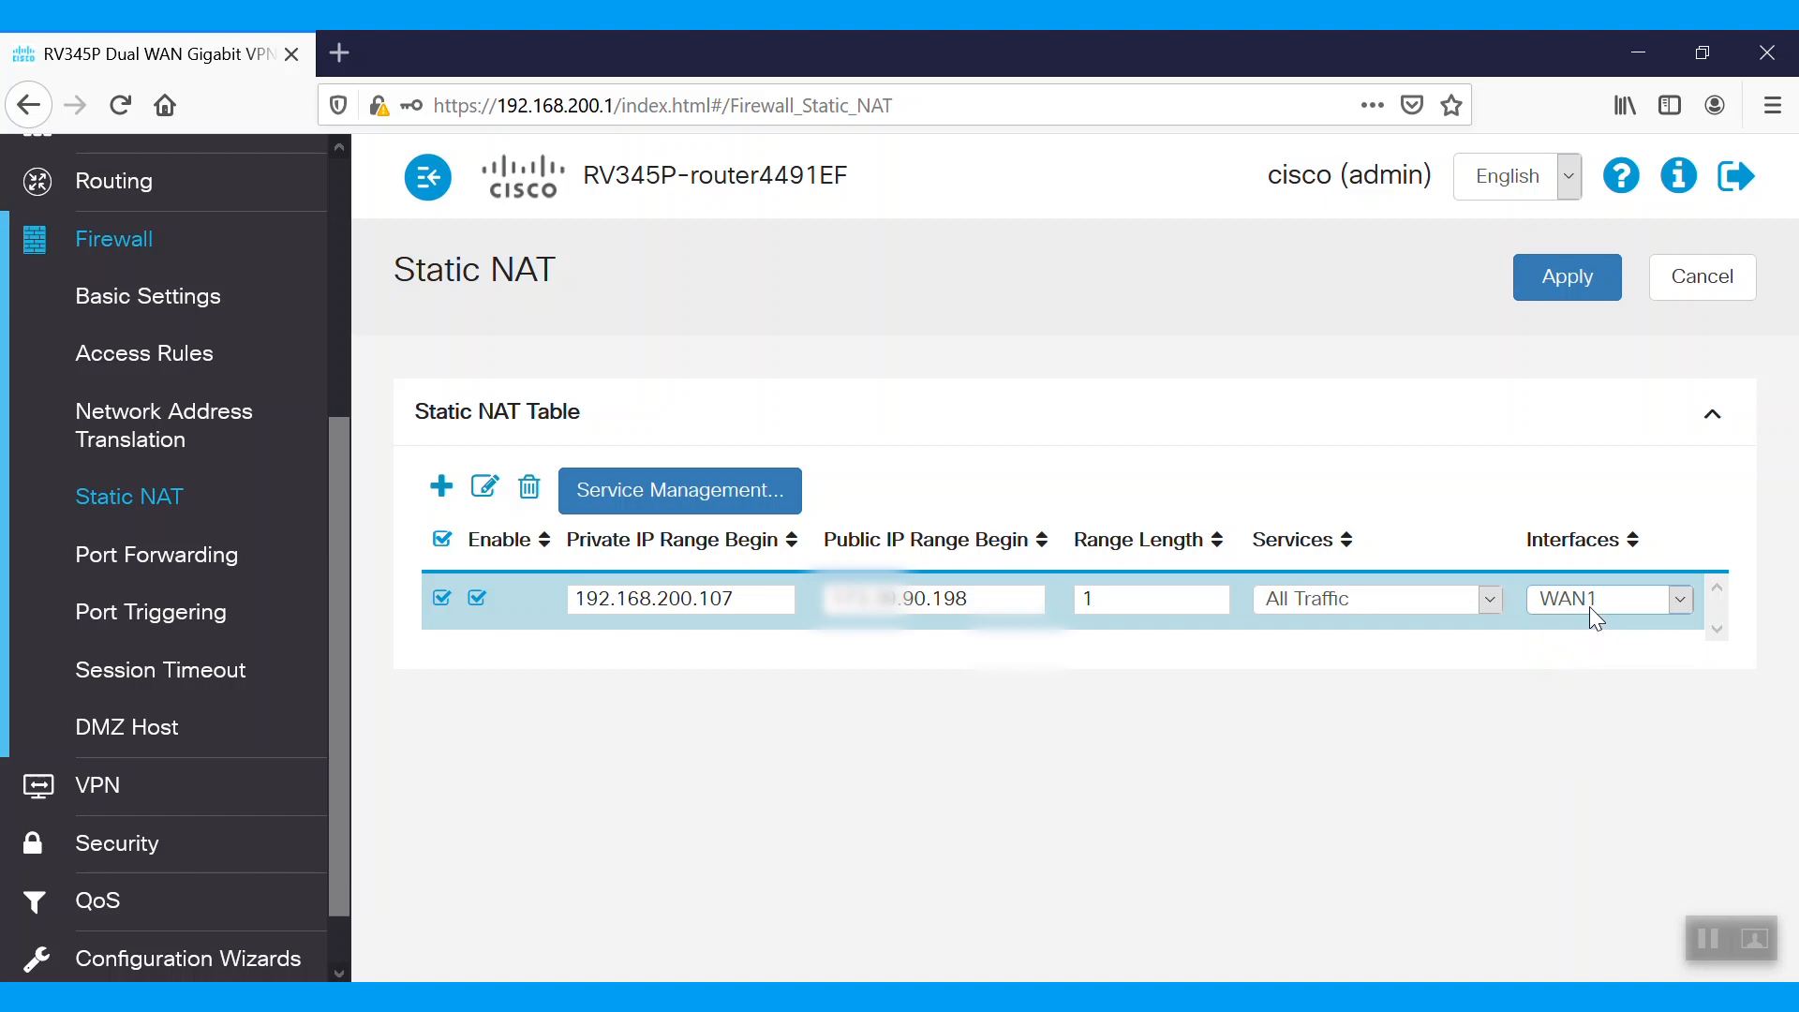
pyautogui.moveTo(1547, 331)
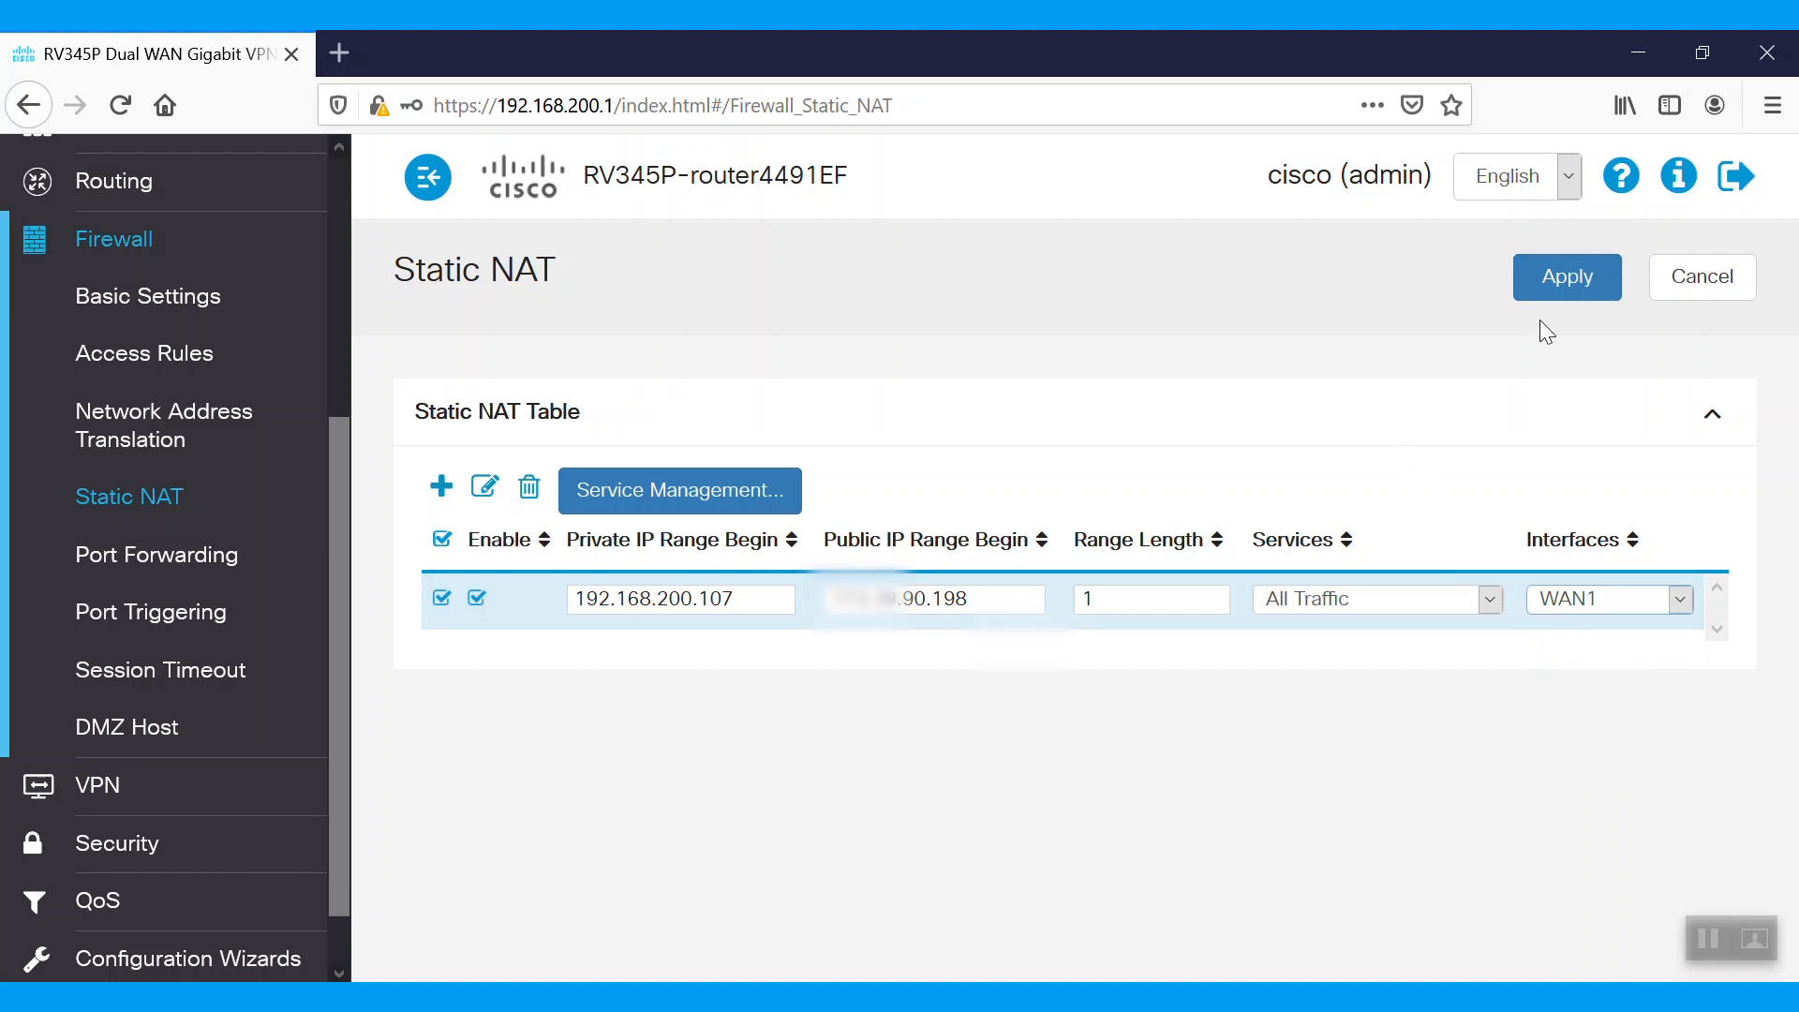
# Apply the Static NAT rule and clear the table's selection checkboxes
pyautogui.click(1564, 277)
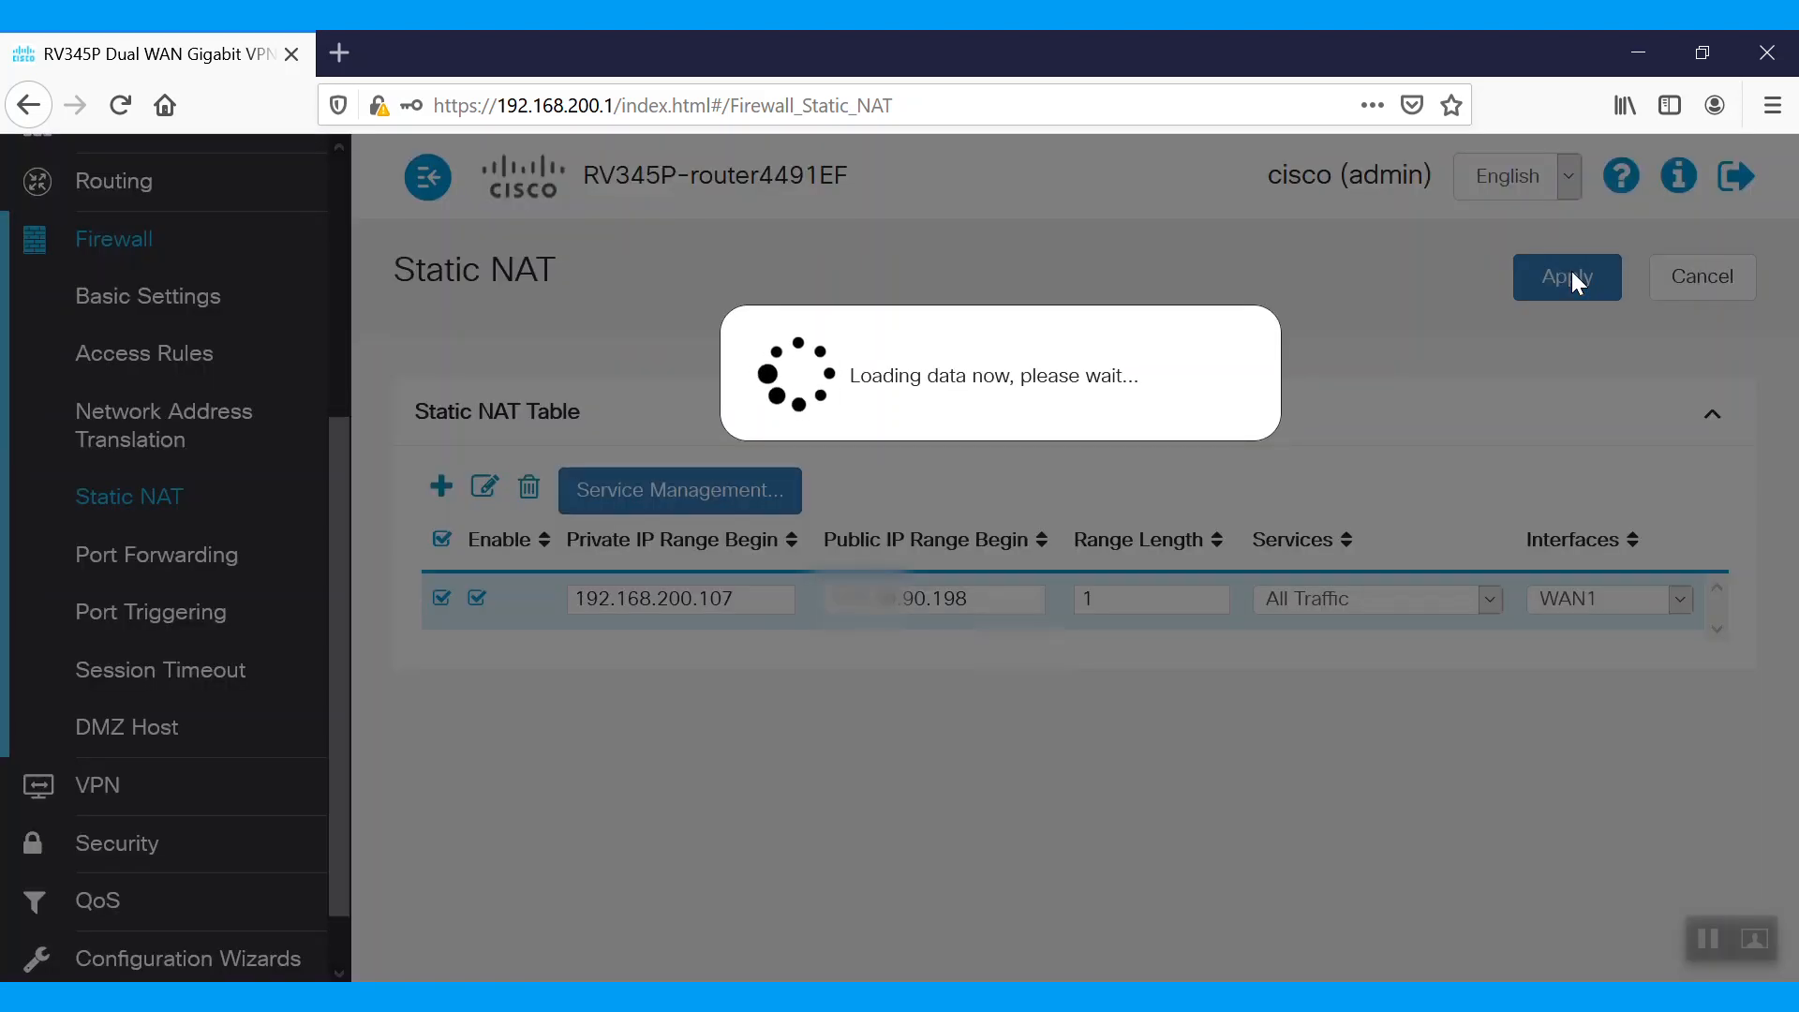
pyautogui.click(1565, 277)
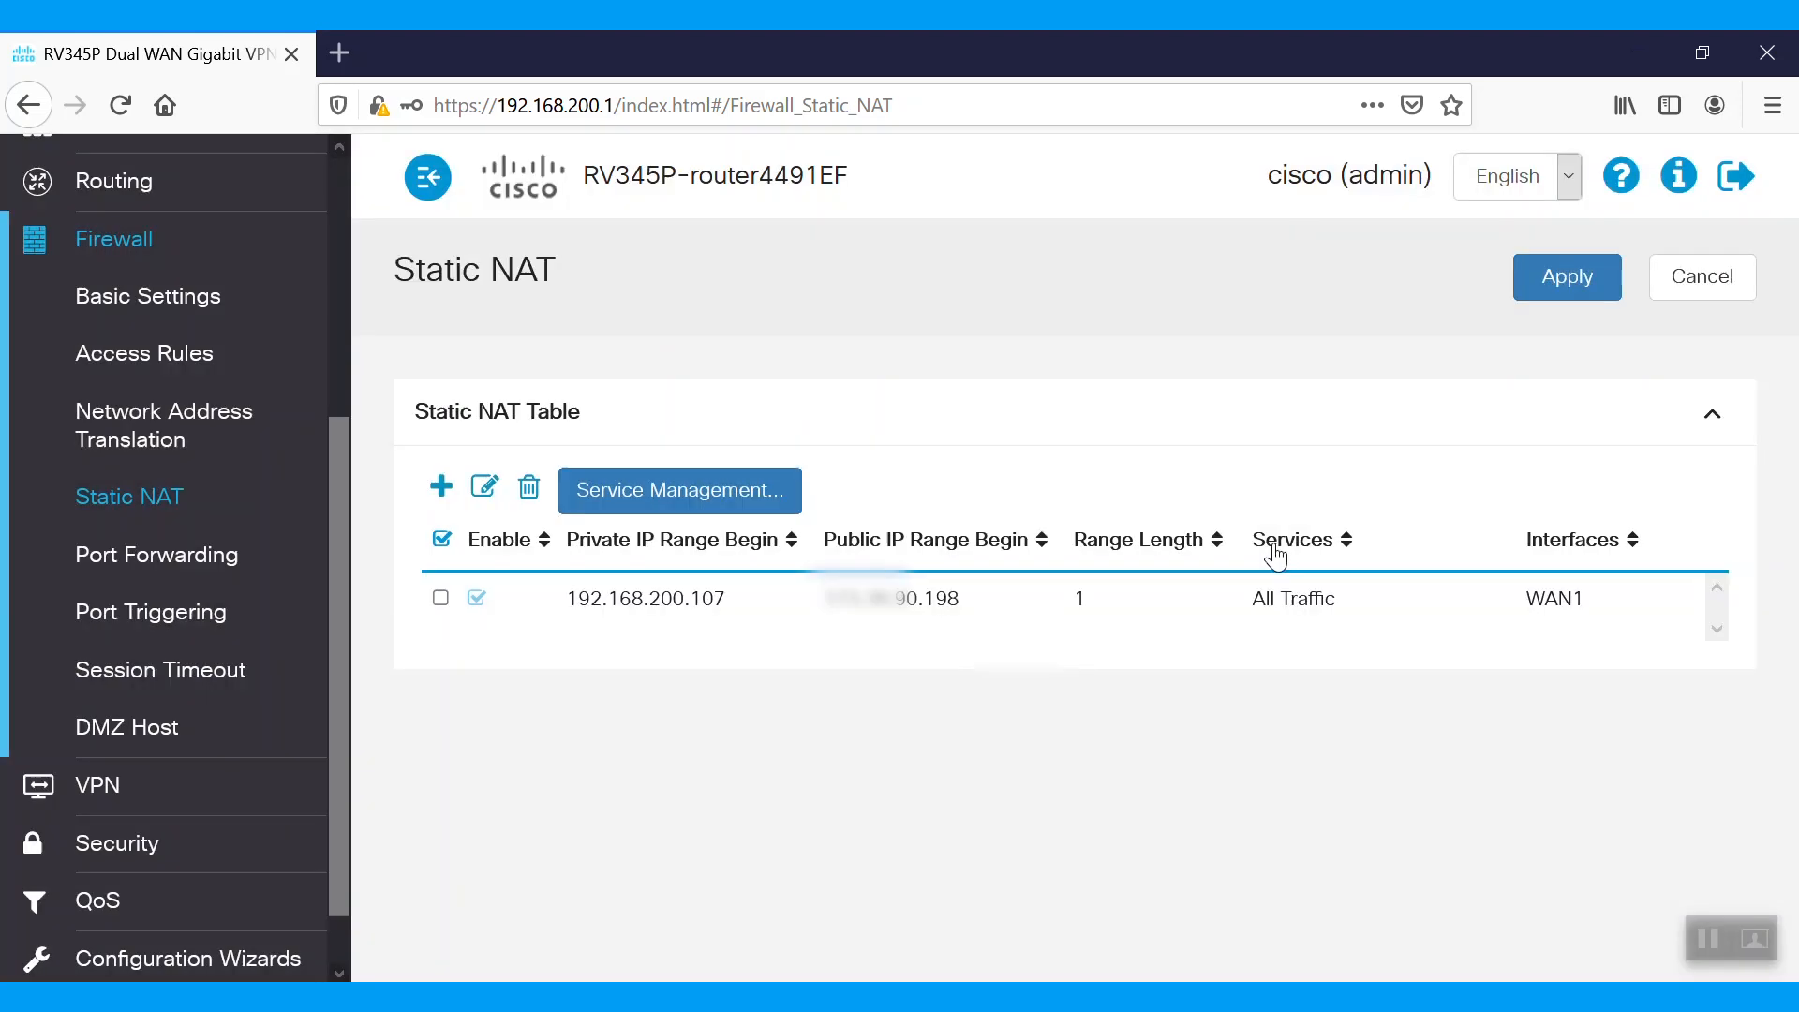
pyautogui.click(440, 540)
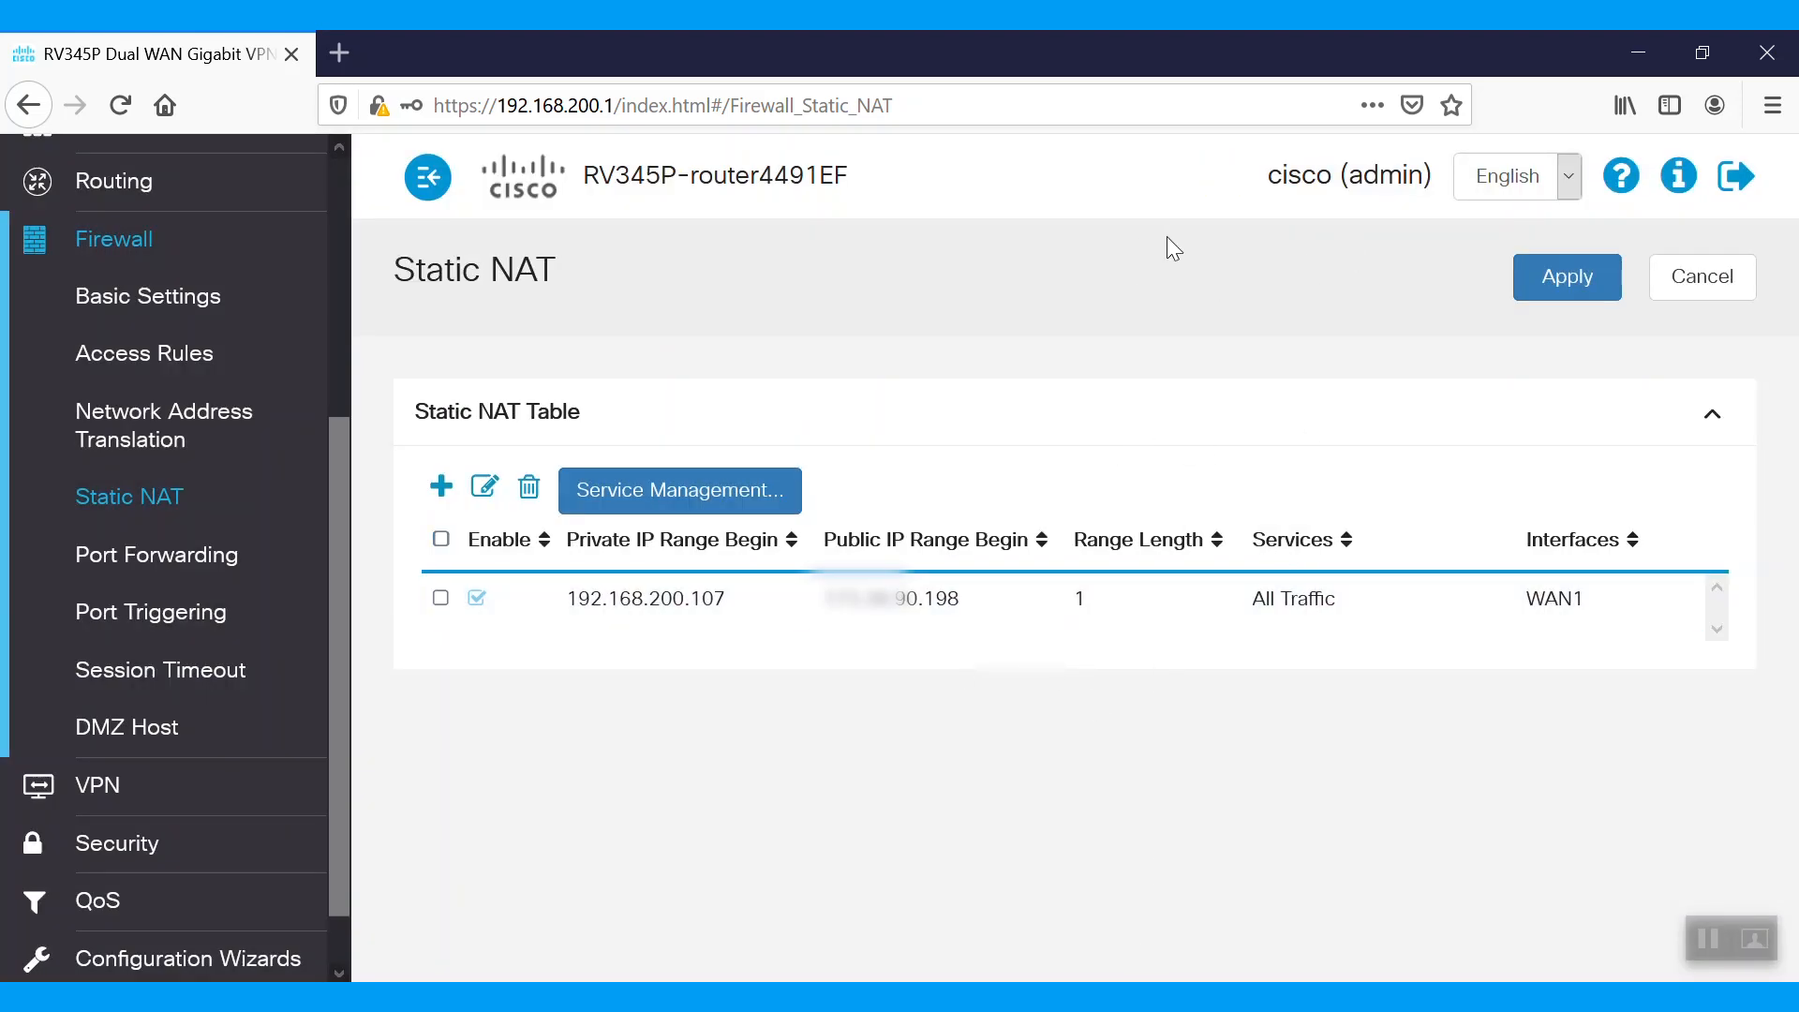
pyautogui.click(144, 352)
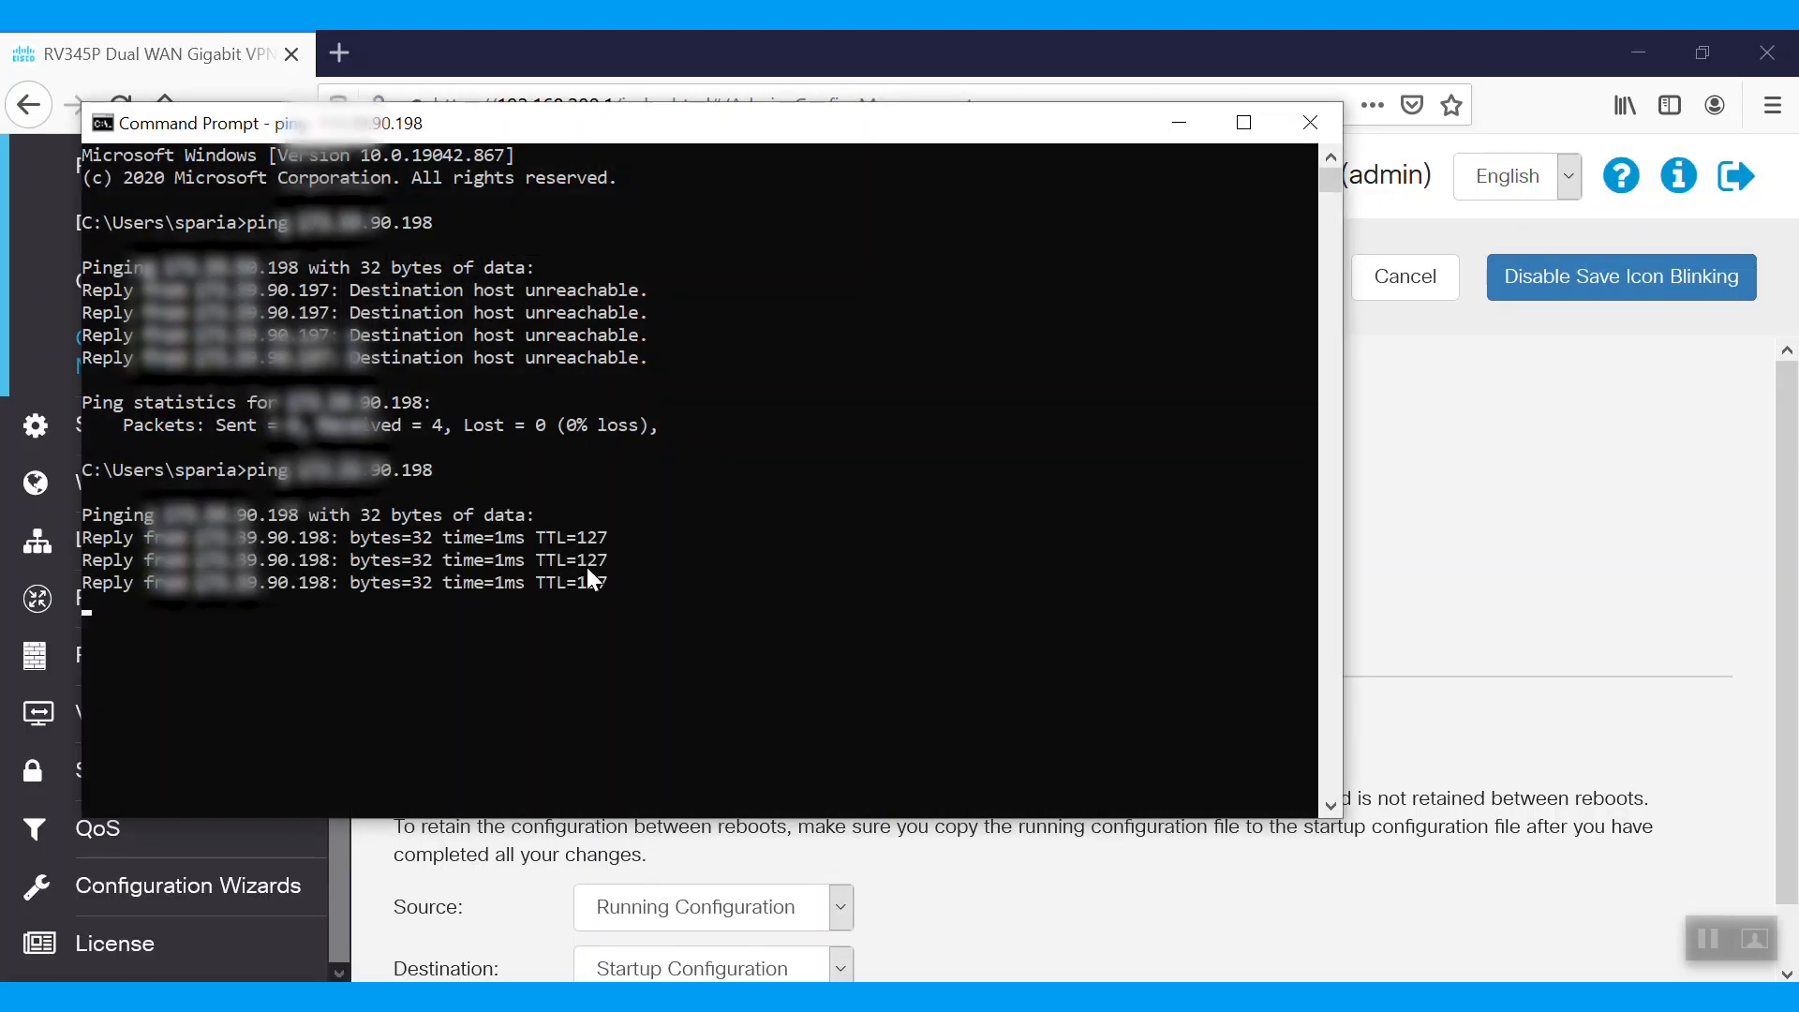
# Re-ping the public IP ending 90.198, confirm replies, and close Command Prompt
pyautogui.click(1308, 123)
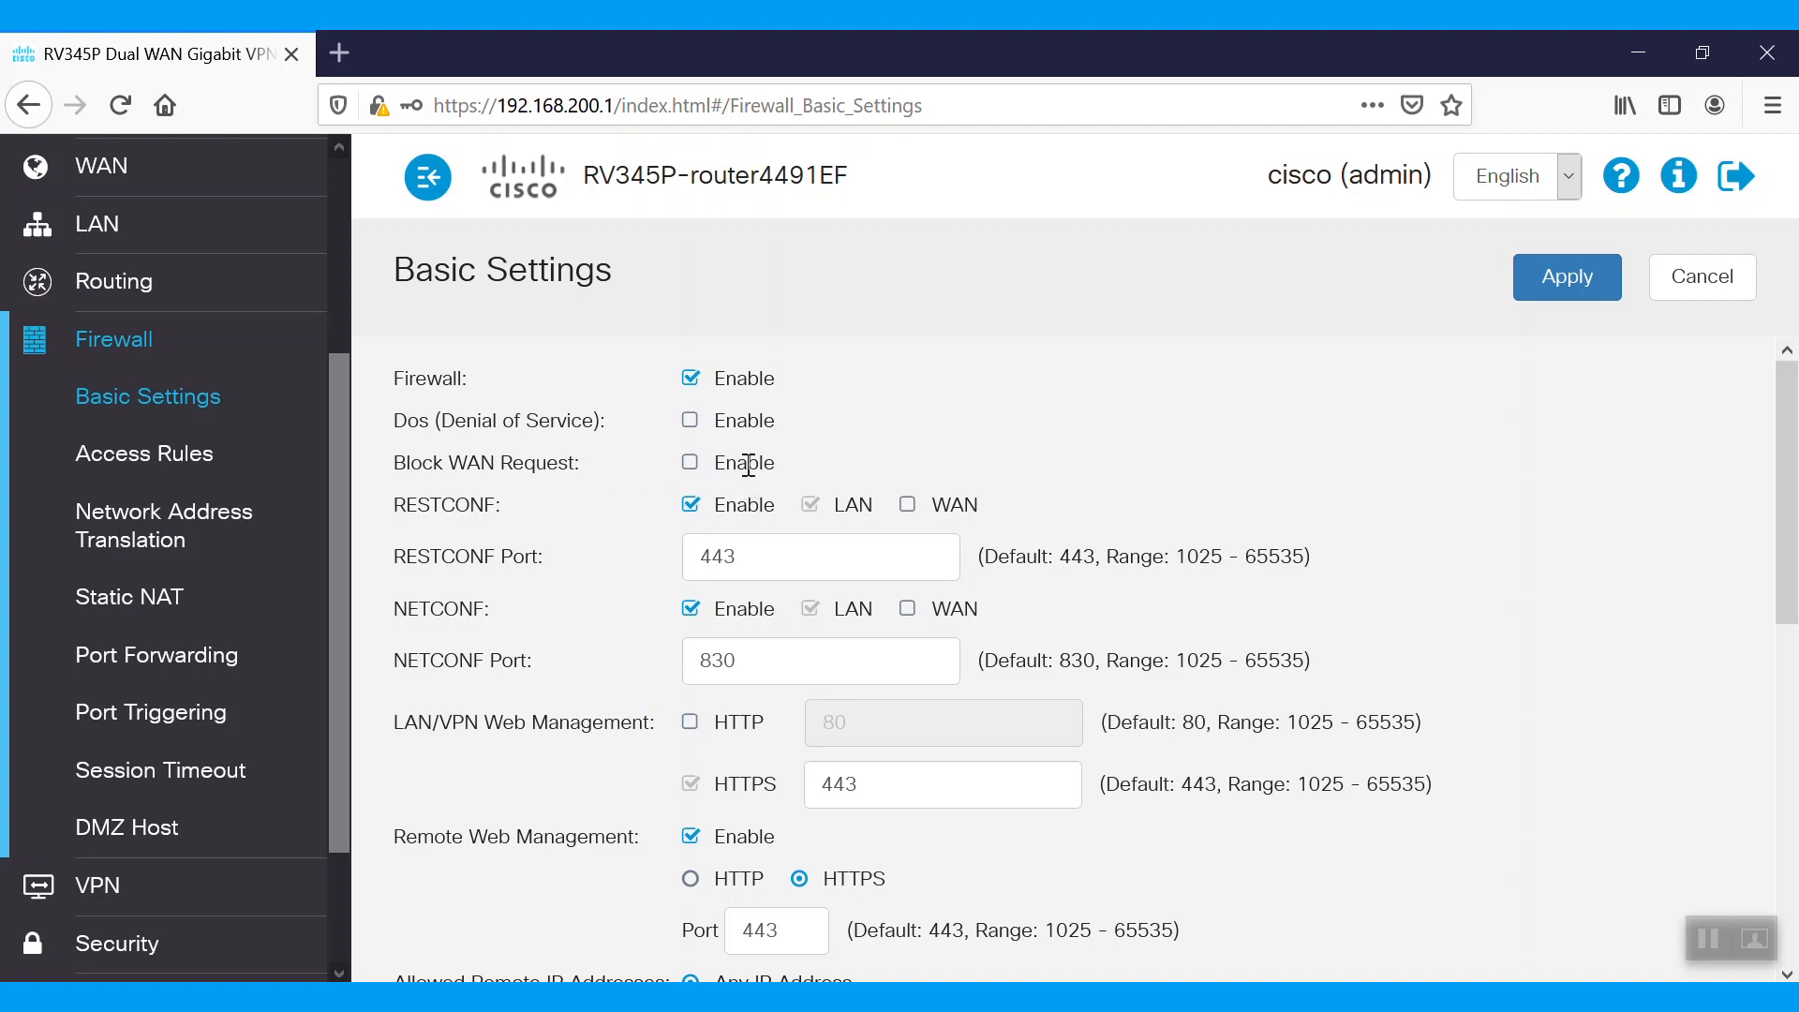
pyautogui.moveTo(665, 484)
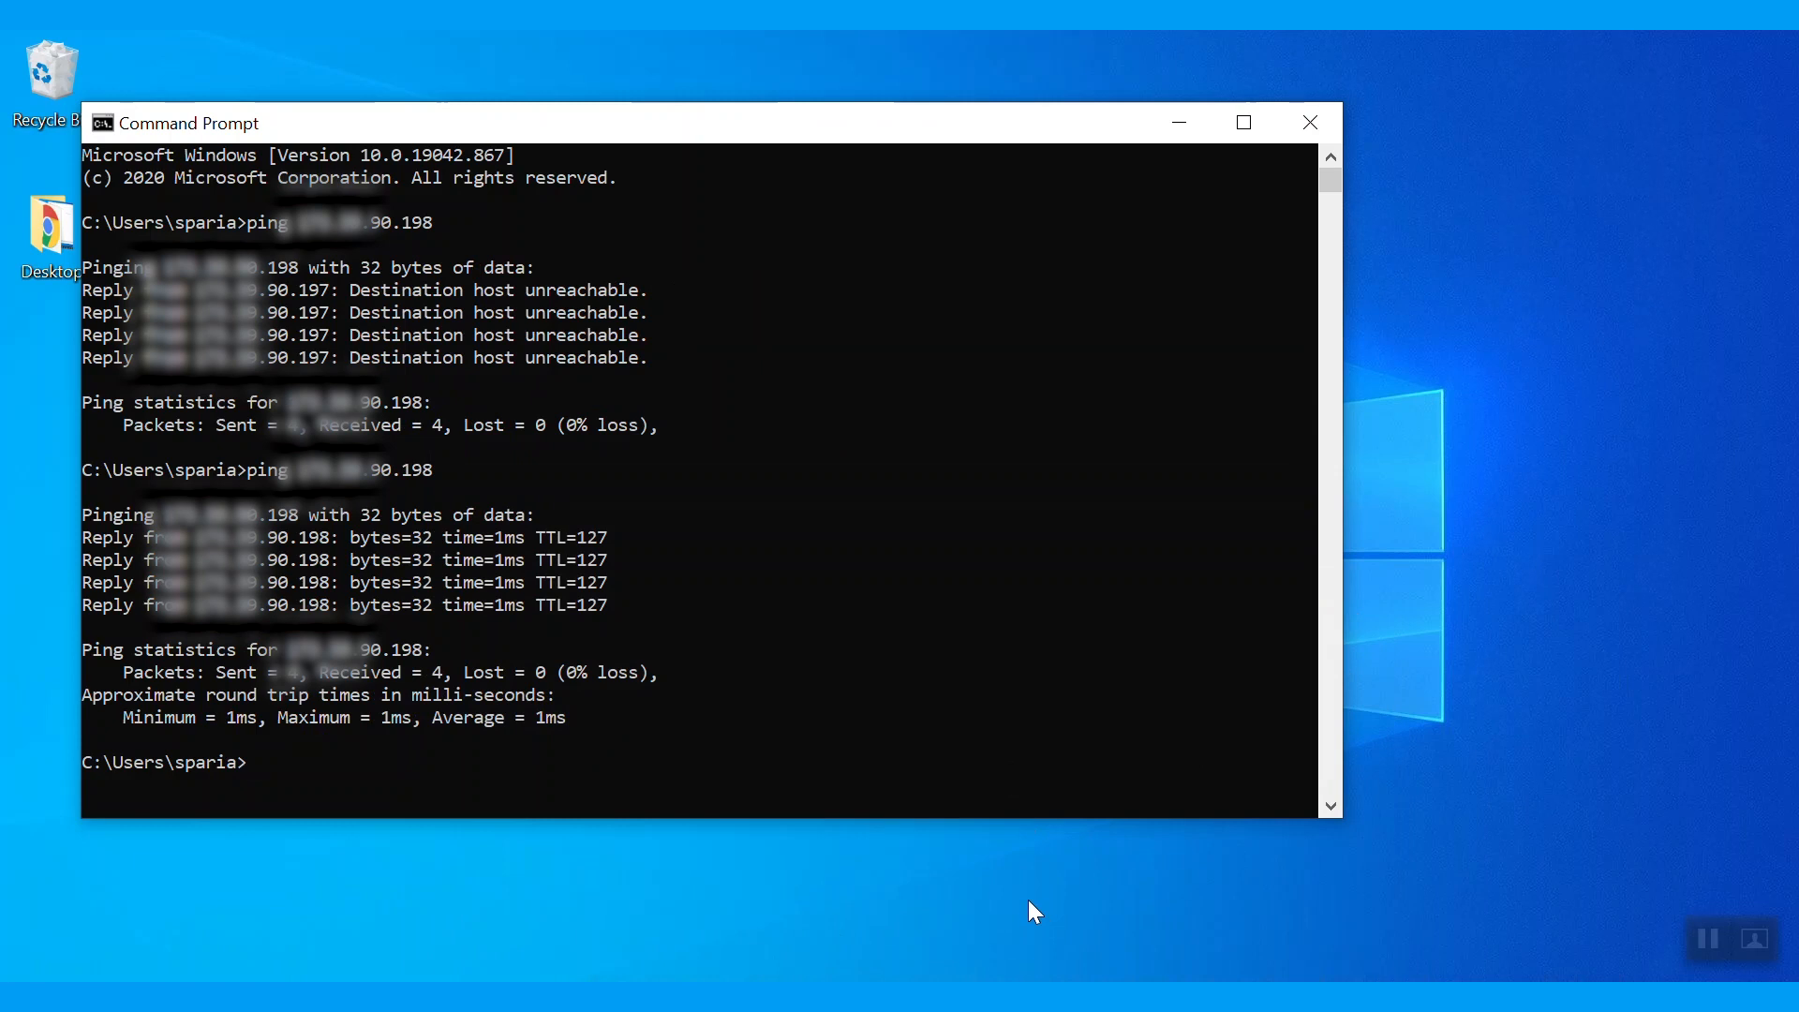
pyautogui.moveTo(927, 909)
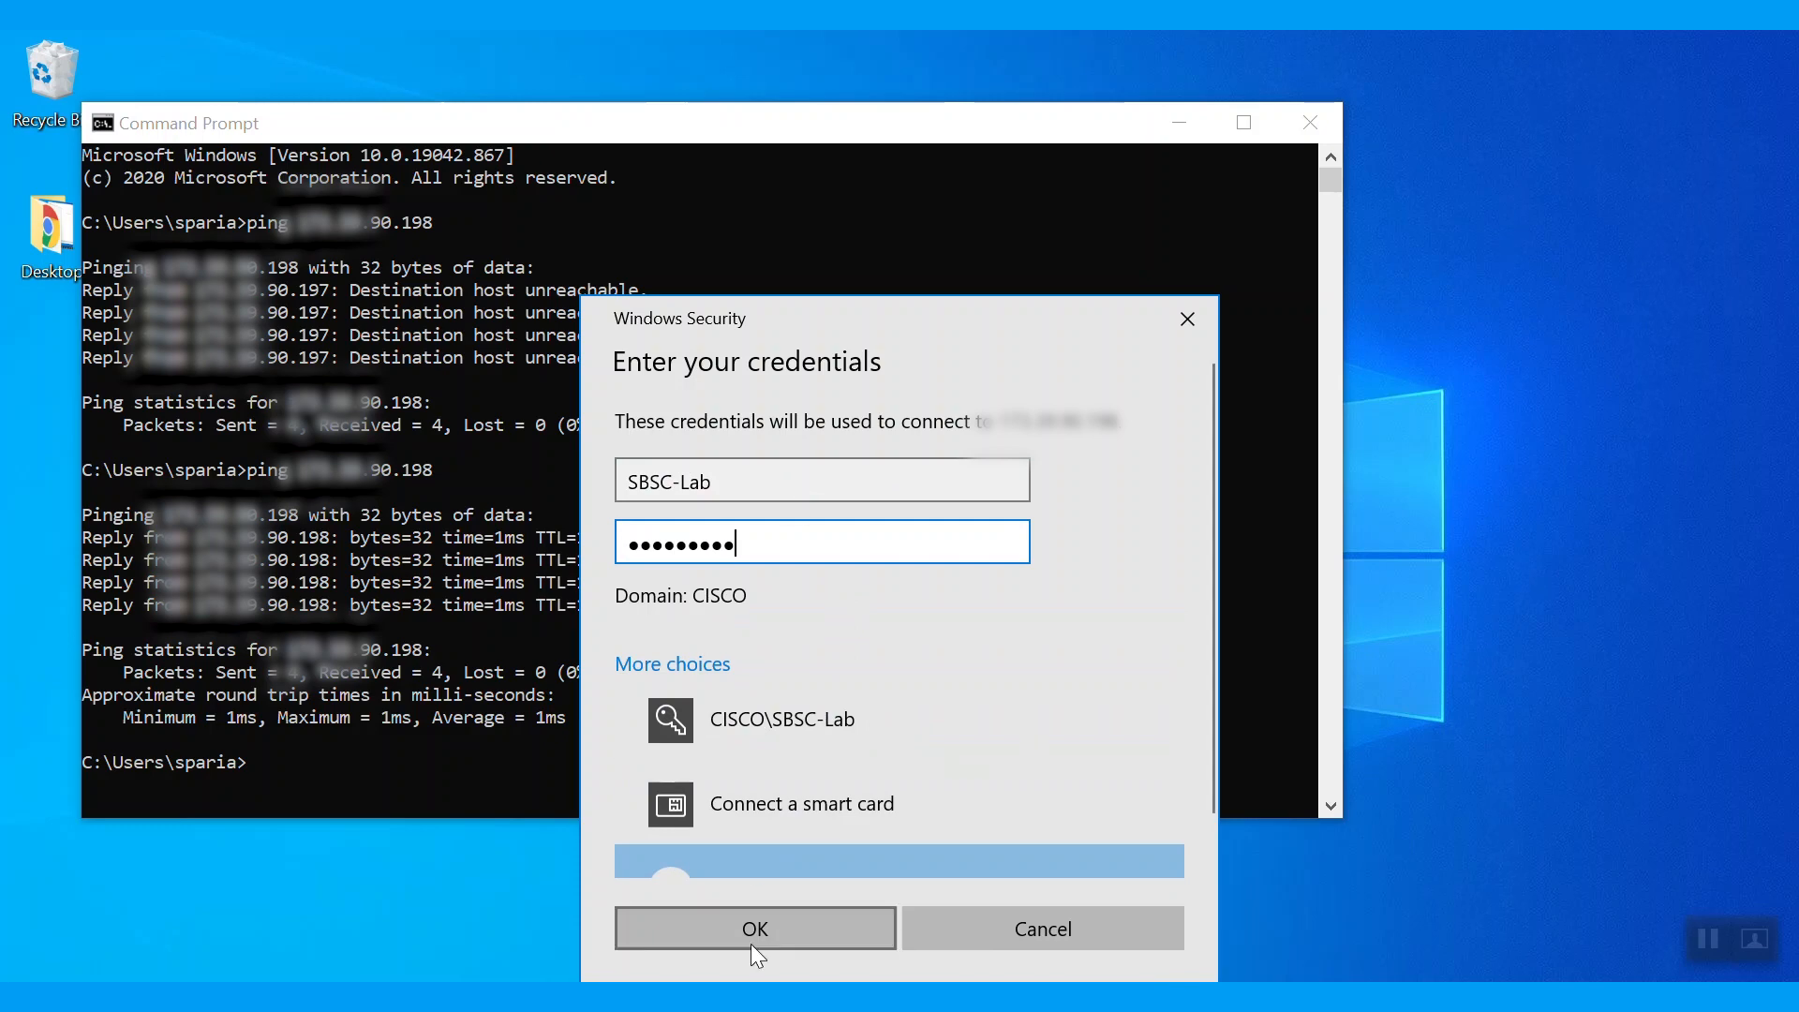
# Submit the Remote Desktop password for the public IP ending 90.198 and accept the certificate warning
pyautogui.click(753, 929)
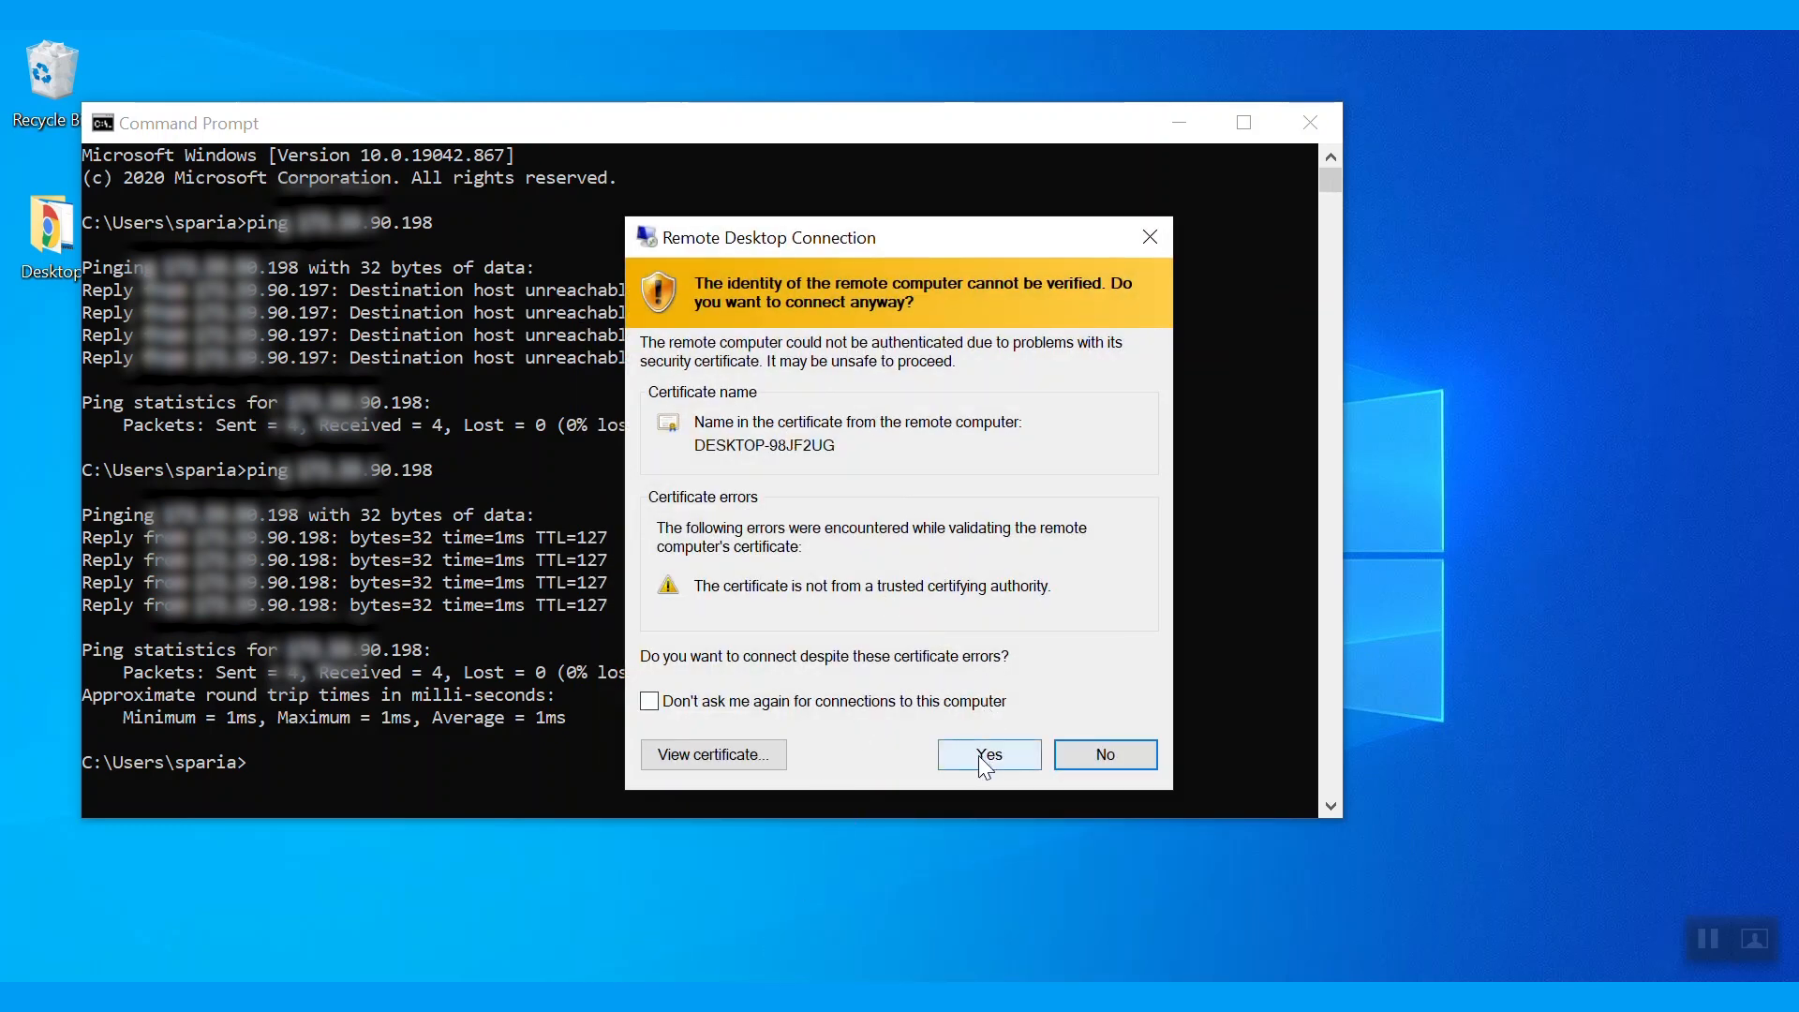
pyautogui.click(986, 754)
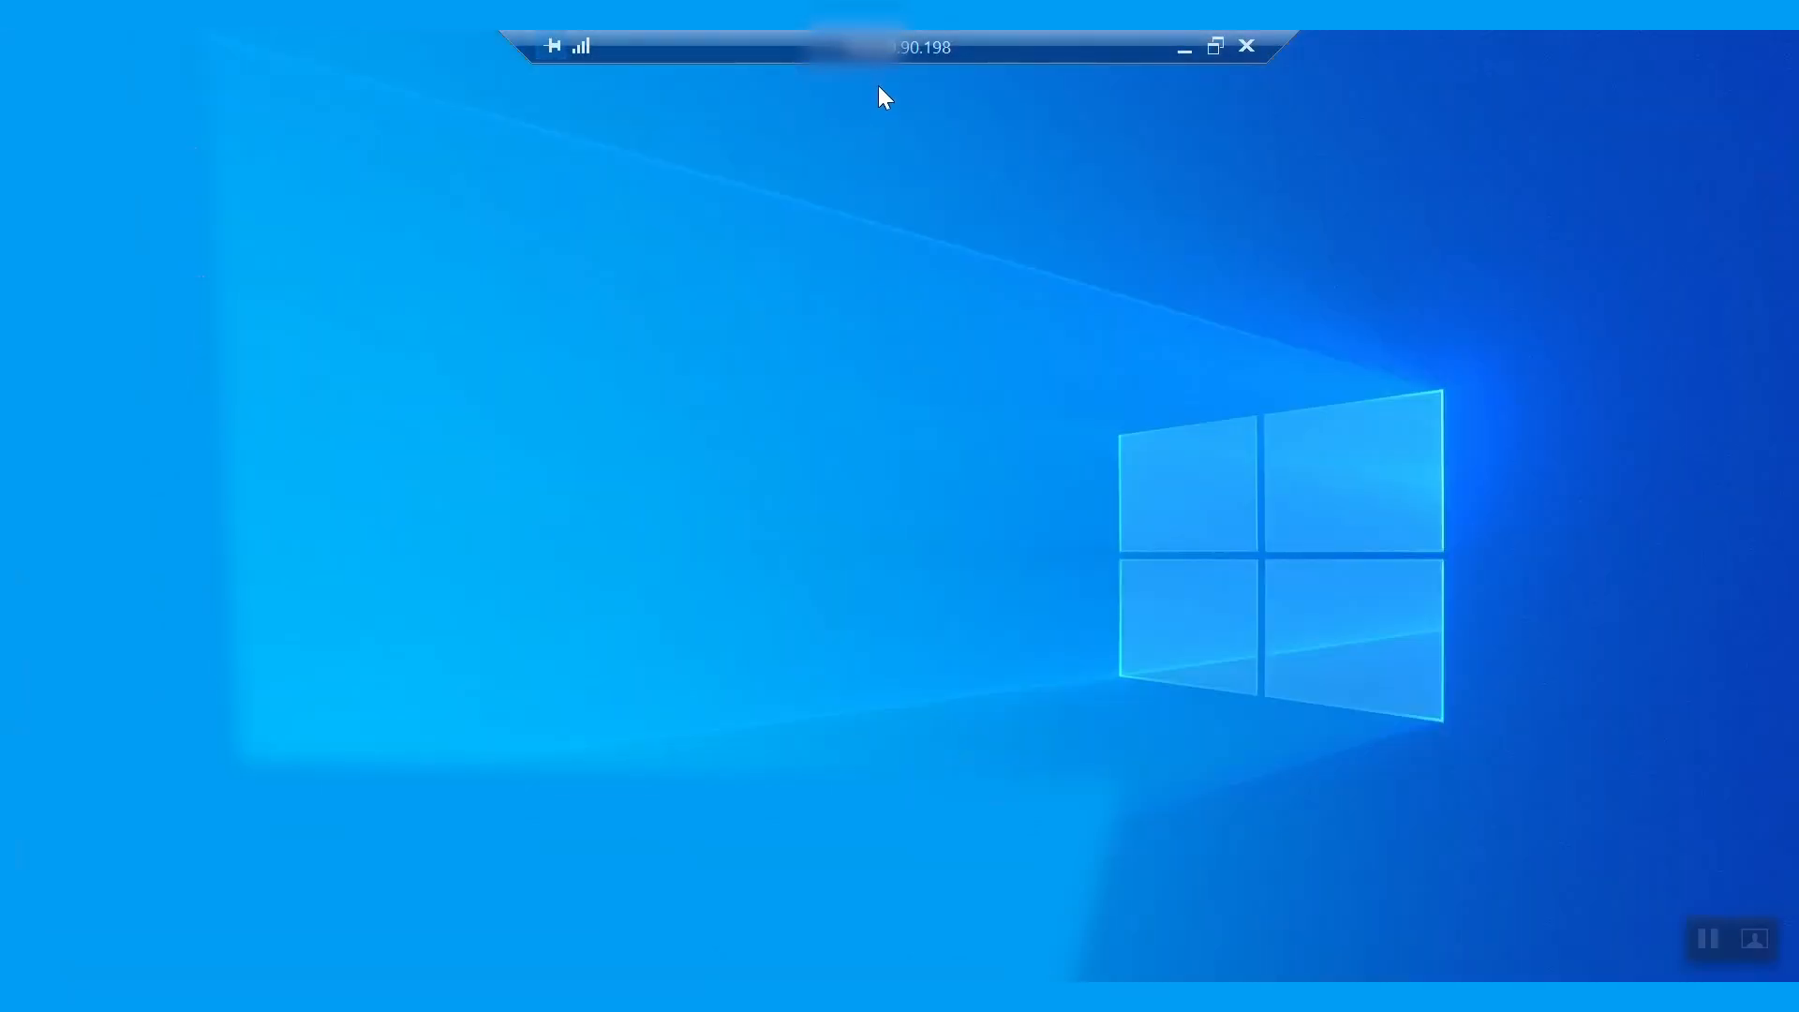
pyautogui.moveTo(870, 75)
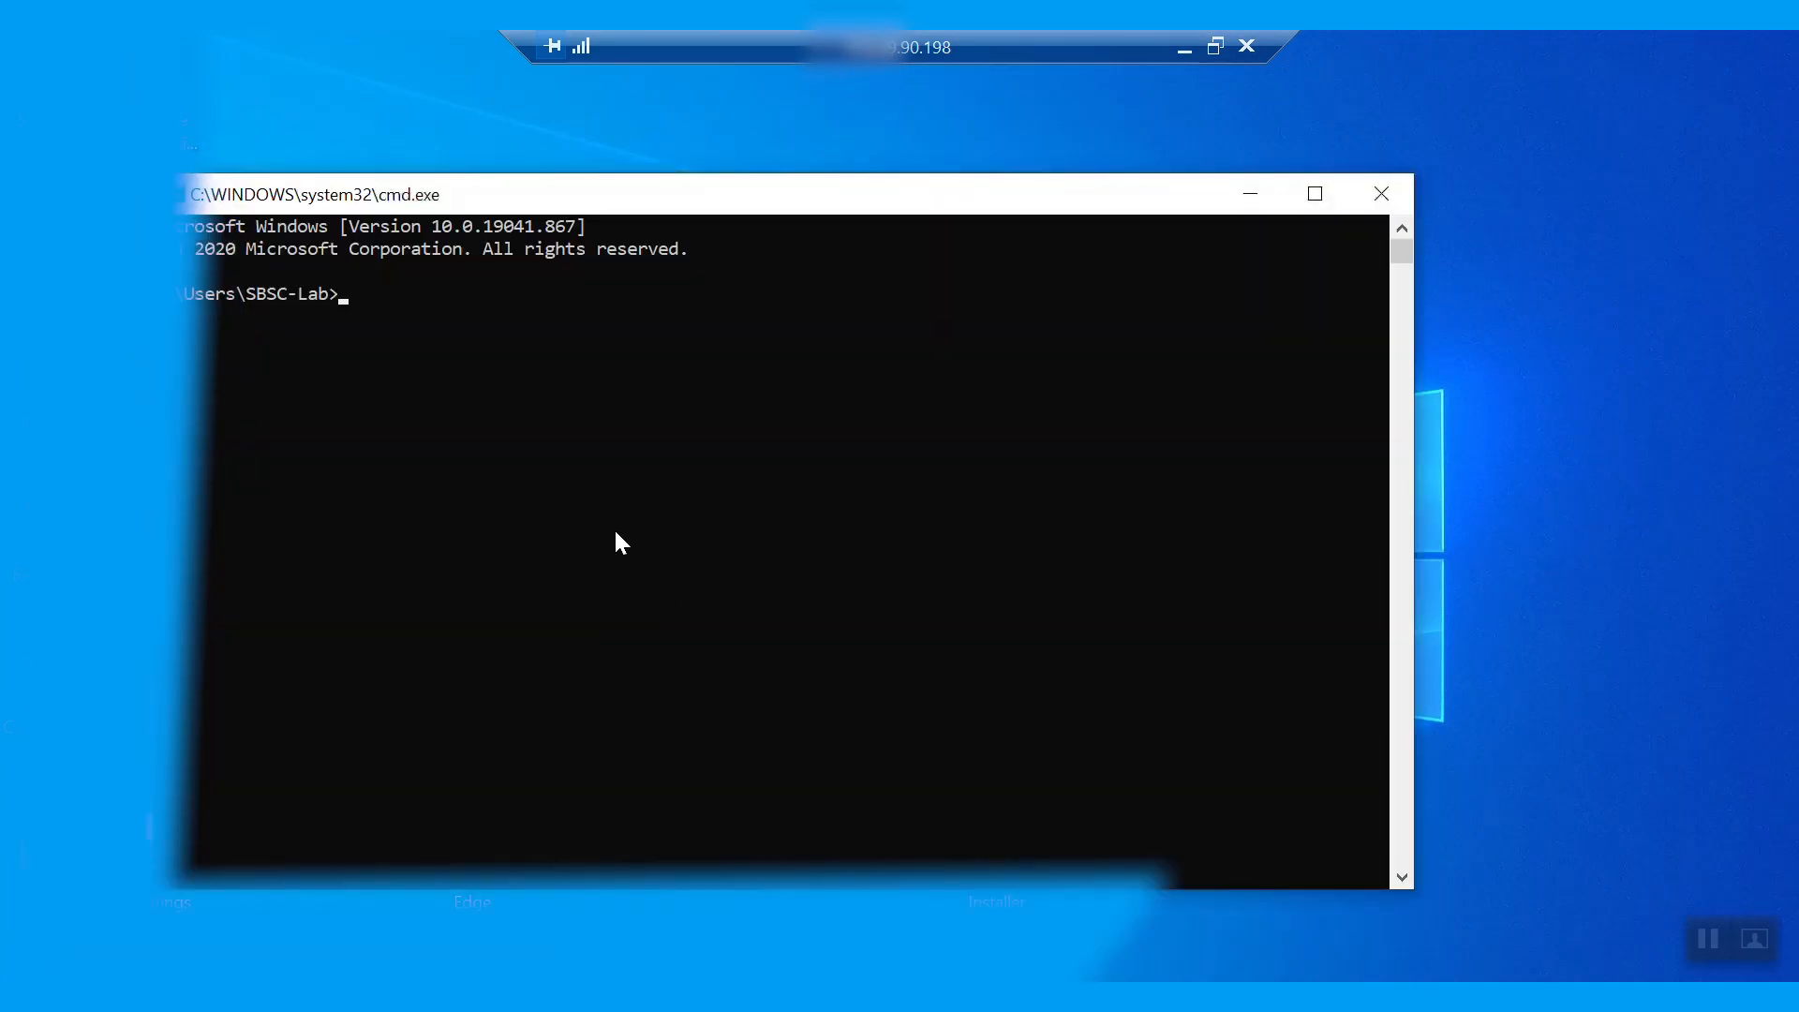
# Run ipconfig in the remote command window, retrying after a typo, to show IPv4 192.168.200.107
pyautogui.write('ipco')
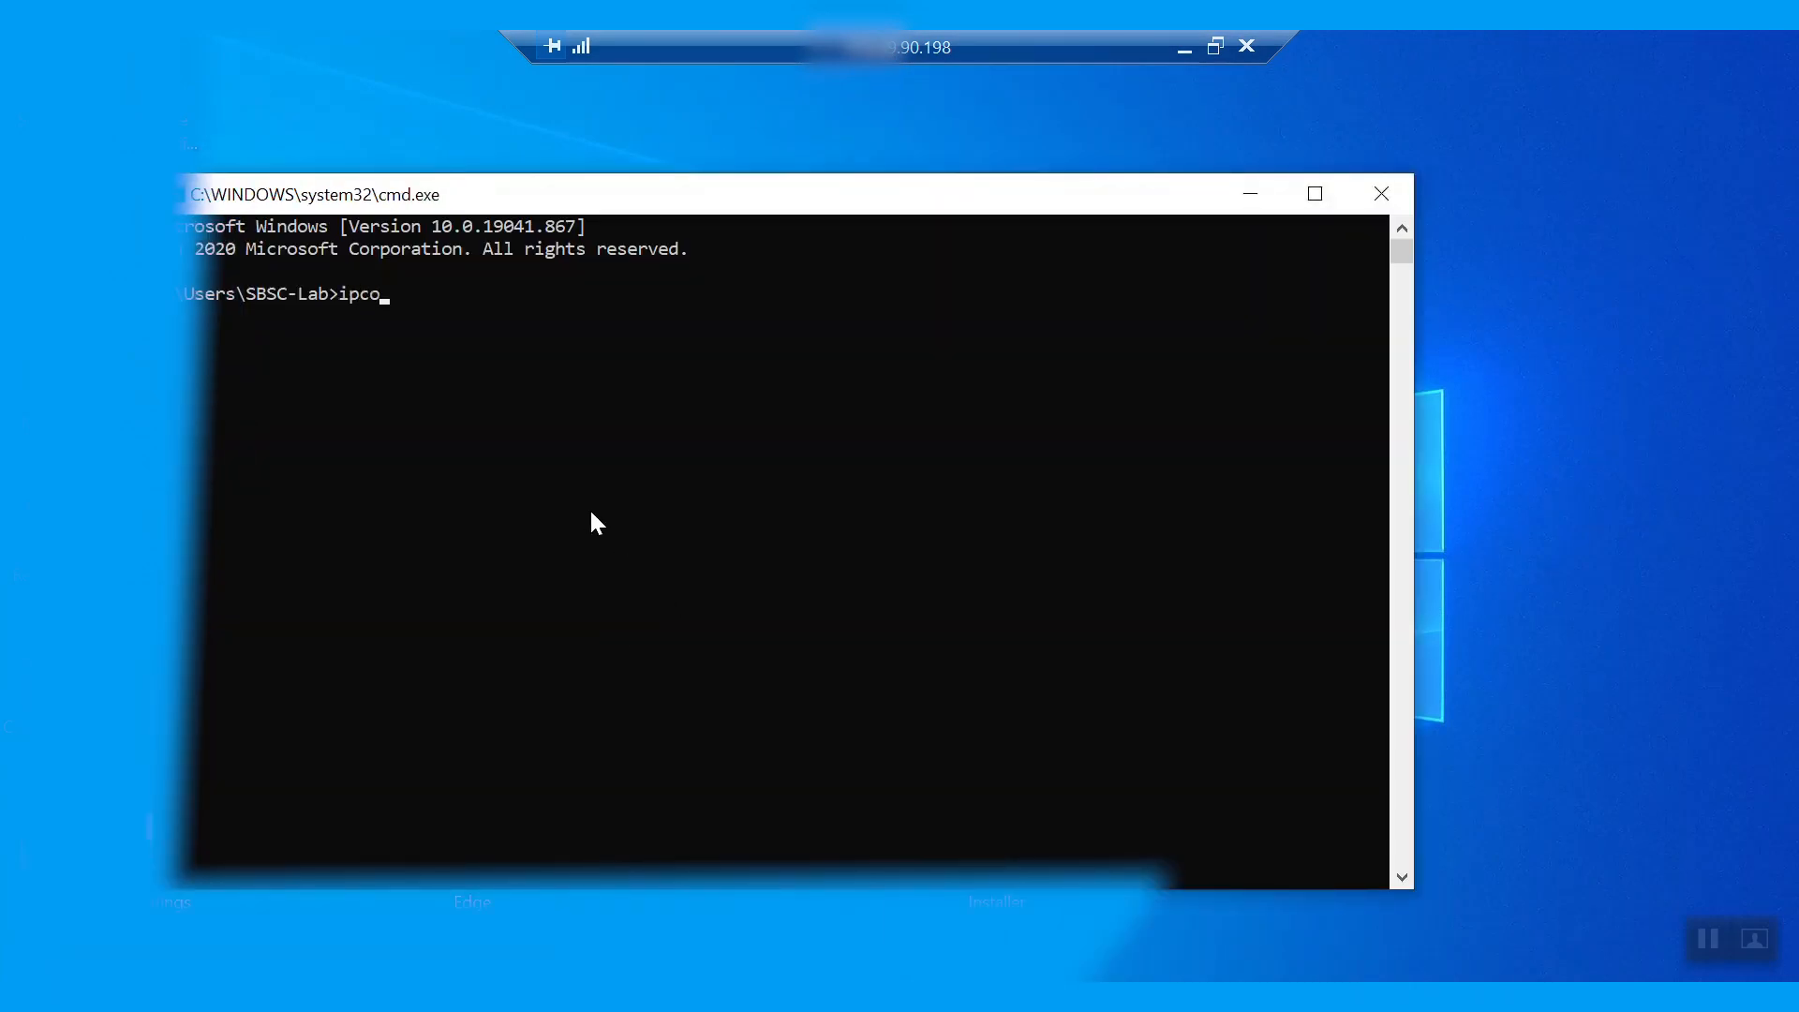
pyautogui.write('fi')
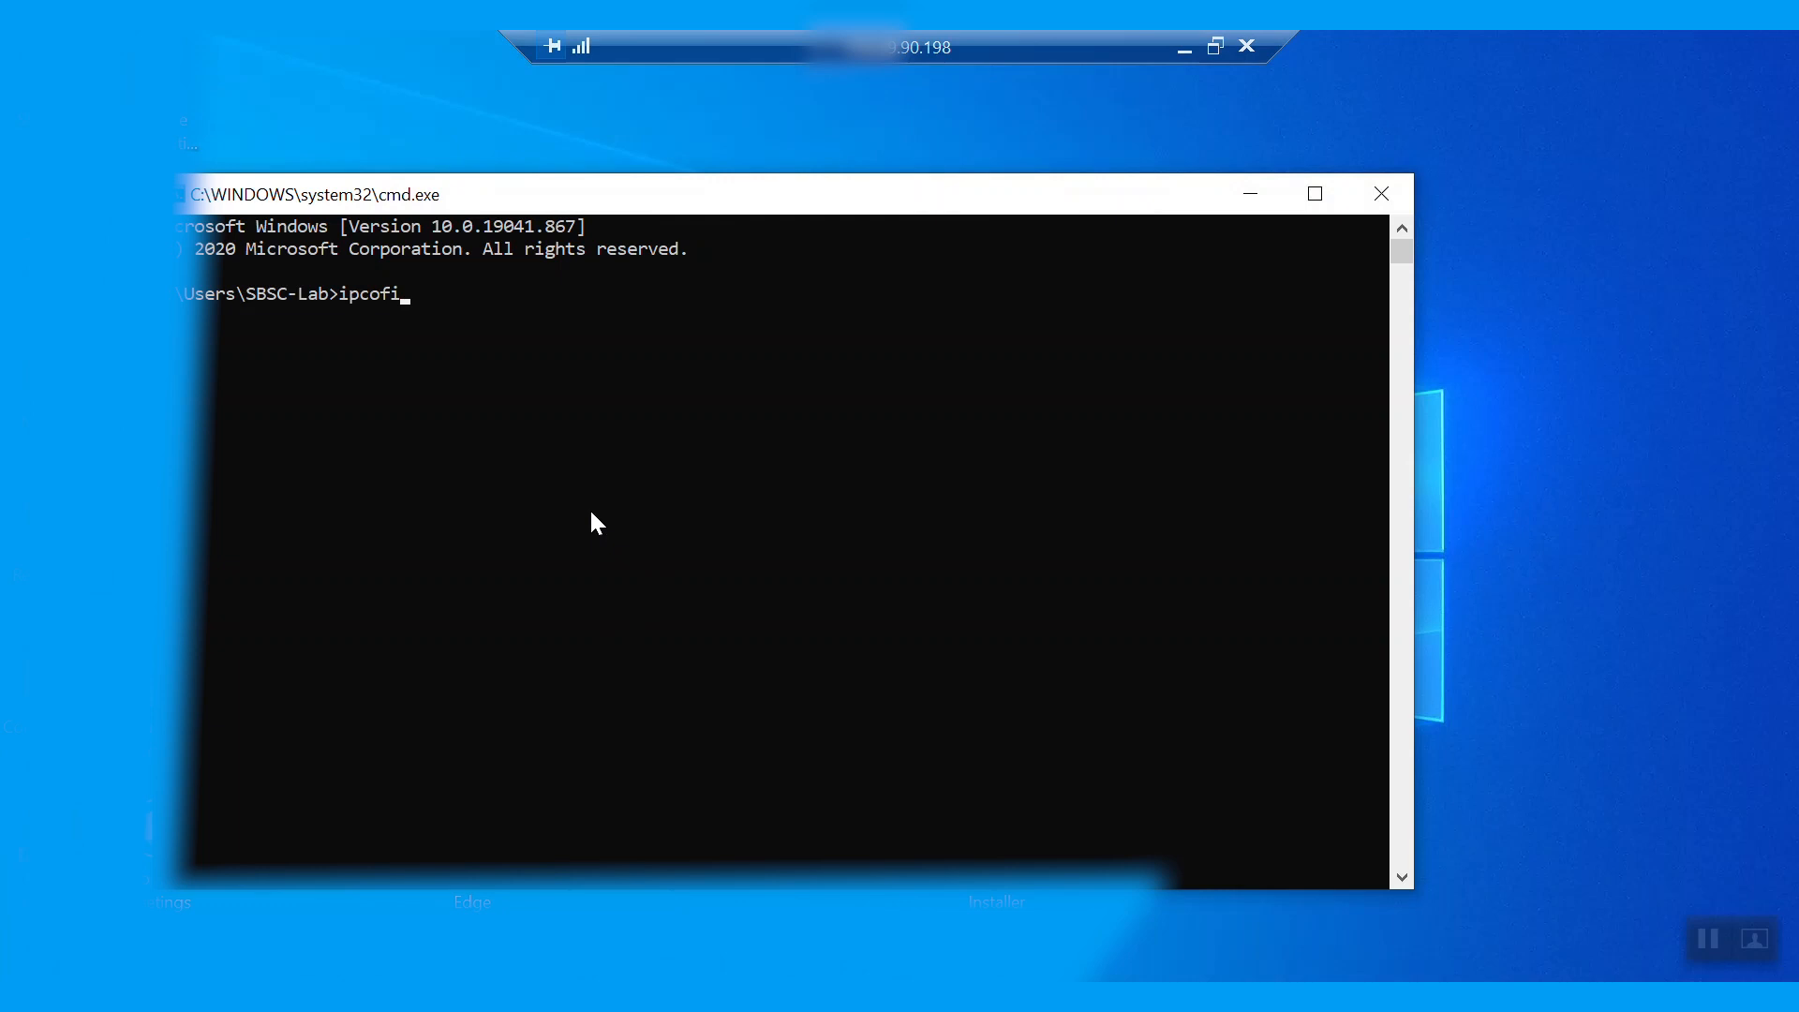
pyautogui.press('Return')
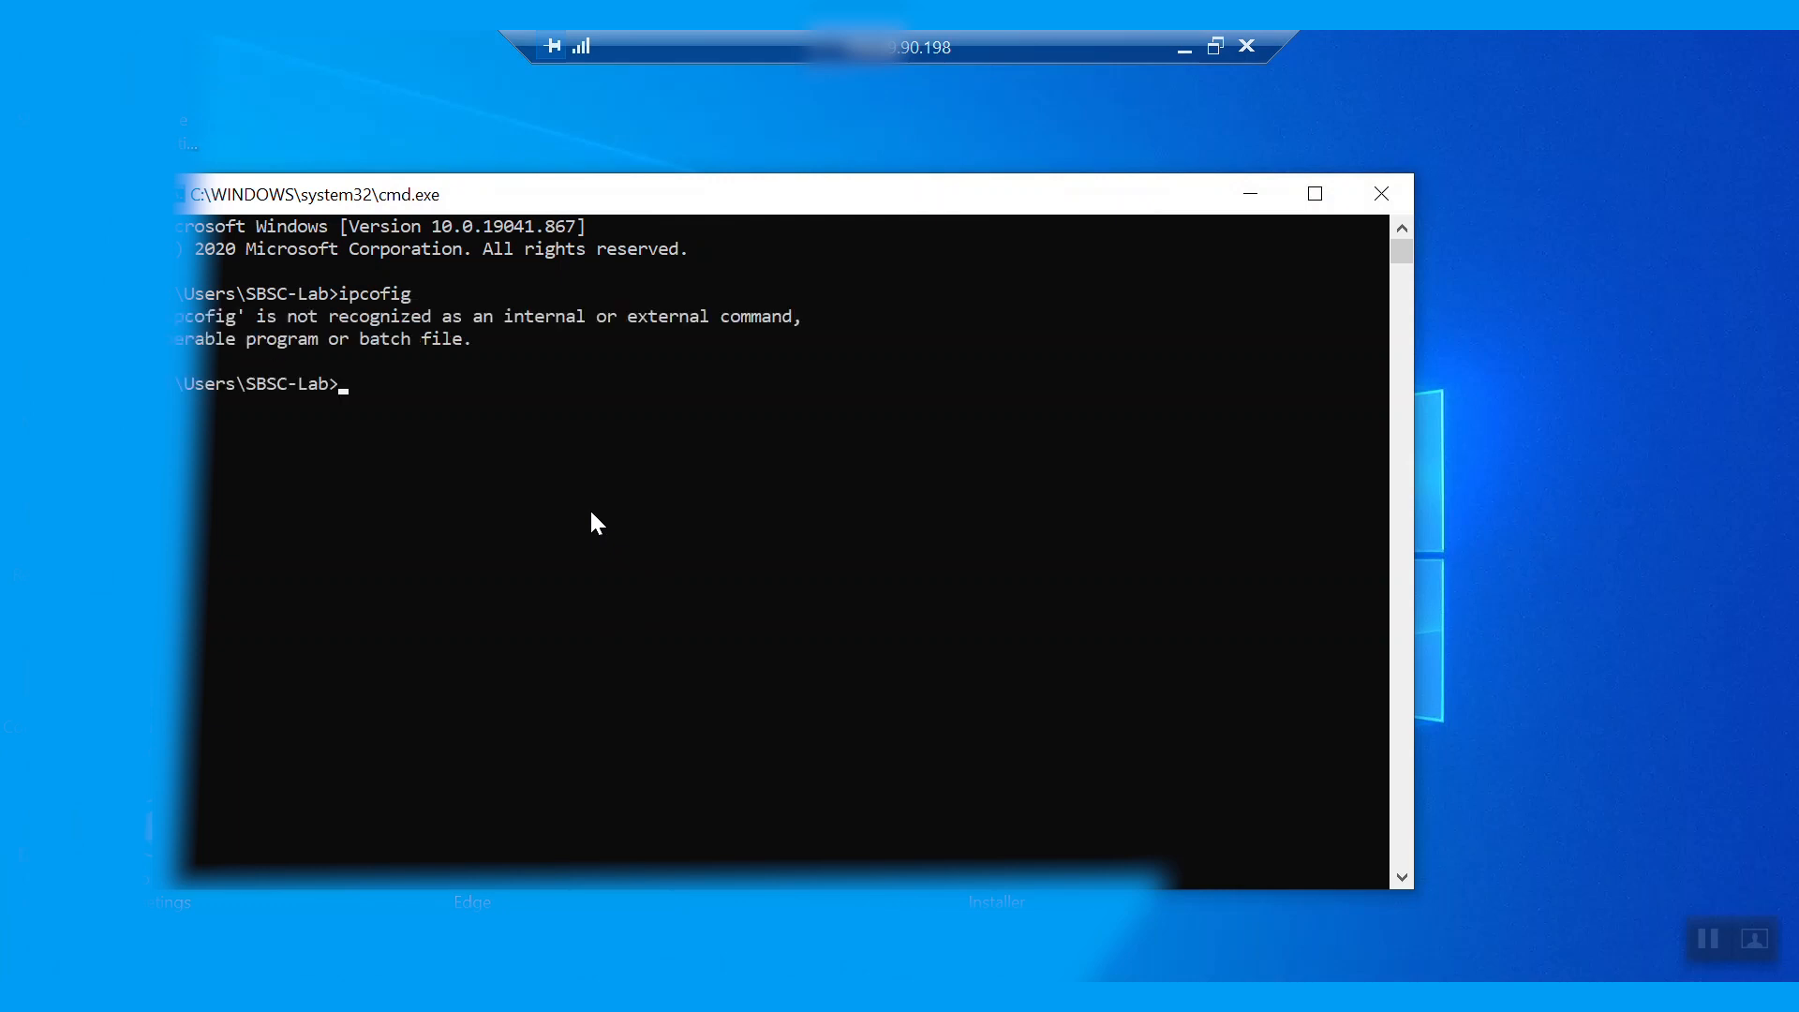
pyautogui.write('ipconfig')
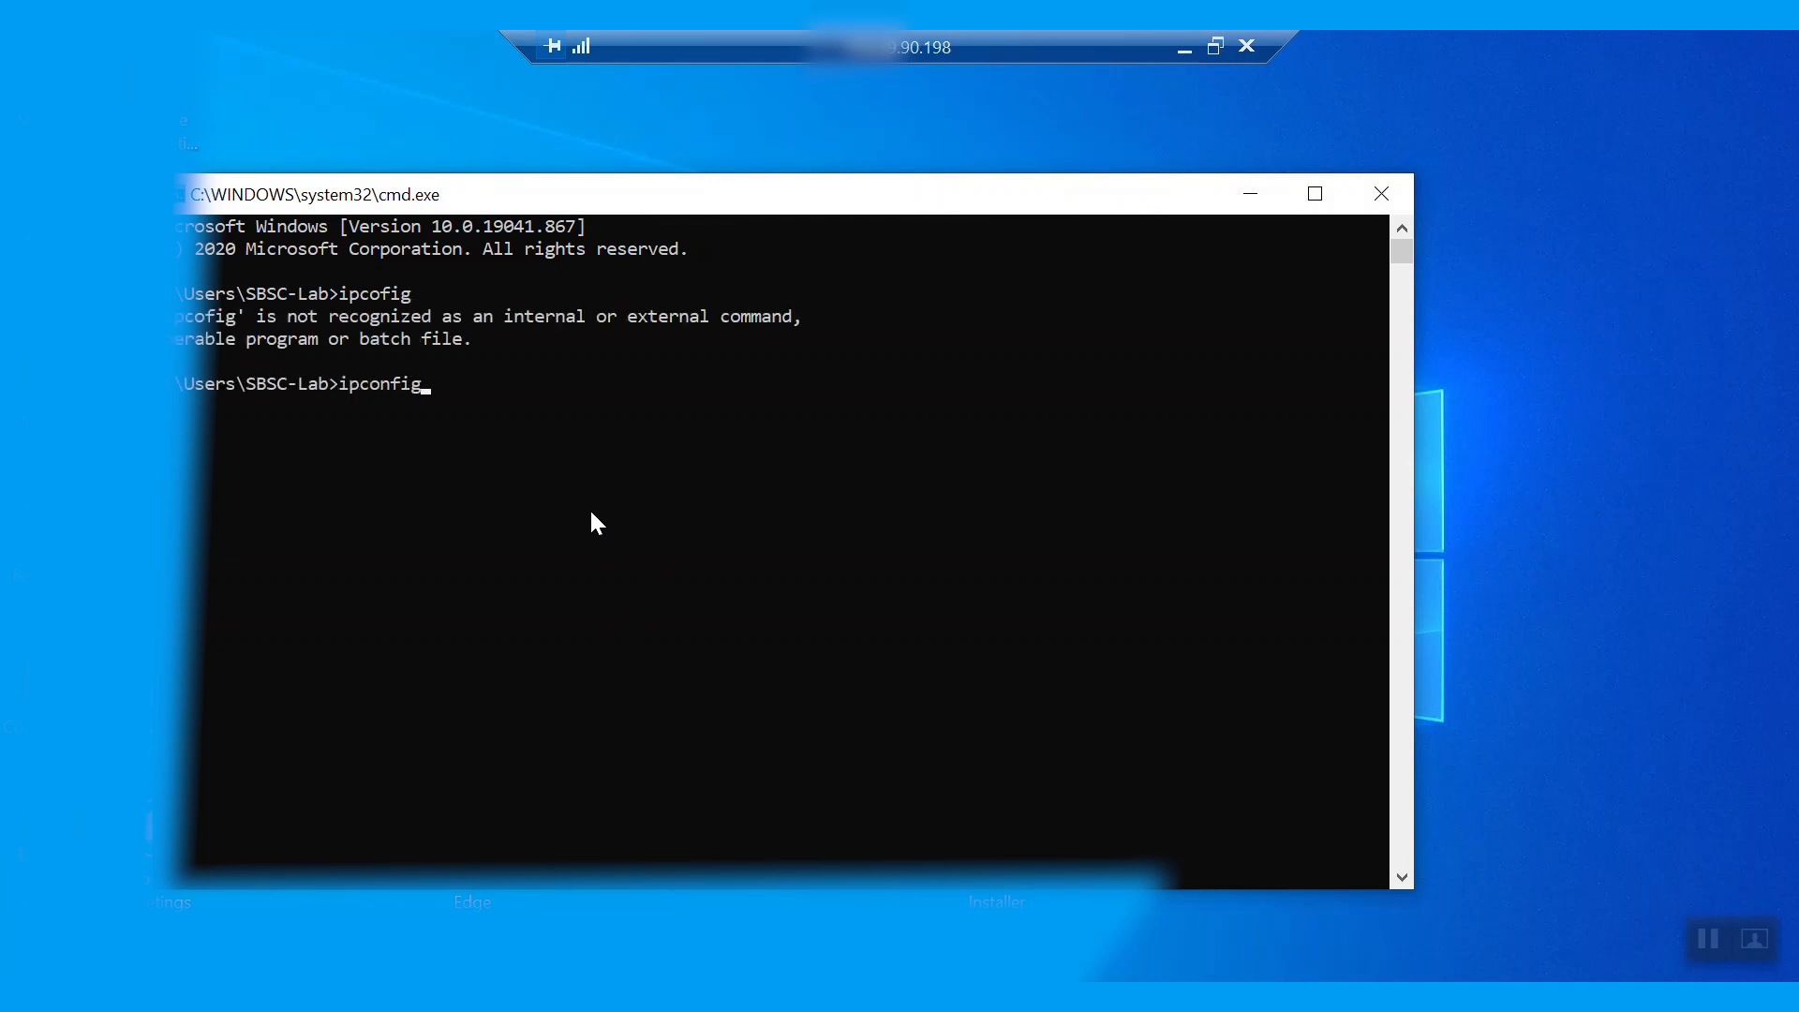
pyautogui.press('Return')
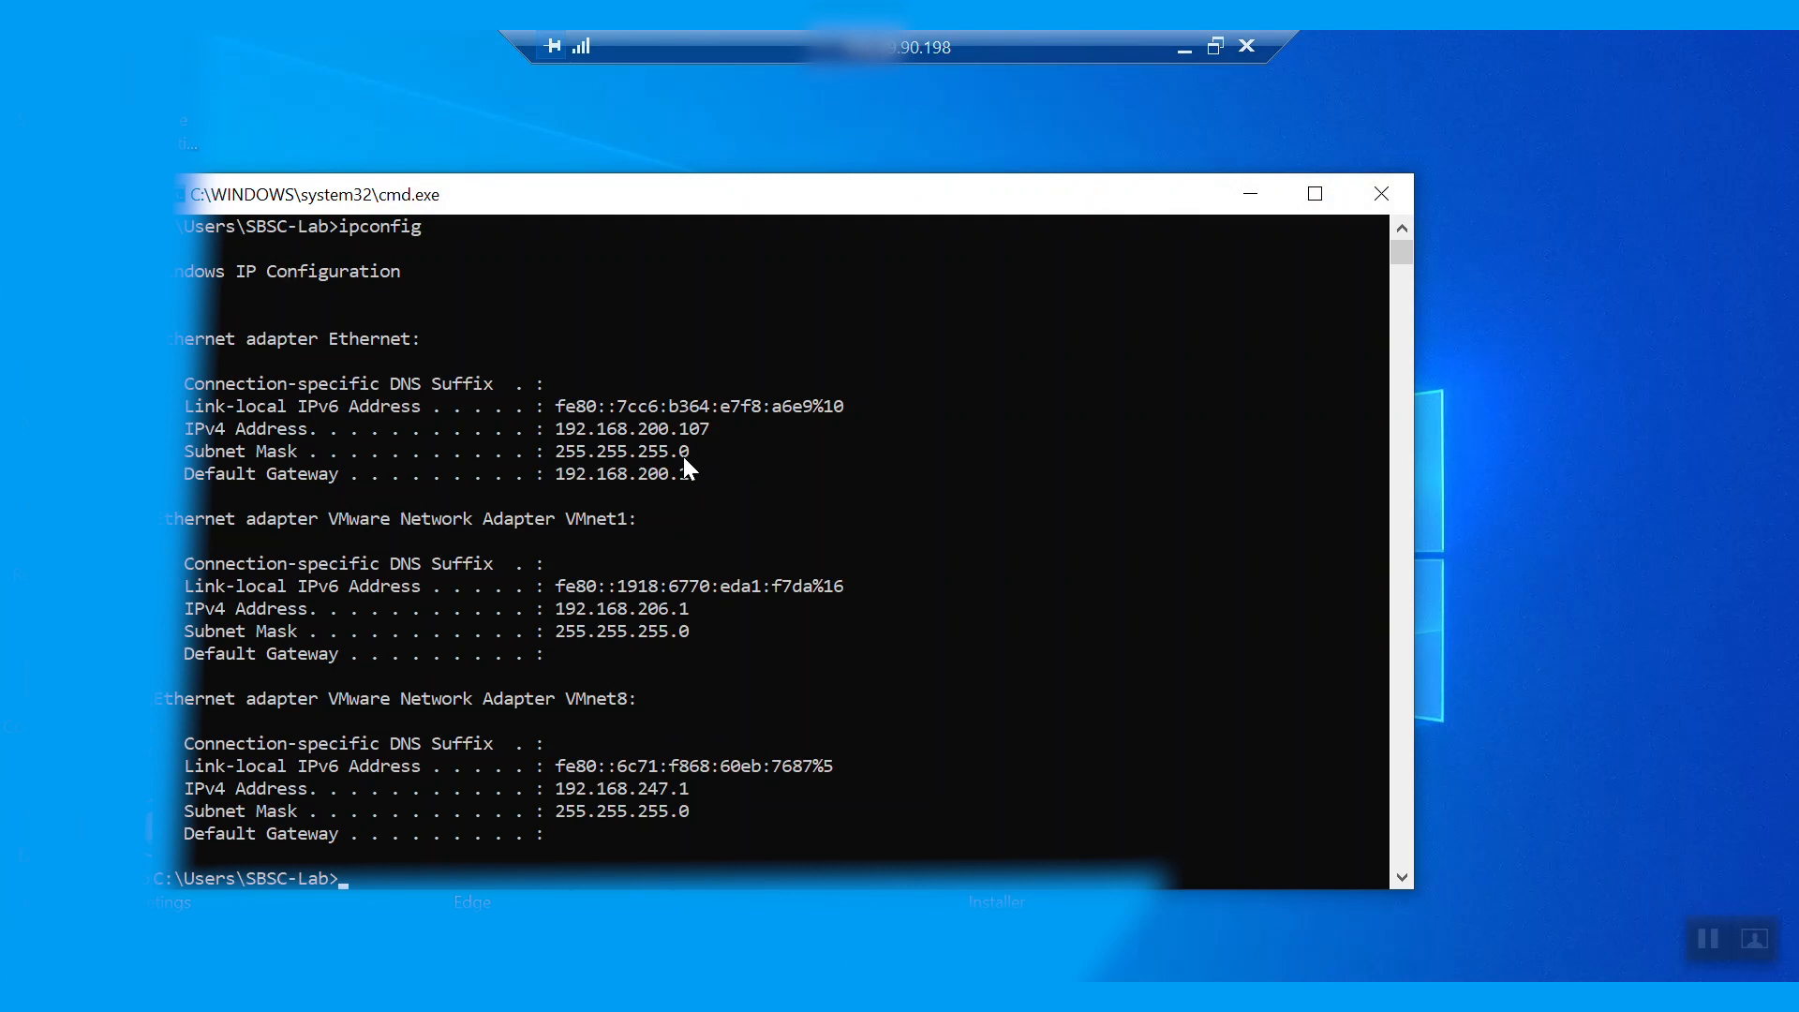